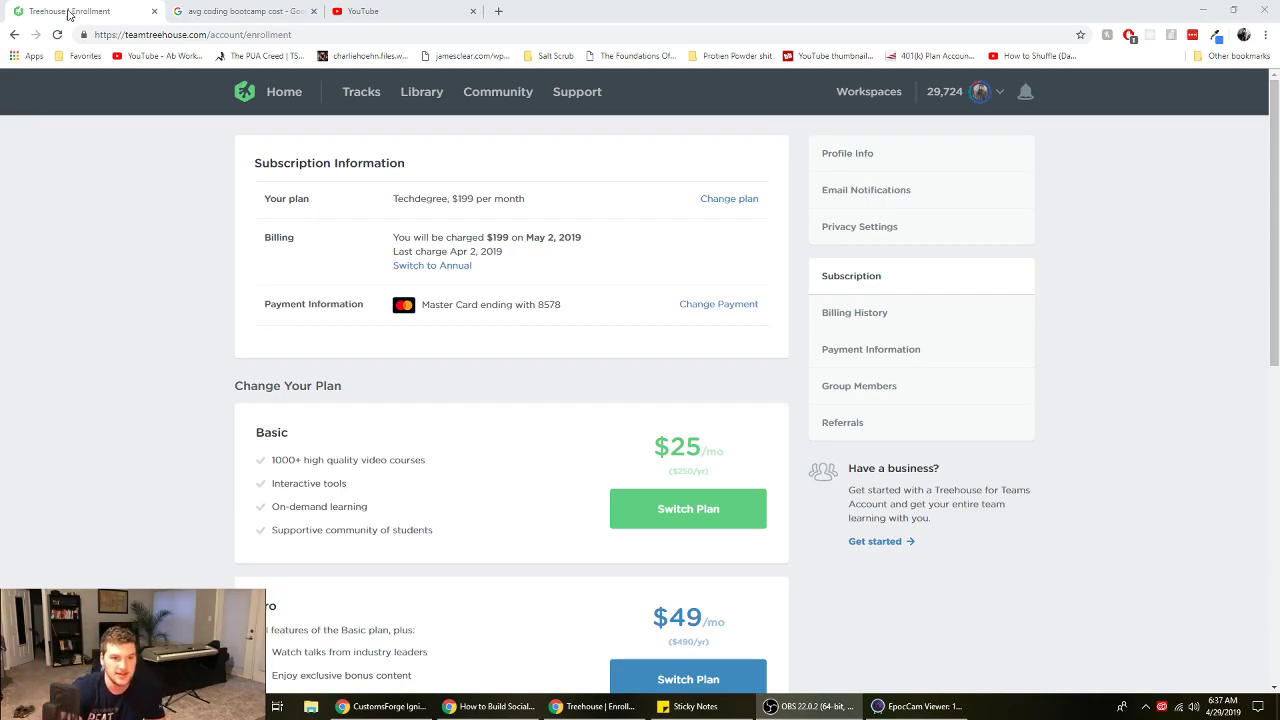
Read YouTube viewer comments about bootcamps, then scroll Treehouse to the $199/month Techdegree plan
left_click(363, 11)
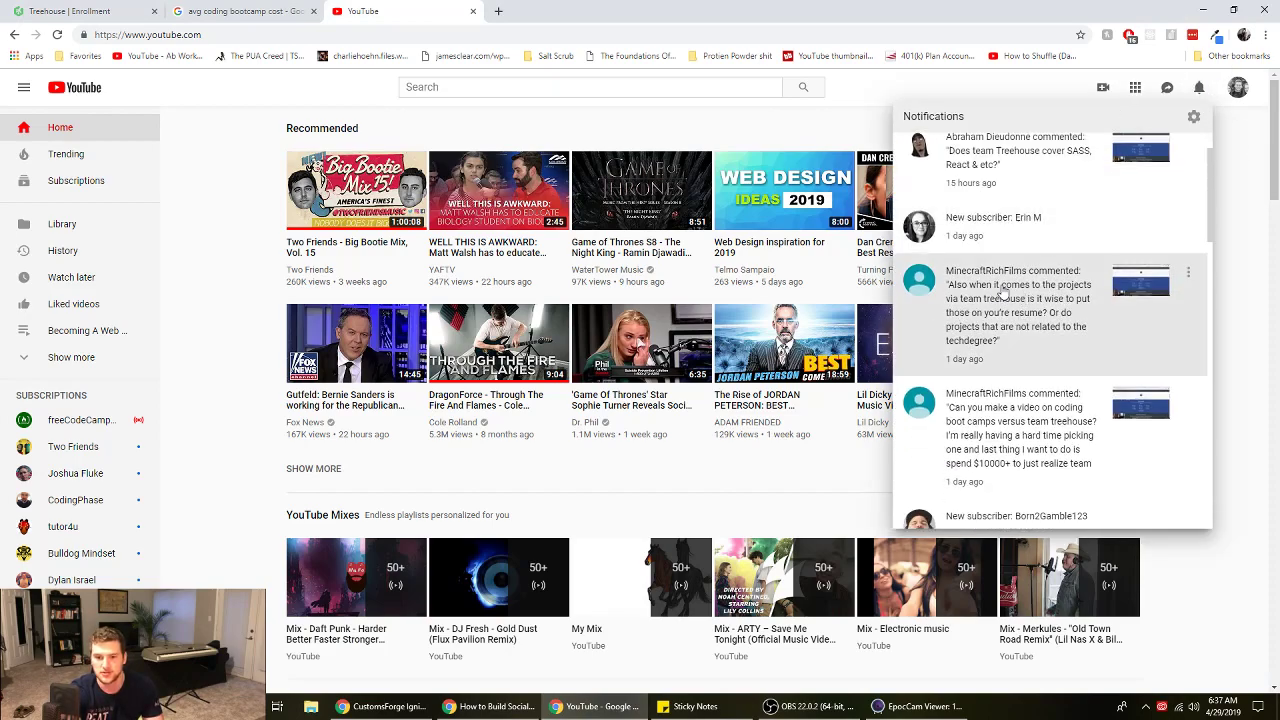
mouse_move(1050, 322)
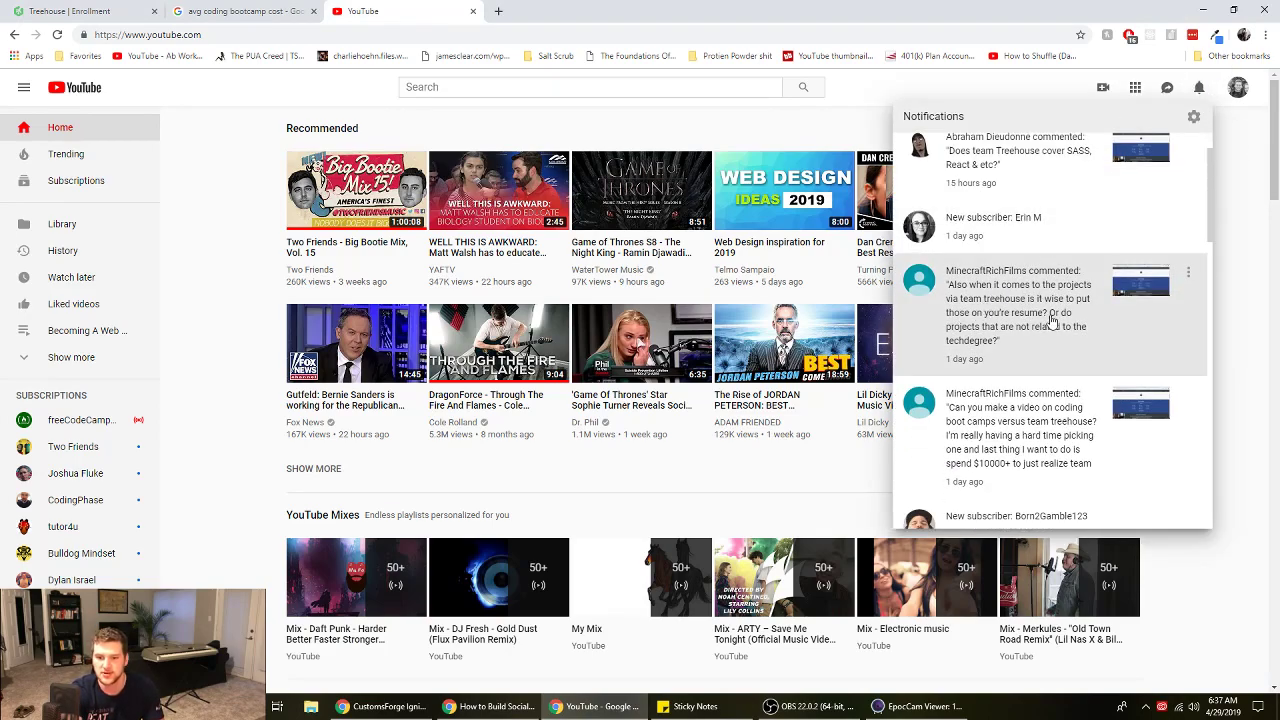
scroll("down", 3)
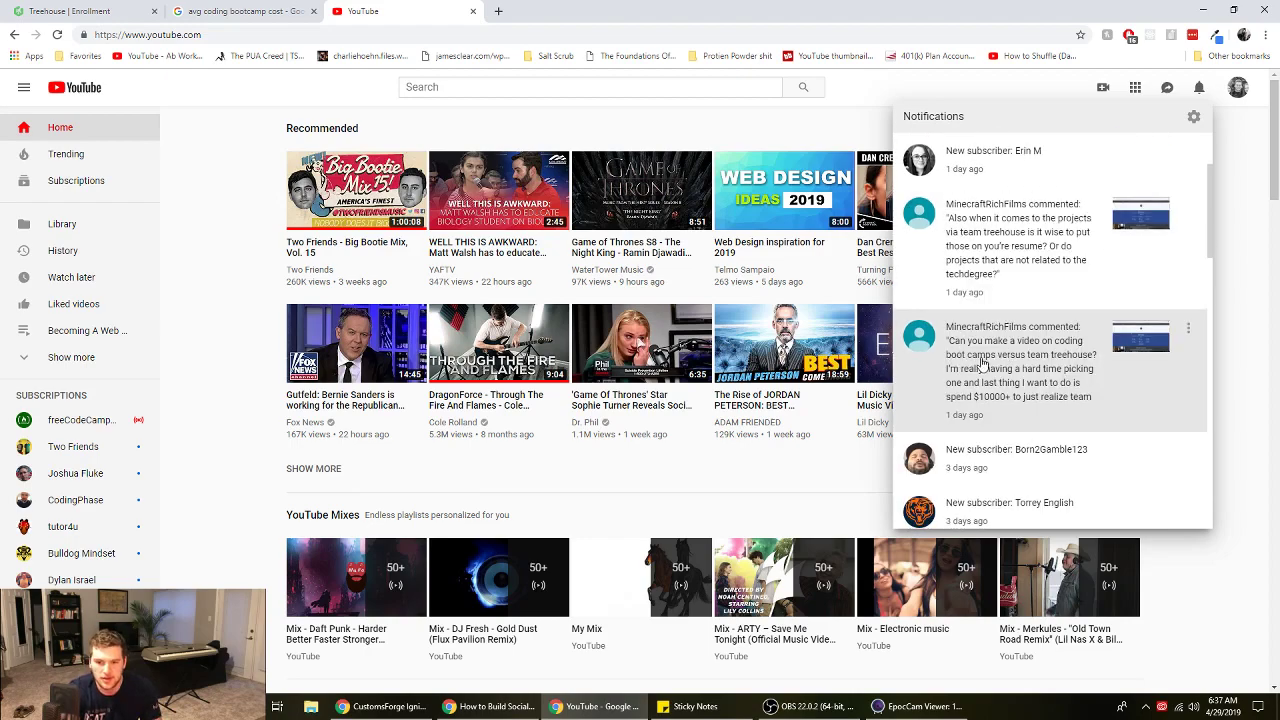
mouse_move(1007, 335)
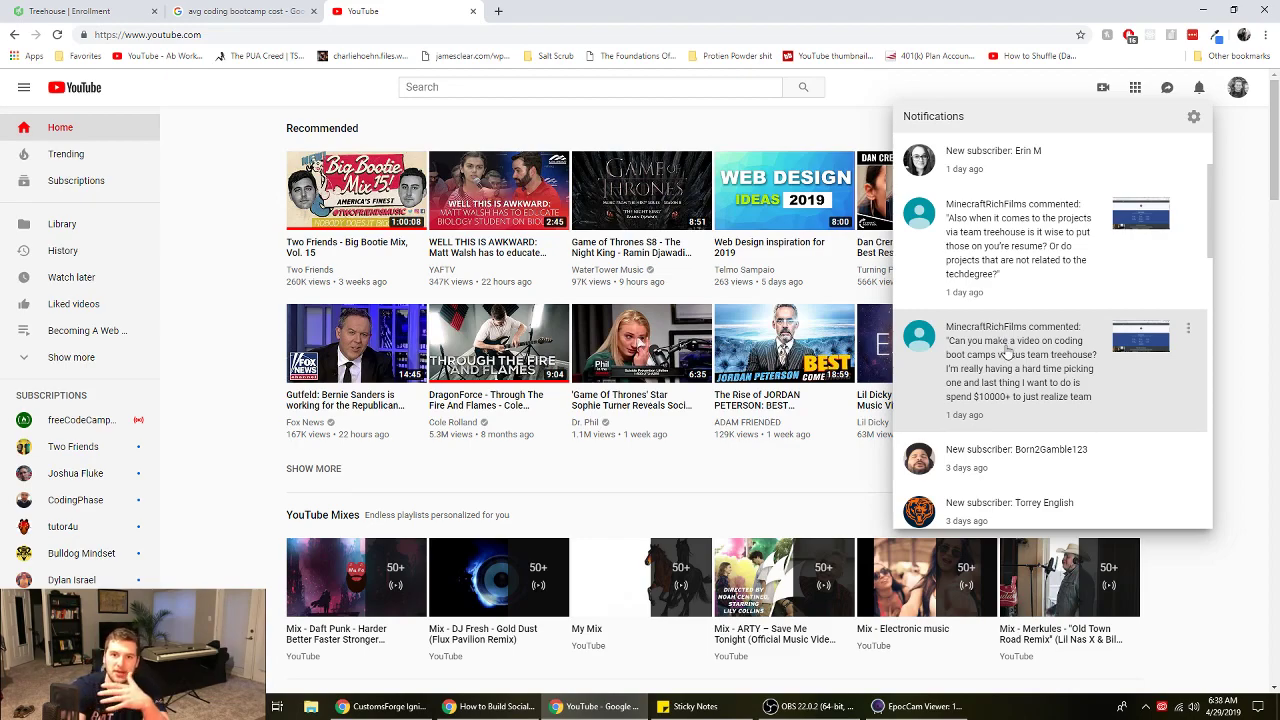
mouse_move(1023, 369)
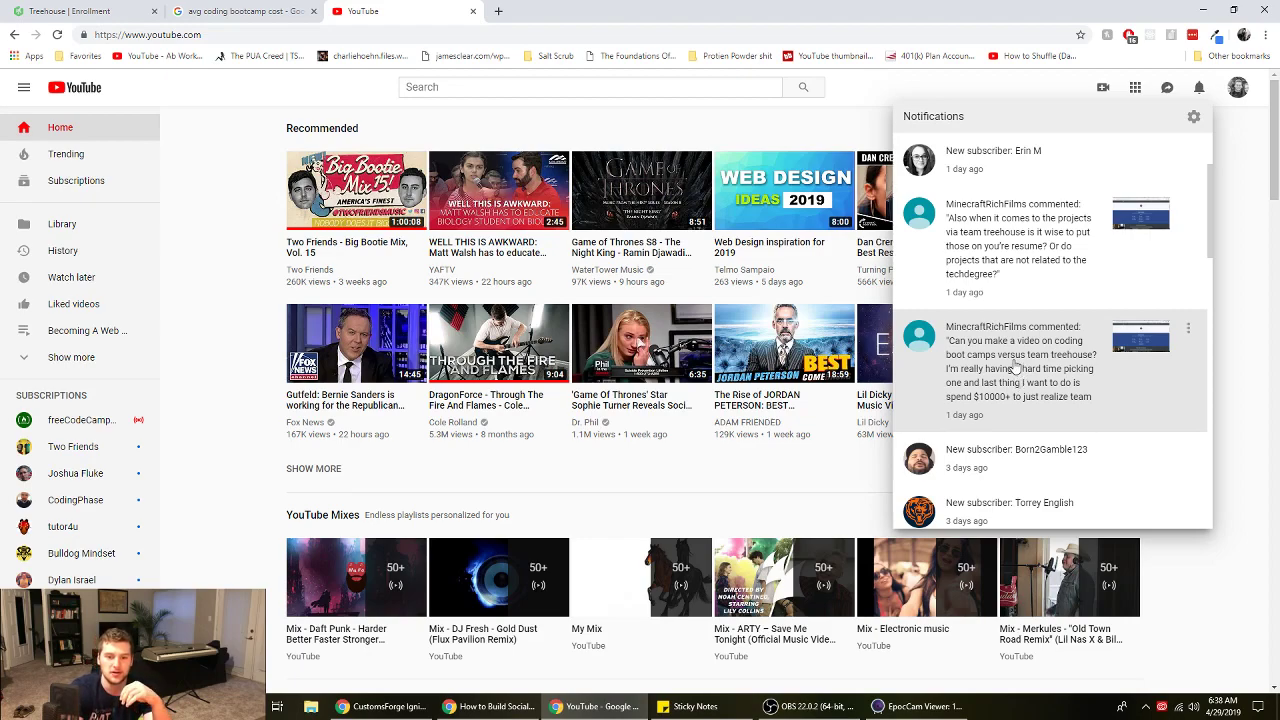
mouse_move(1112, 363)
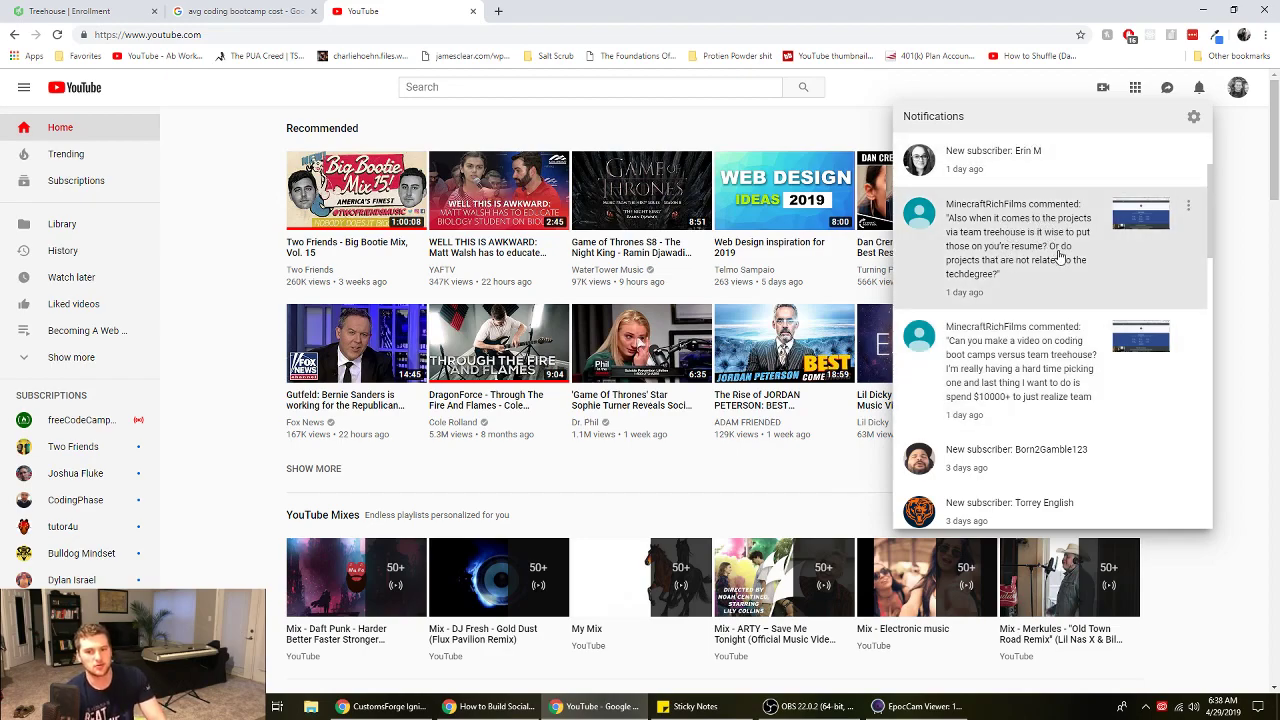
scroll("up", 3)
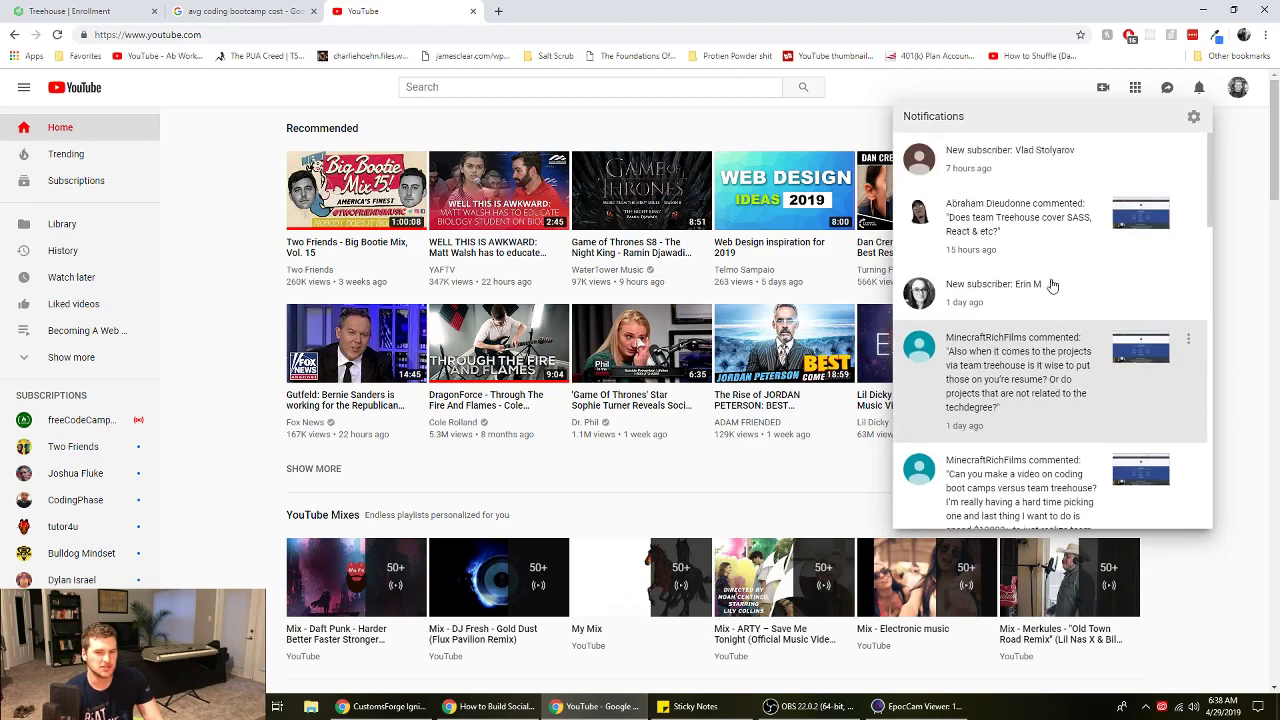
scroll("down", 3)
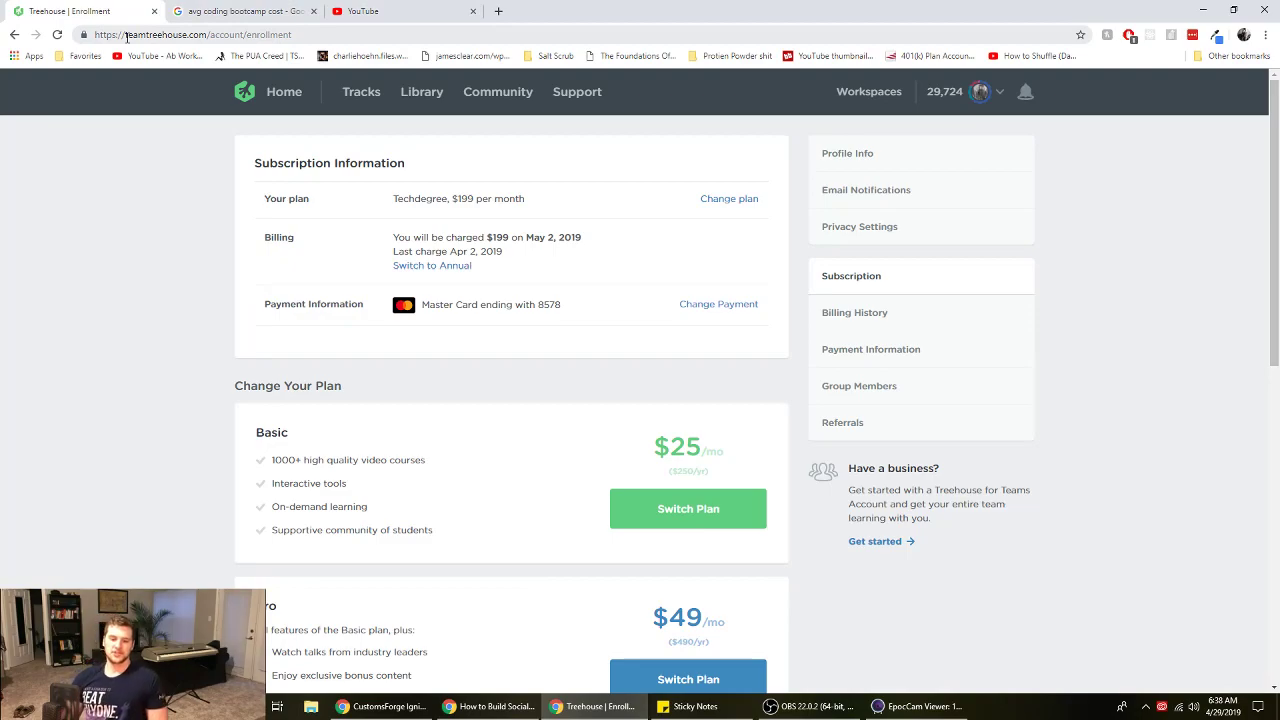
scroll("down", 3)
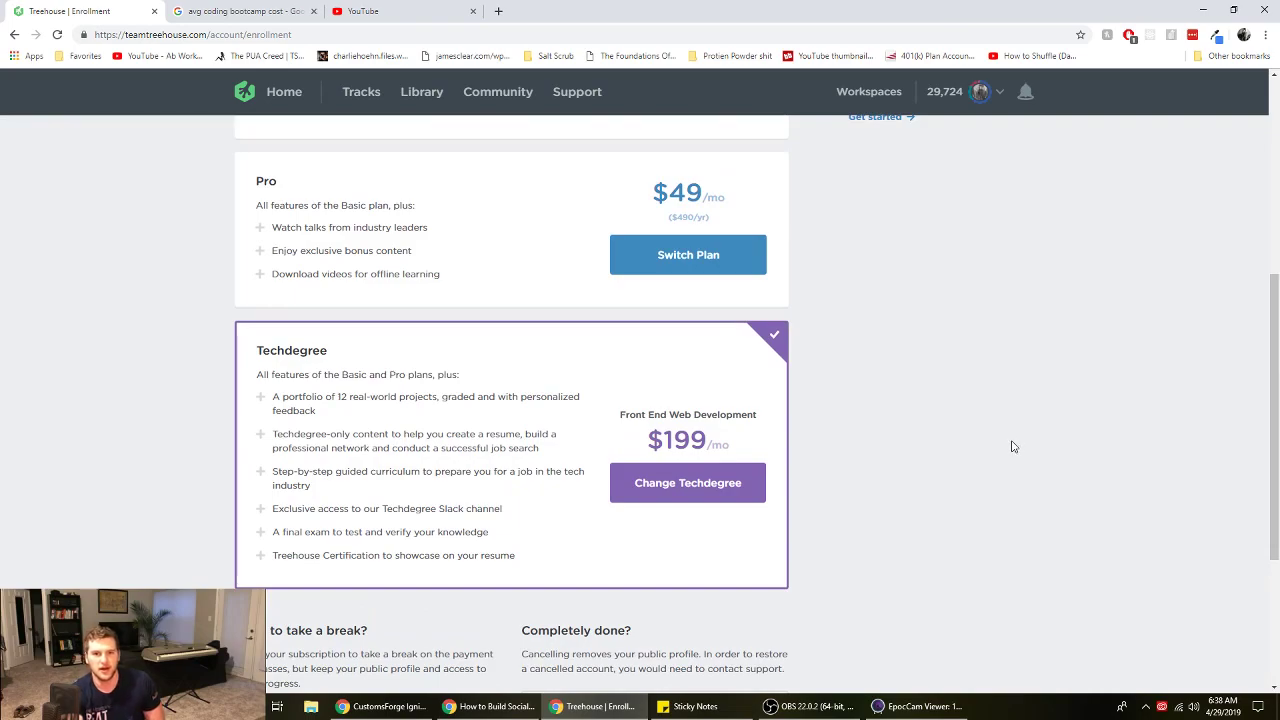
Scroll the bootcamp cost results and highlight the $11,906 average cost in the featured snippet
left_click(245, 11)
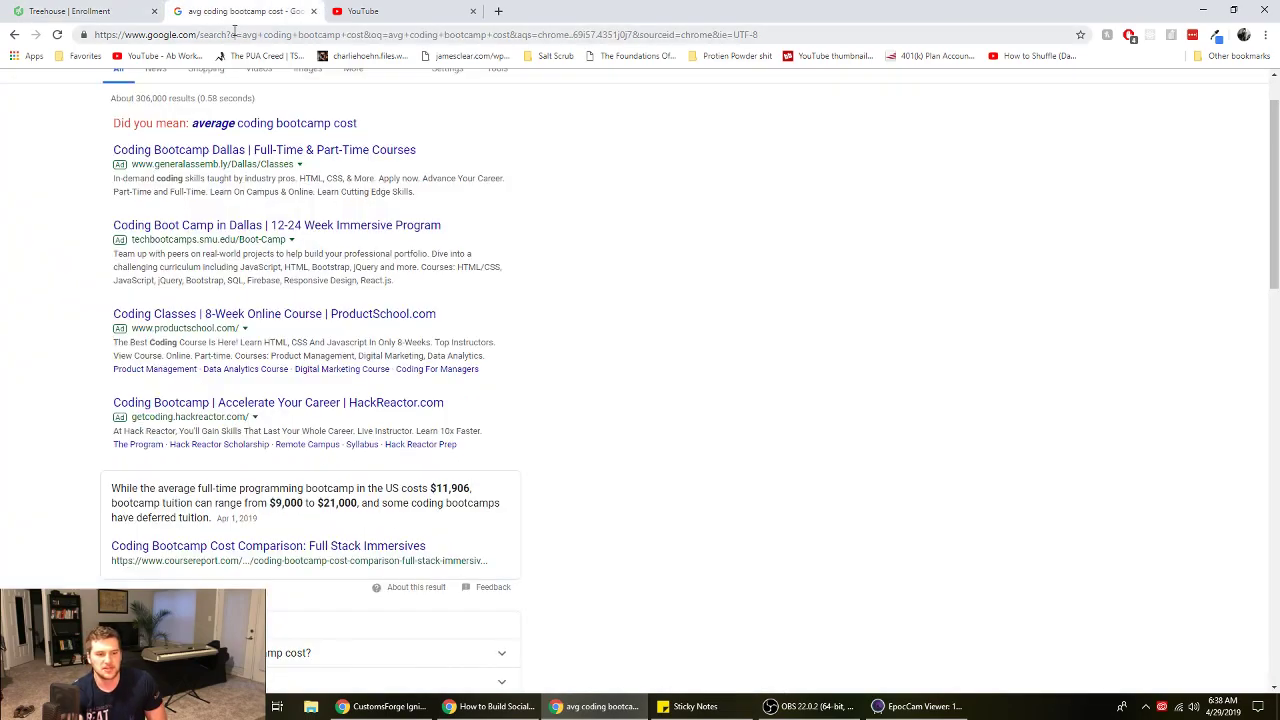
scroll("up", 3)
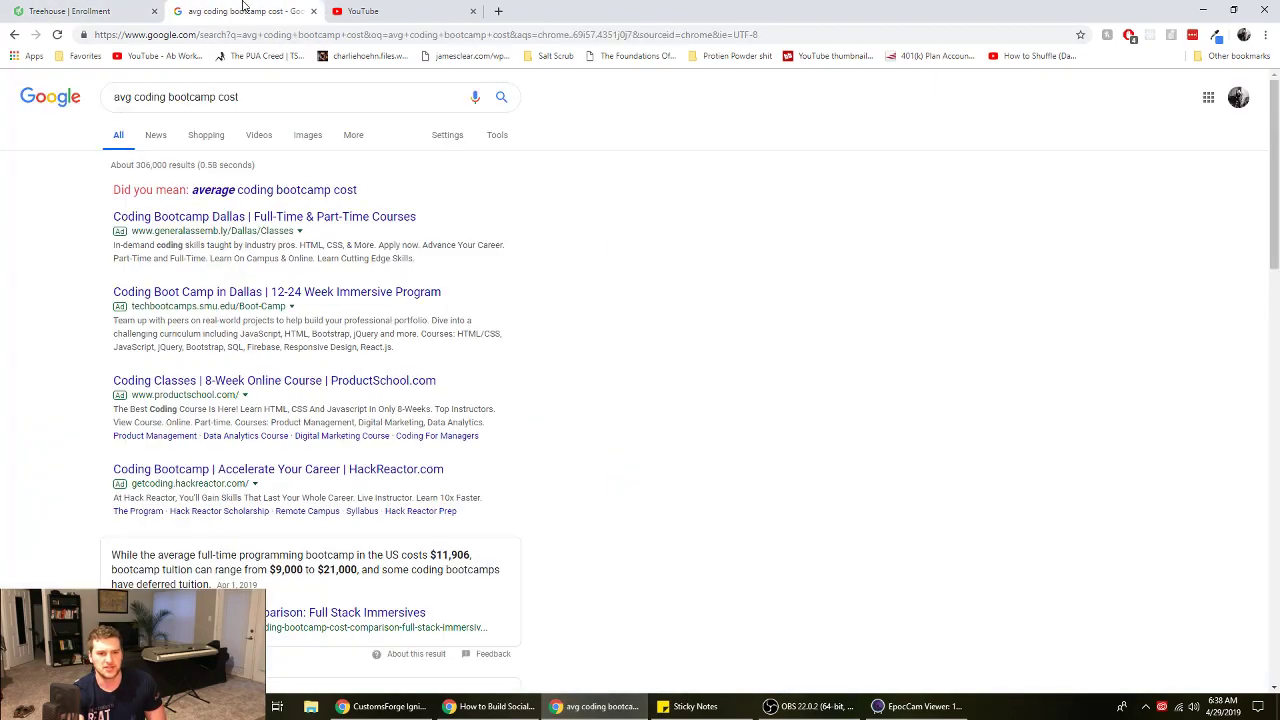
scroll("down", 3)
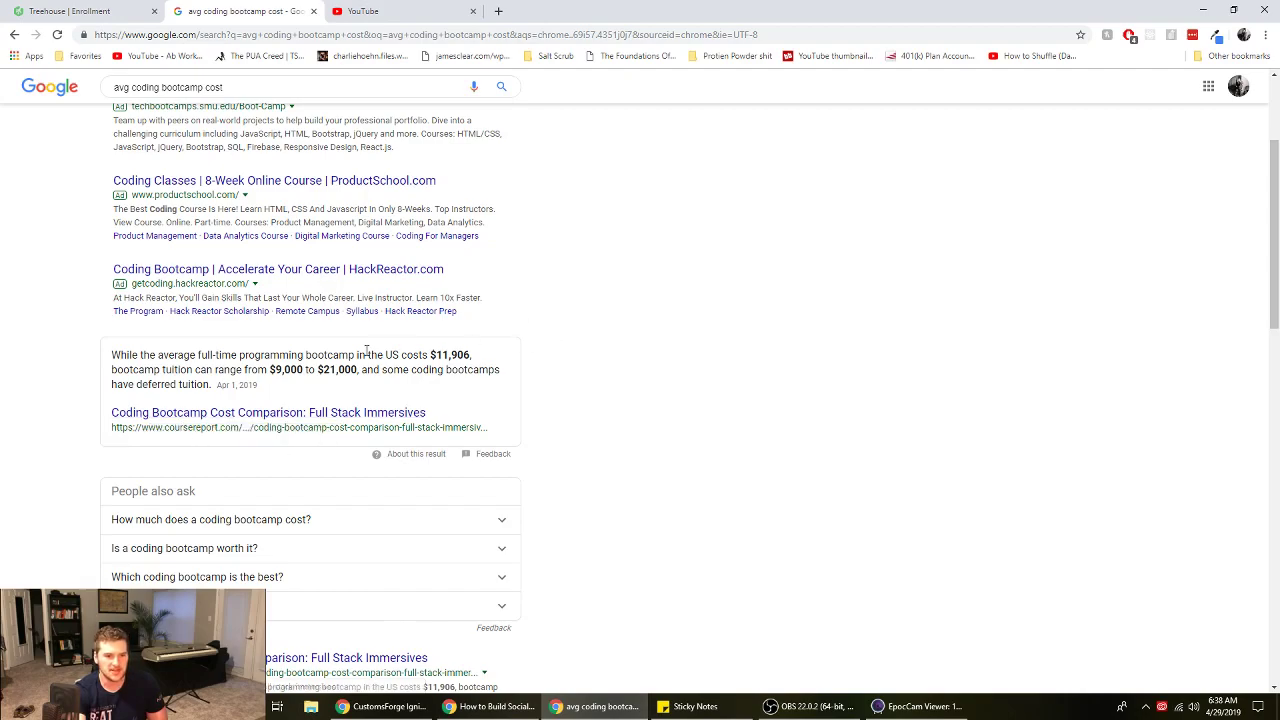
double_click(449, 355)
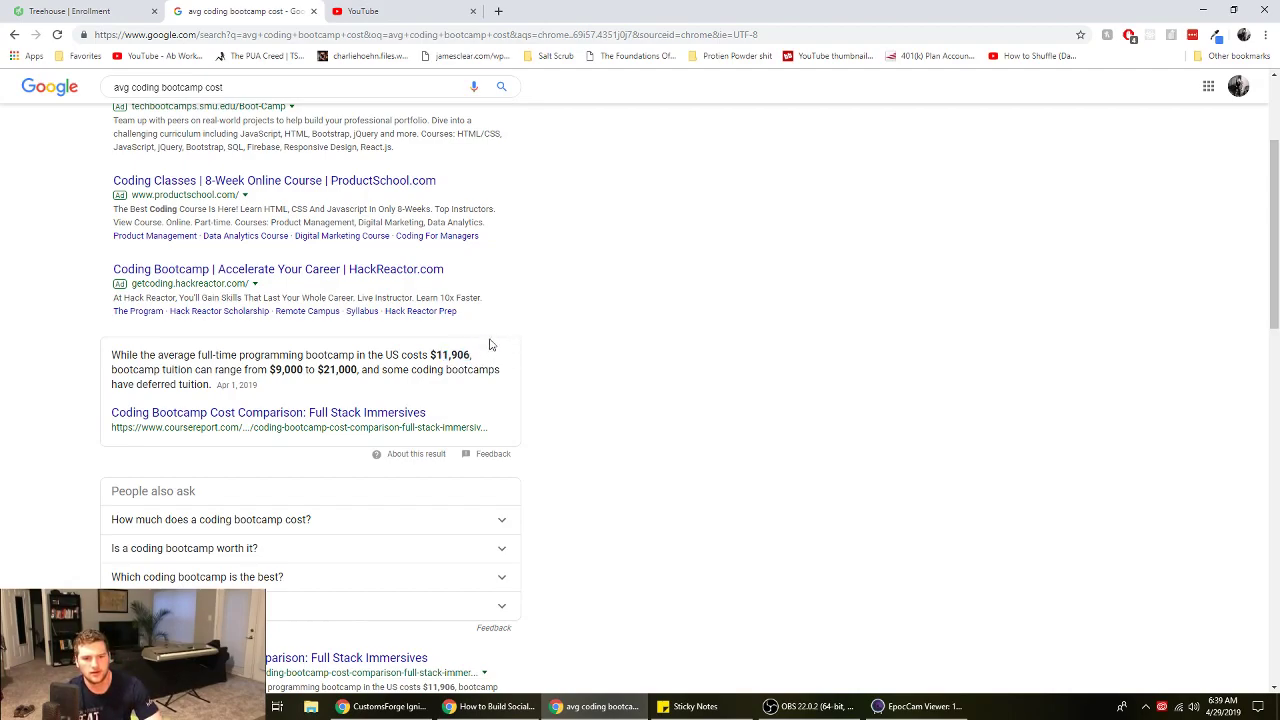
double_click(457, 355)
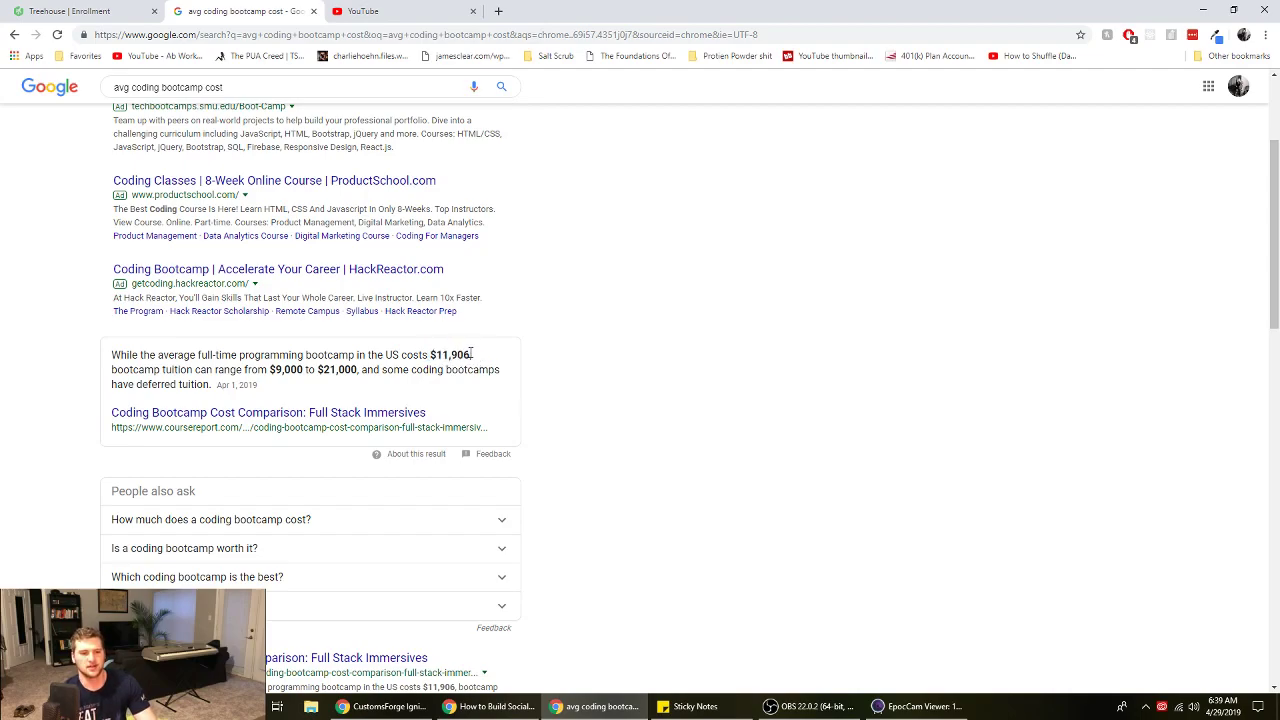
double_click(451, 355)
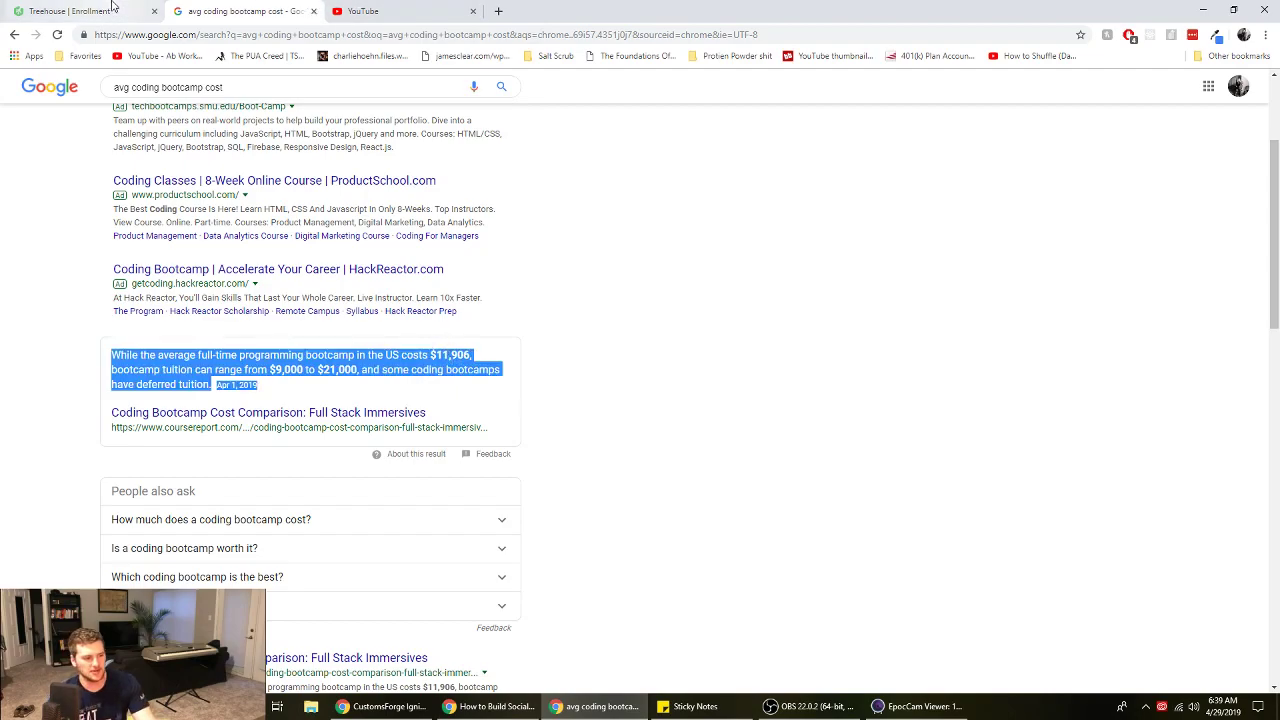
Compare the $199/month Techdegree plan with the bootcamp cost results, ending on the results
left_click(75, 11)
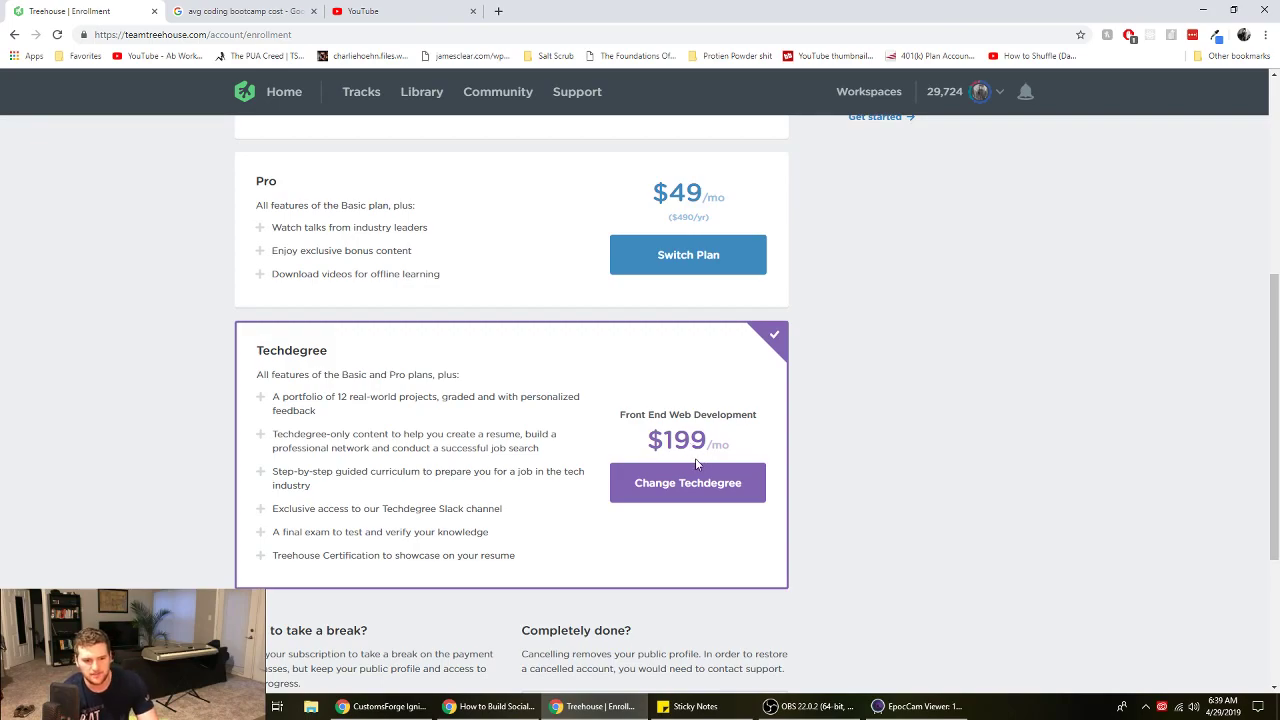
mouse_move(722, 458)
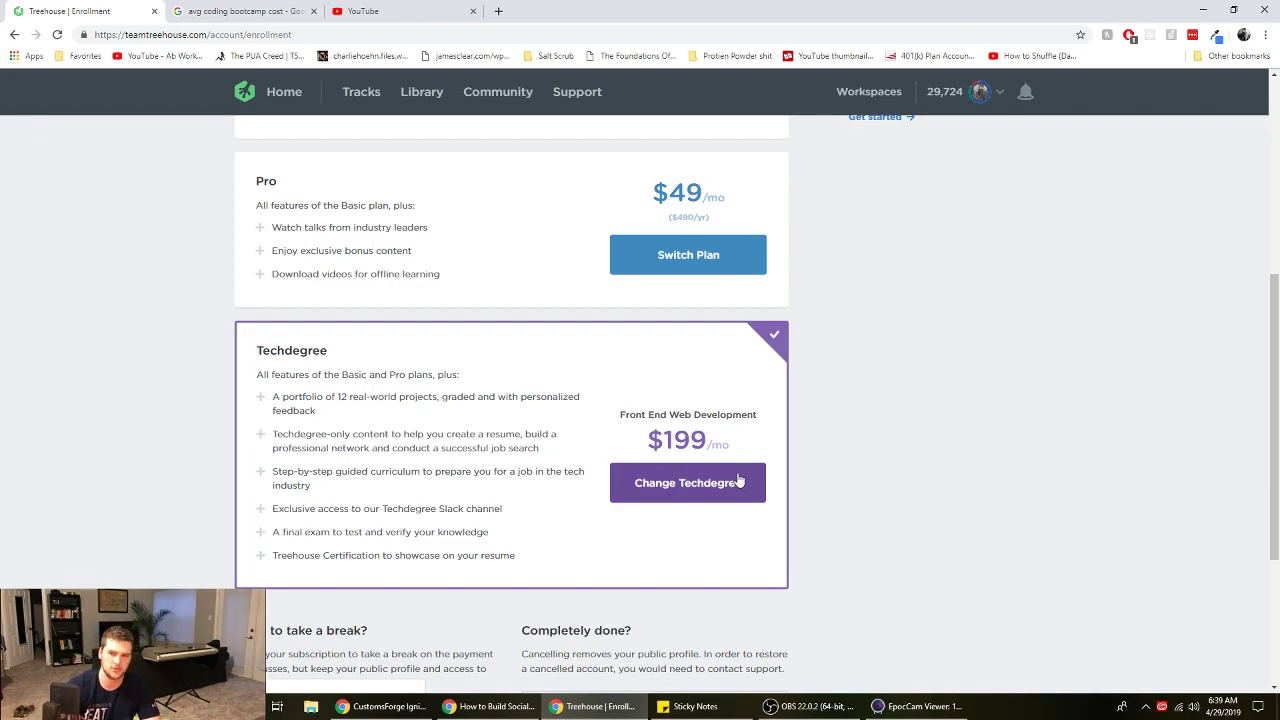
mouse_move(941, 325)
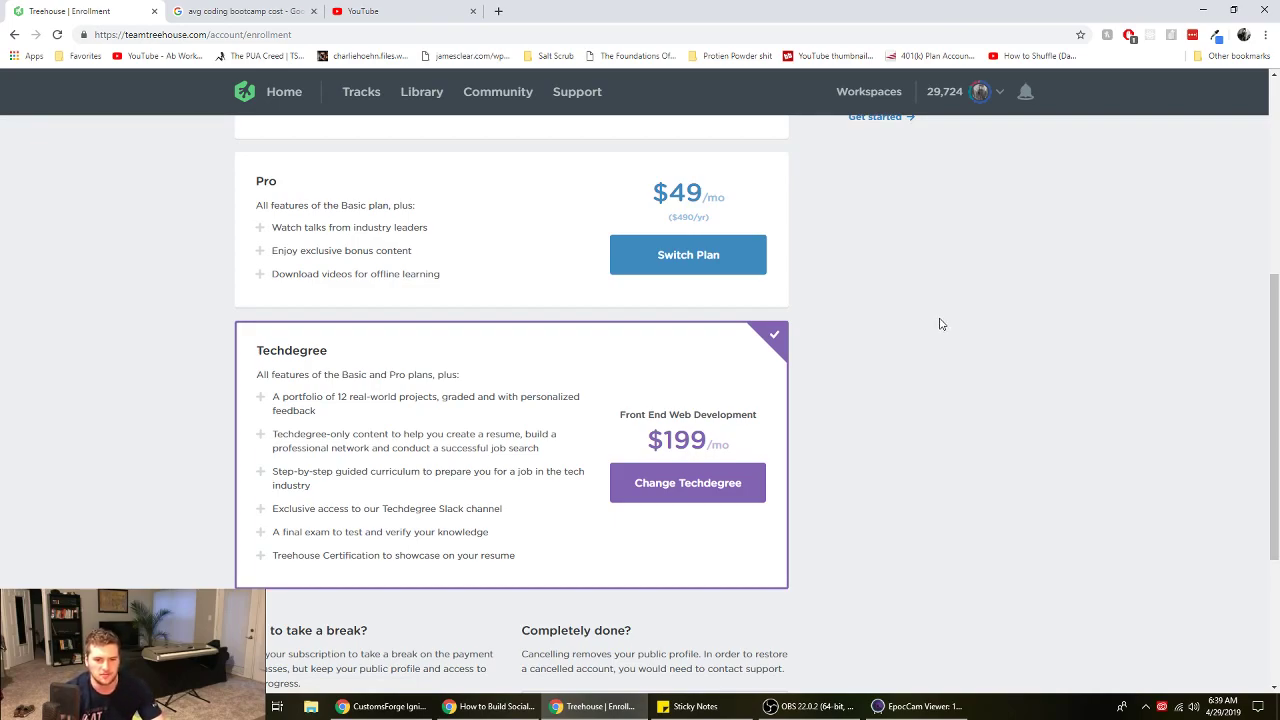
mouse_move(910, 311)
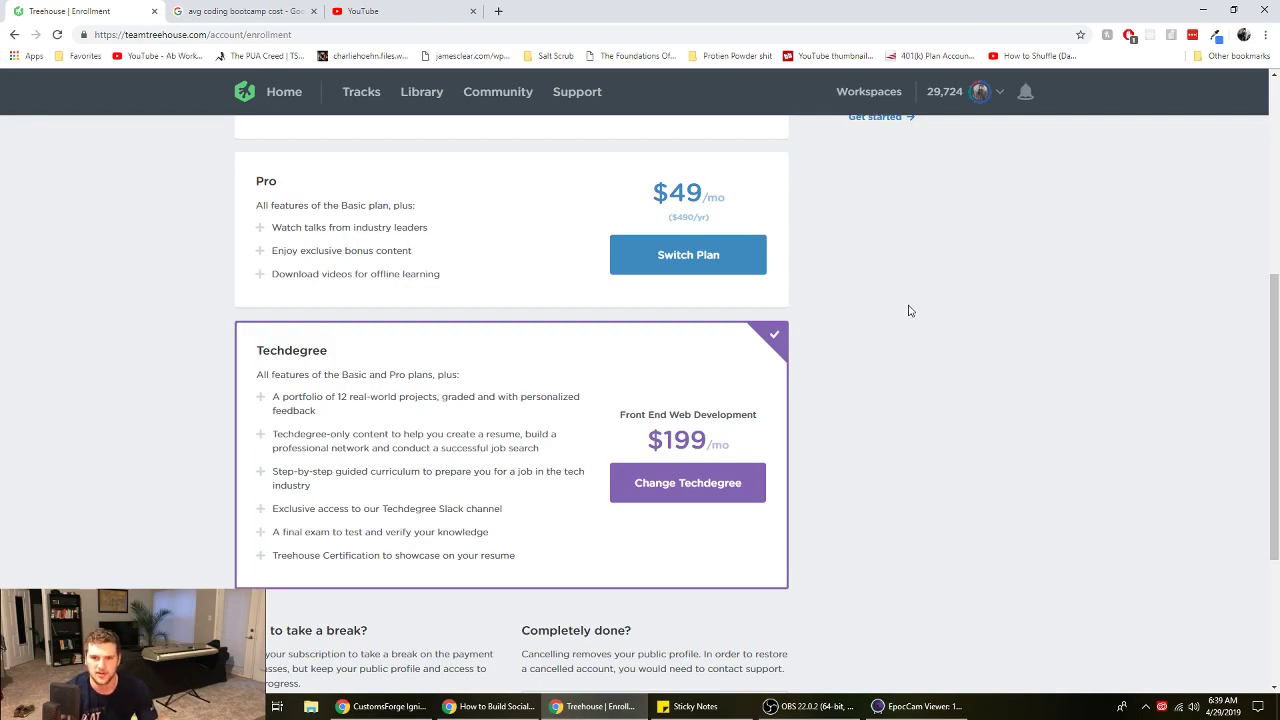
mouse_move(817, 251)
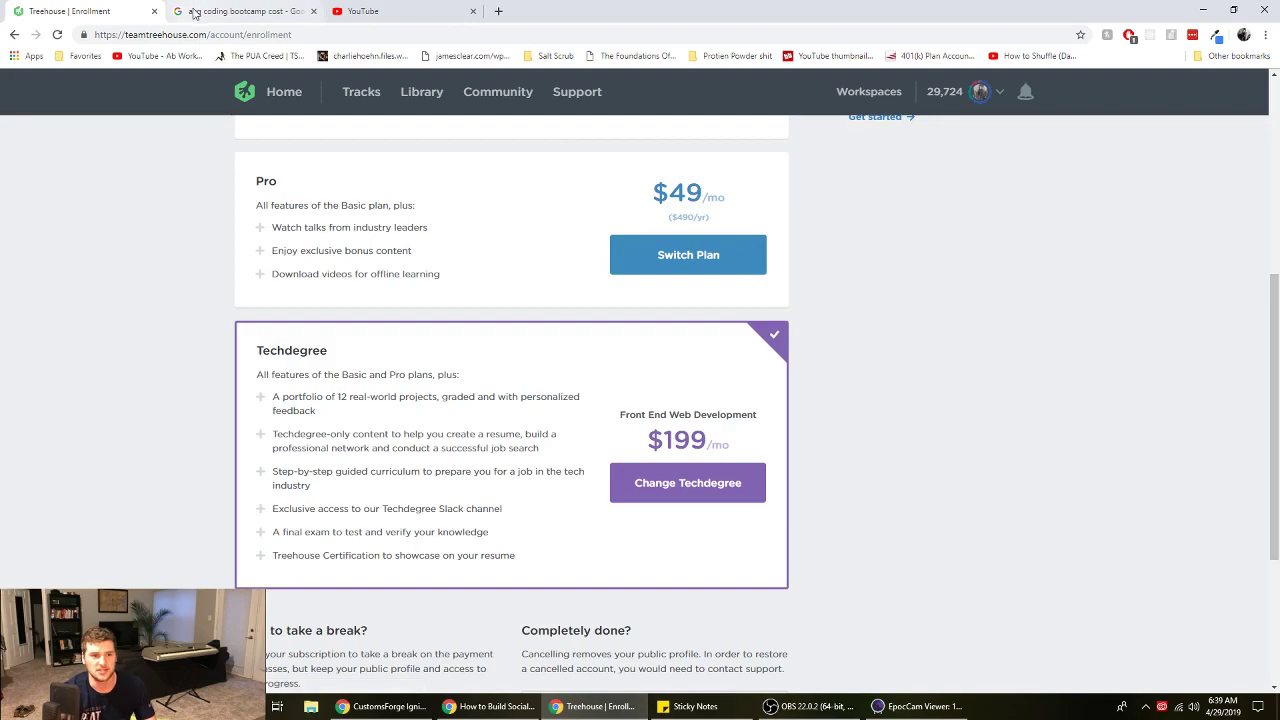
left_click(245, 11)
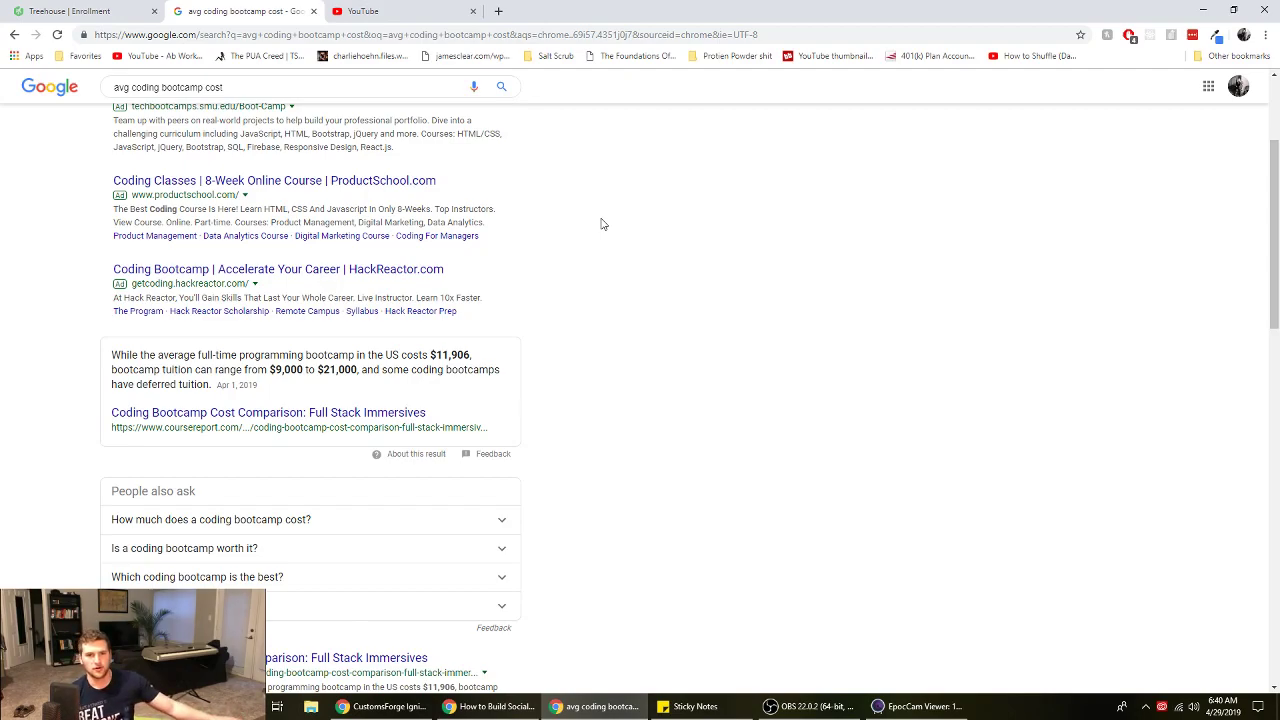
mouse_move(593, 223)
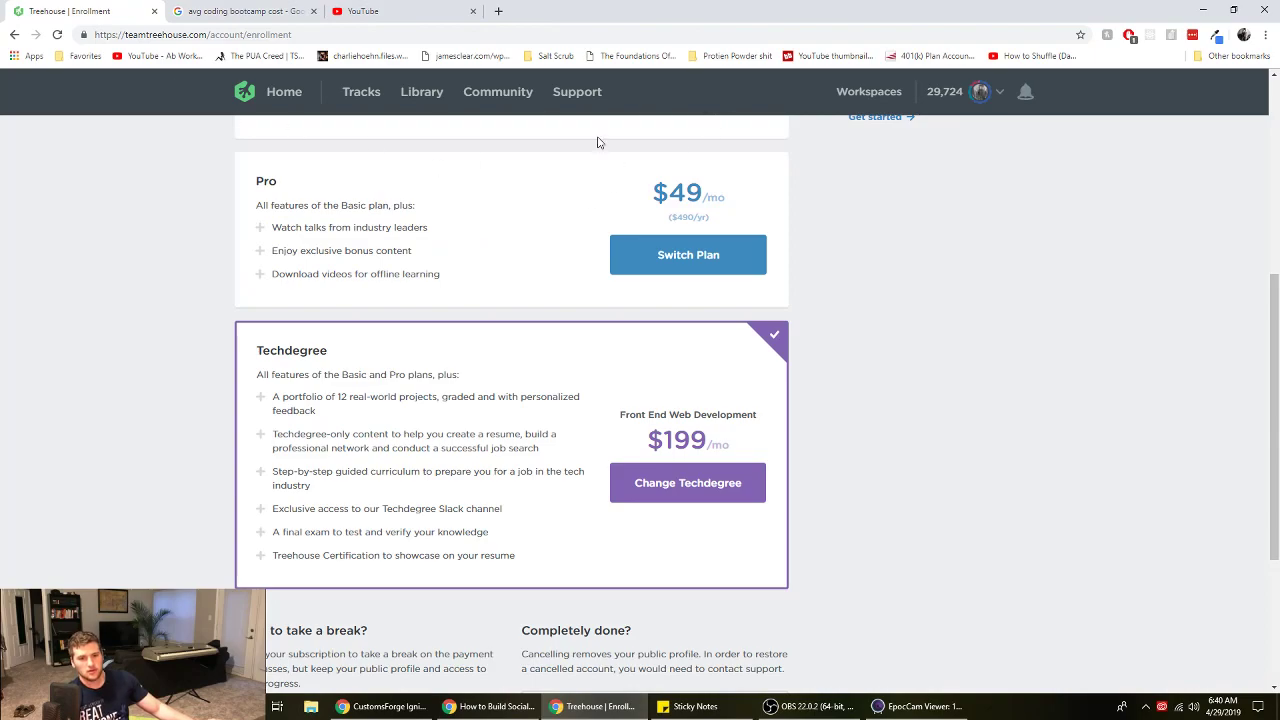
left_click(245, 11)
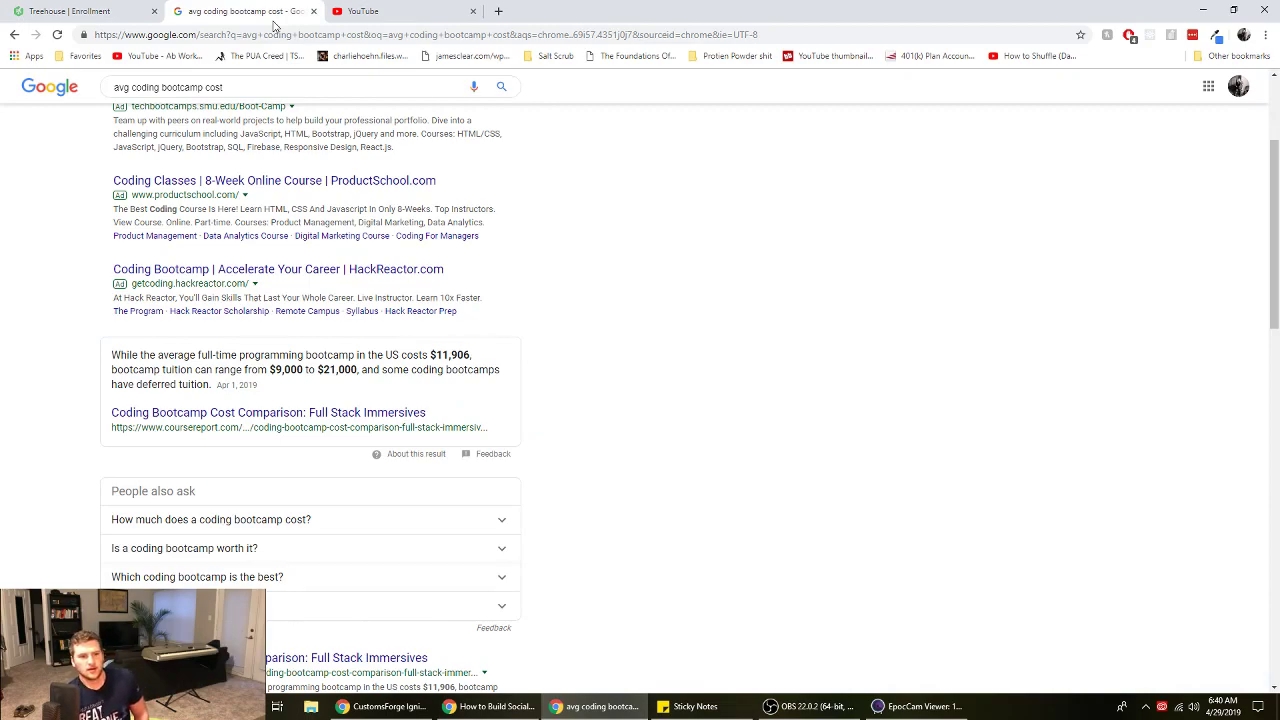
left_click(80, 11)
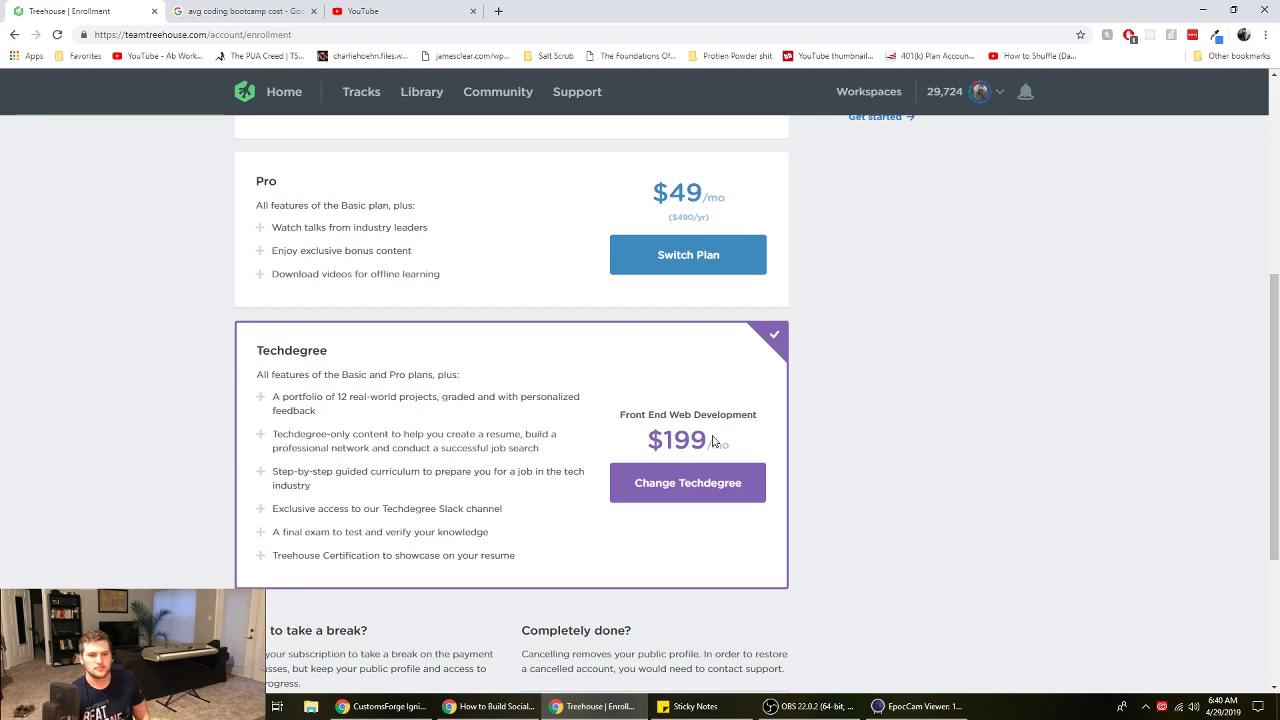
left_click(245, 11)
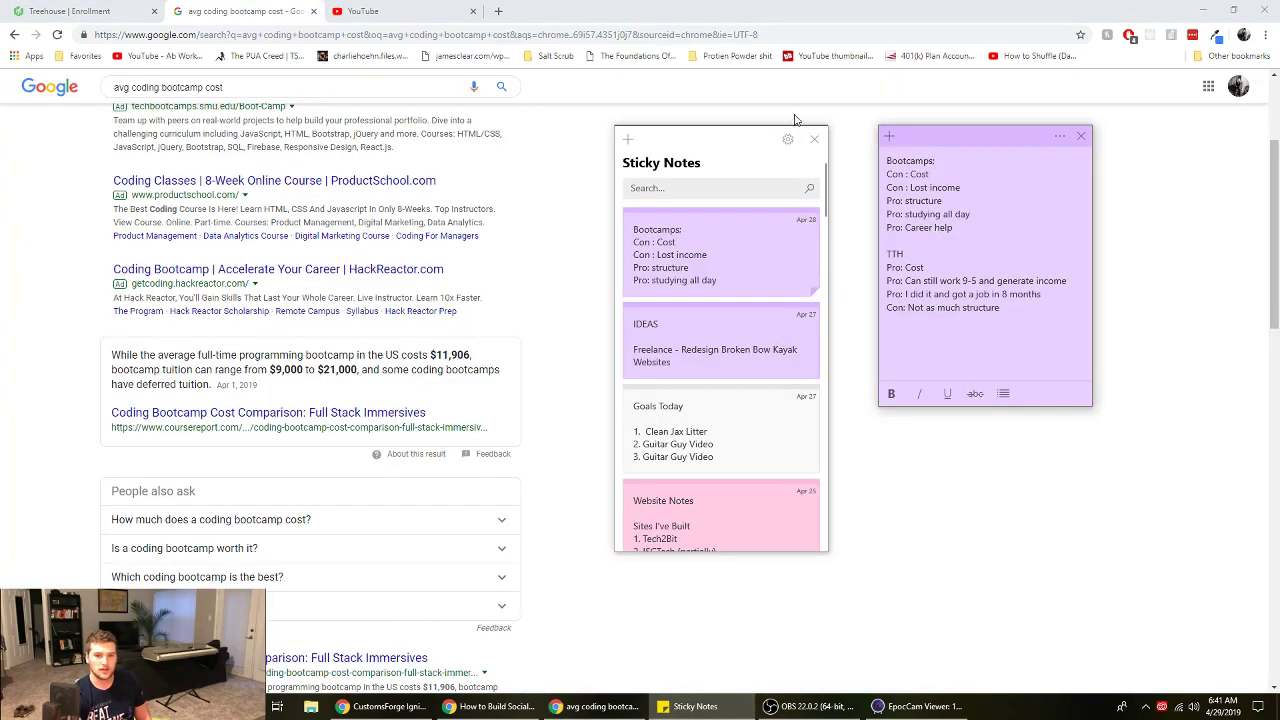
Close the notes list and position the bootcamp vs. TTH note beside the cost results
left_click(814, 139)
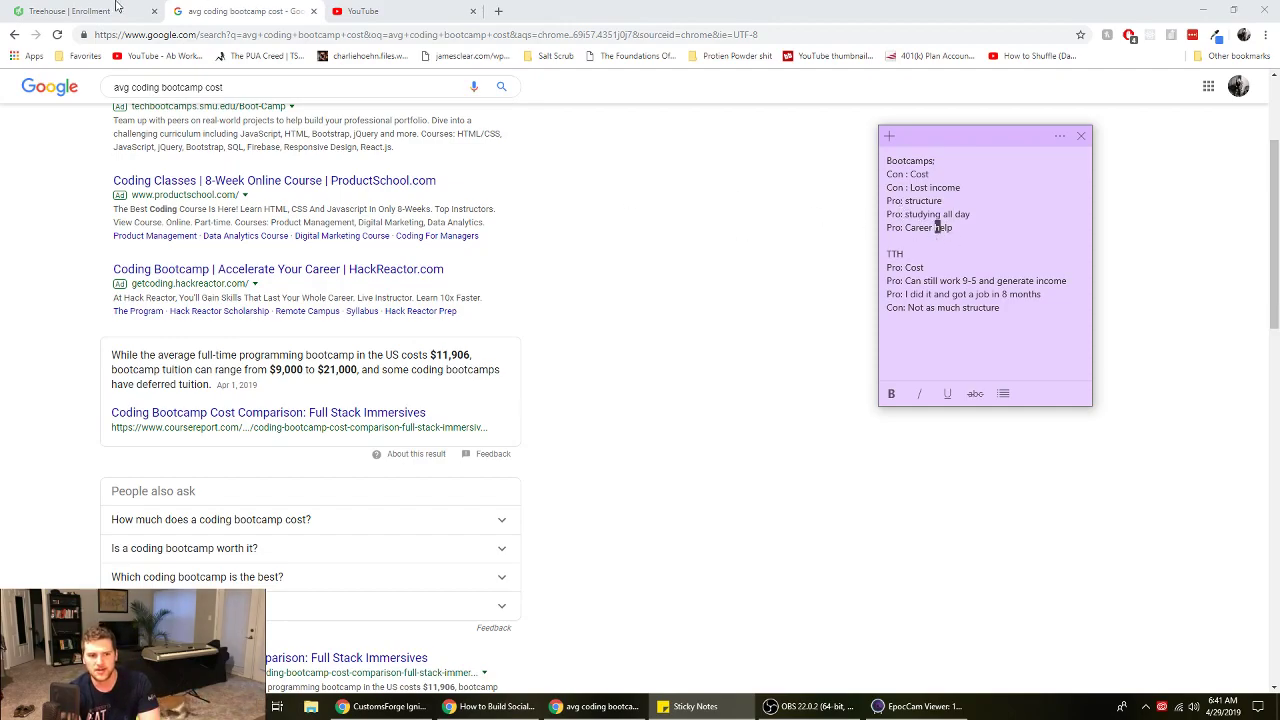
left_click(70, 11)
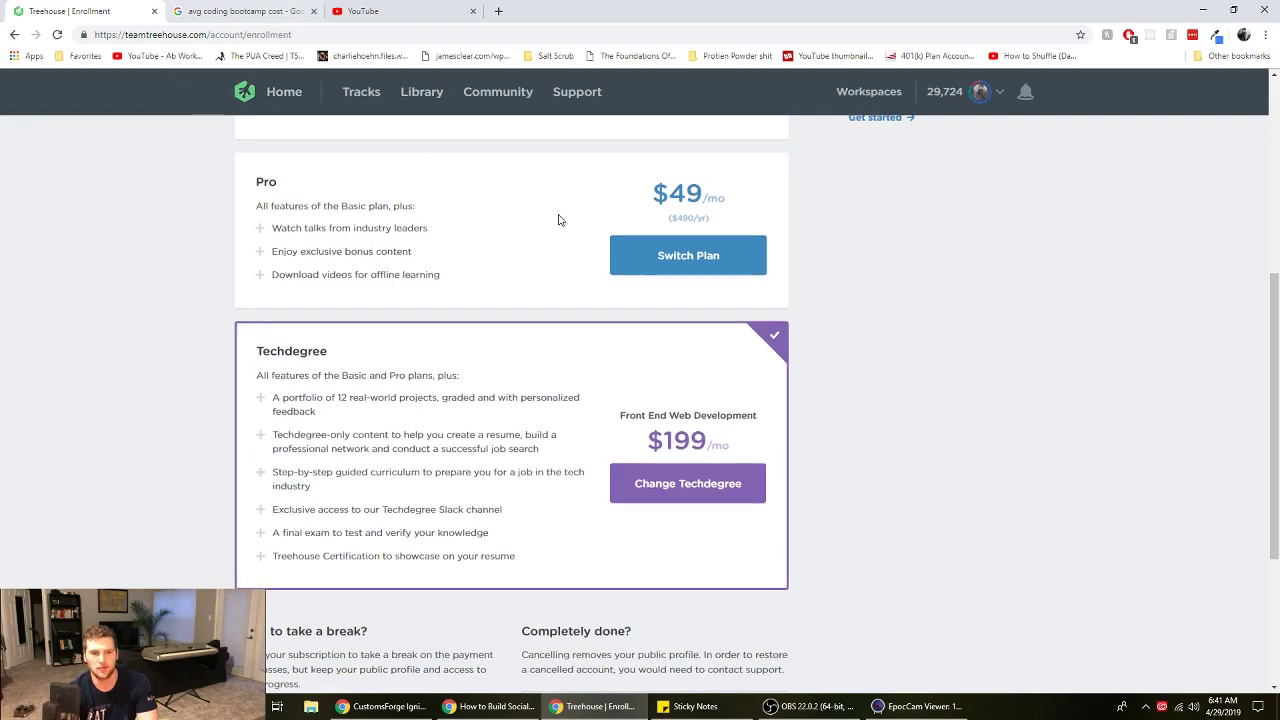
left_click(243, 11)
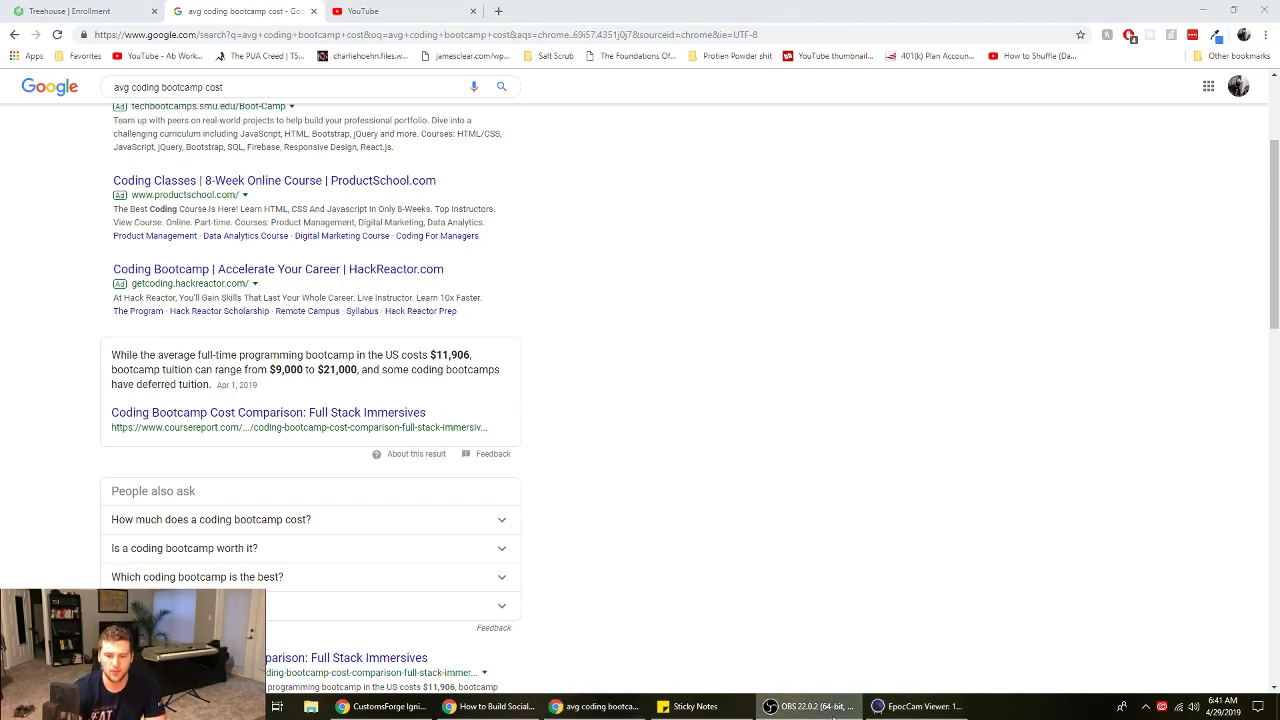
left_click(693, 706)
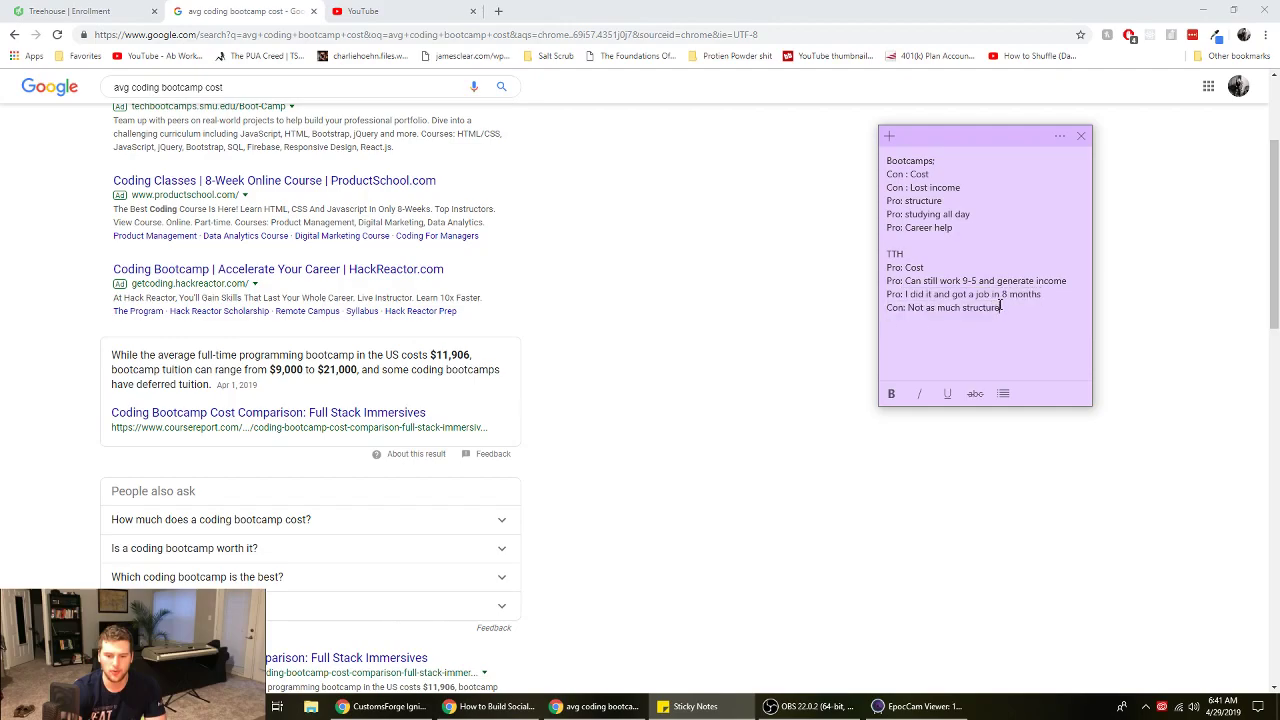
left_click_drag(884, 174, 965, 214)
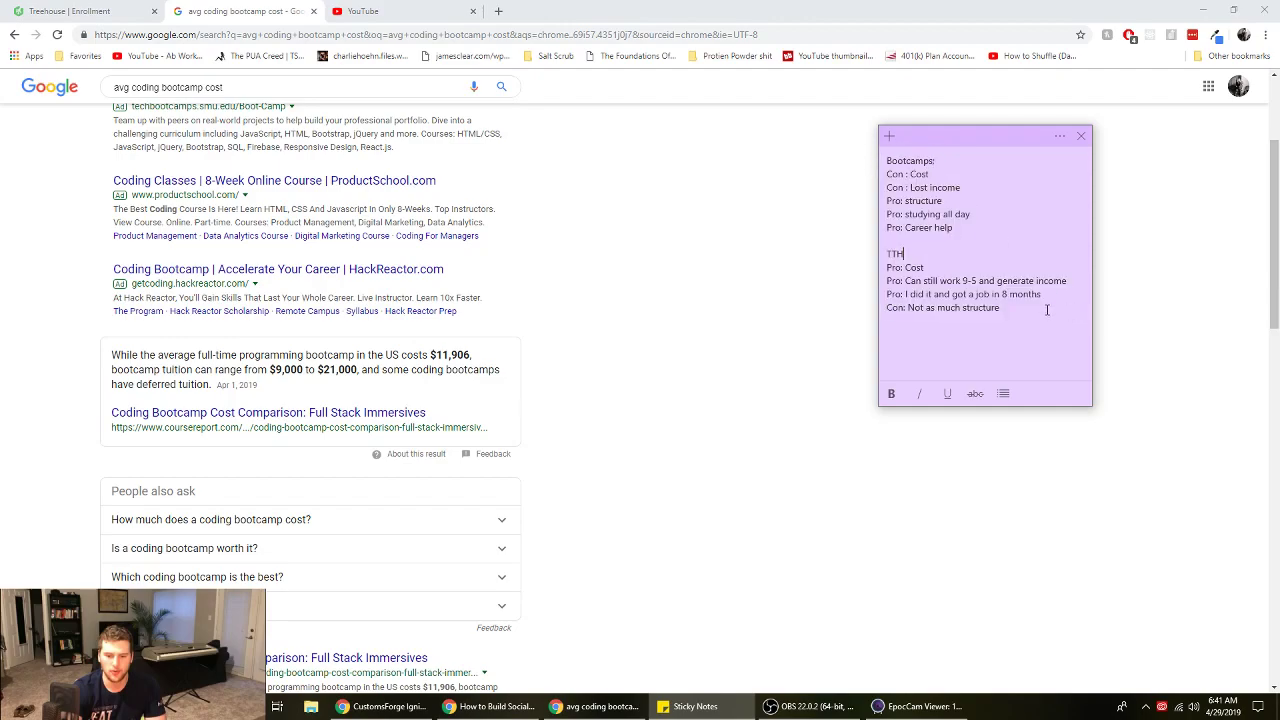
left_click_drag(885, 253, 997, 307)
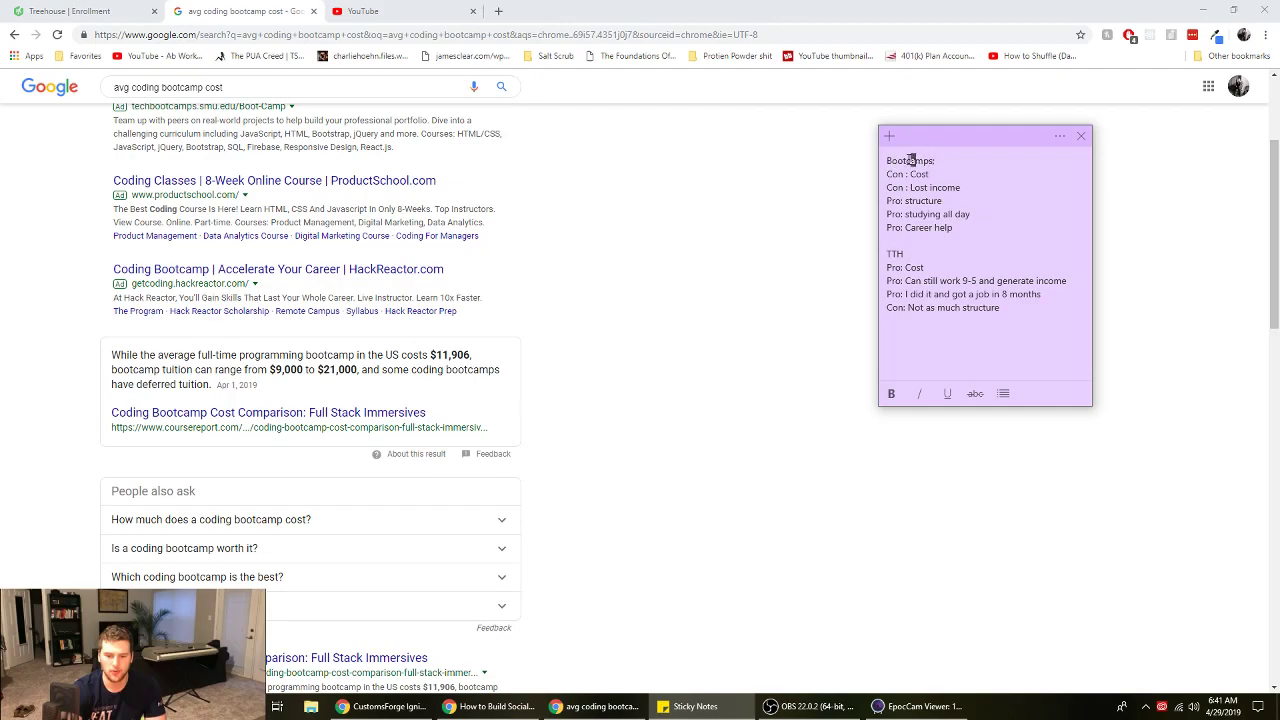
Add cost lines to the note: $12,000 for bootcamps and $2,400 for TTH
double_click(908, 160)
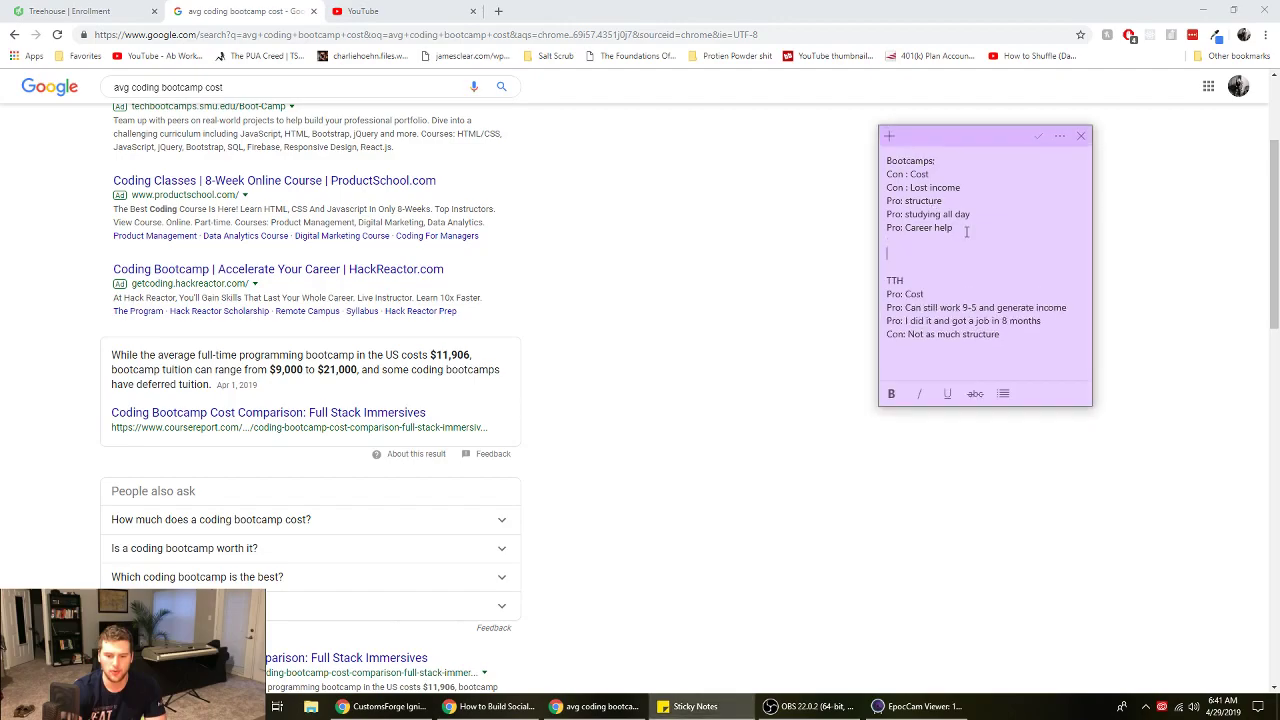
type("$1200")
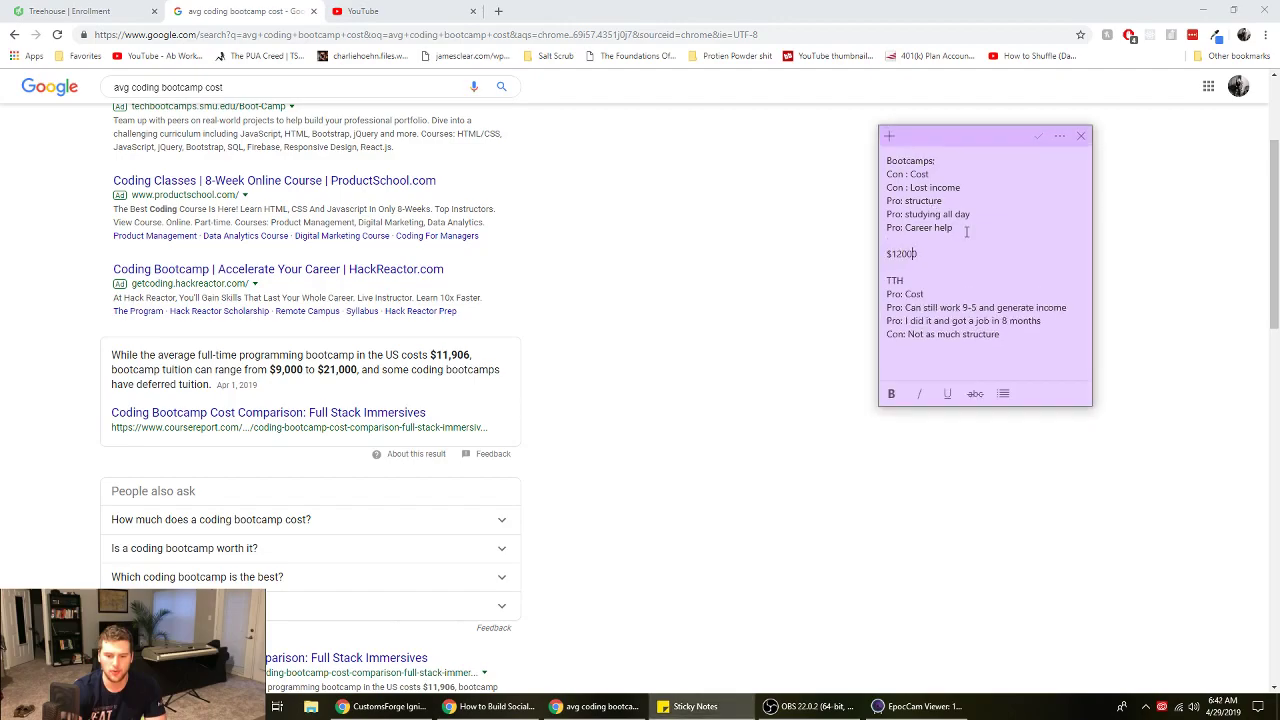
type(",000")
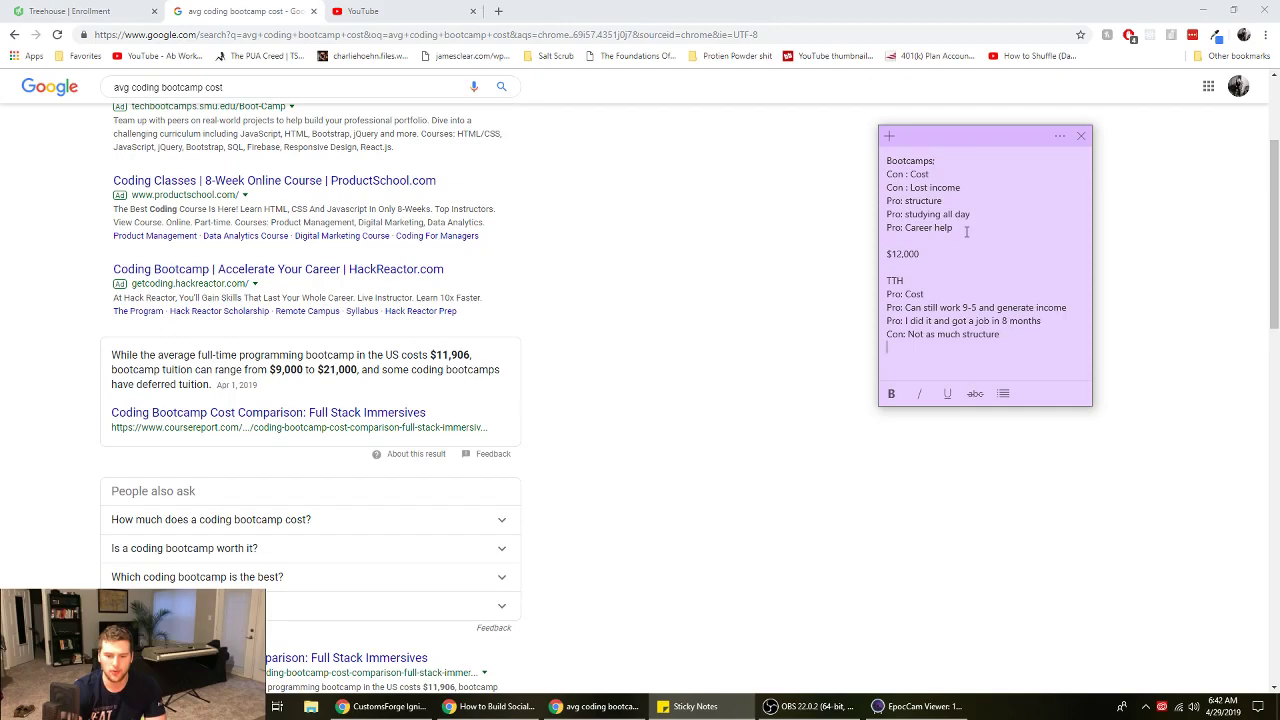
type("1")
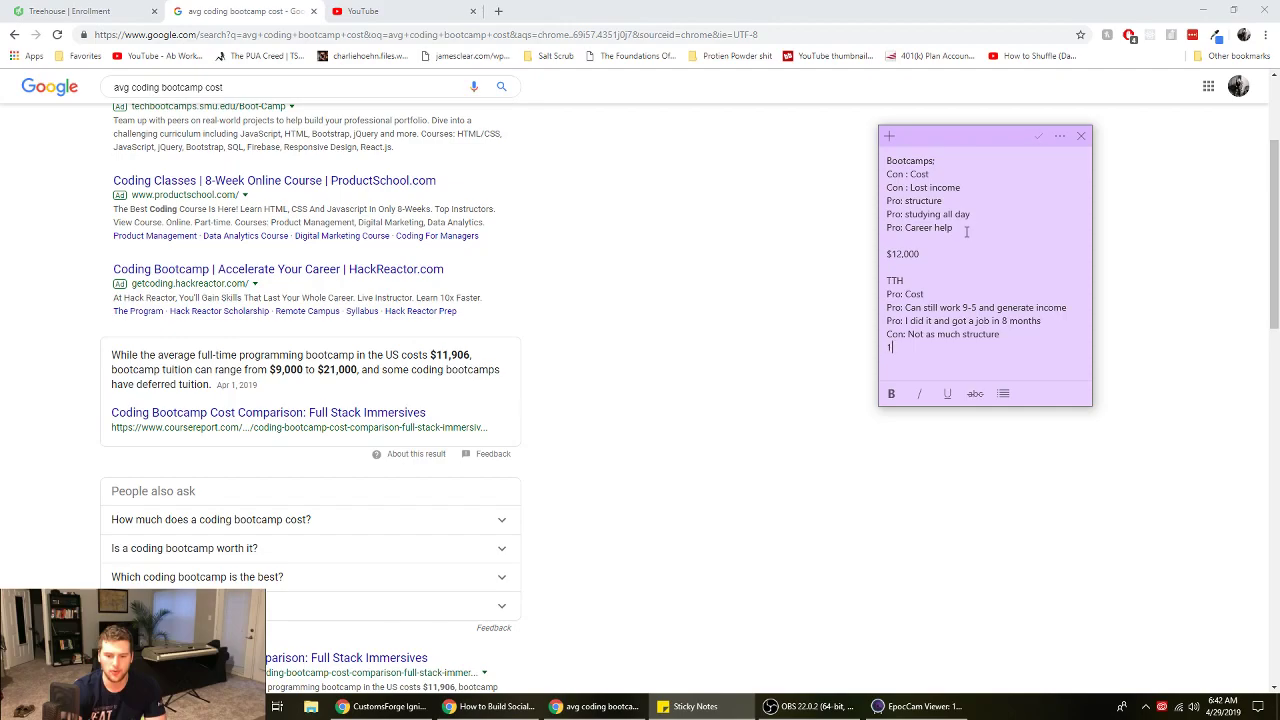
type(",600")
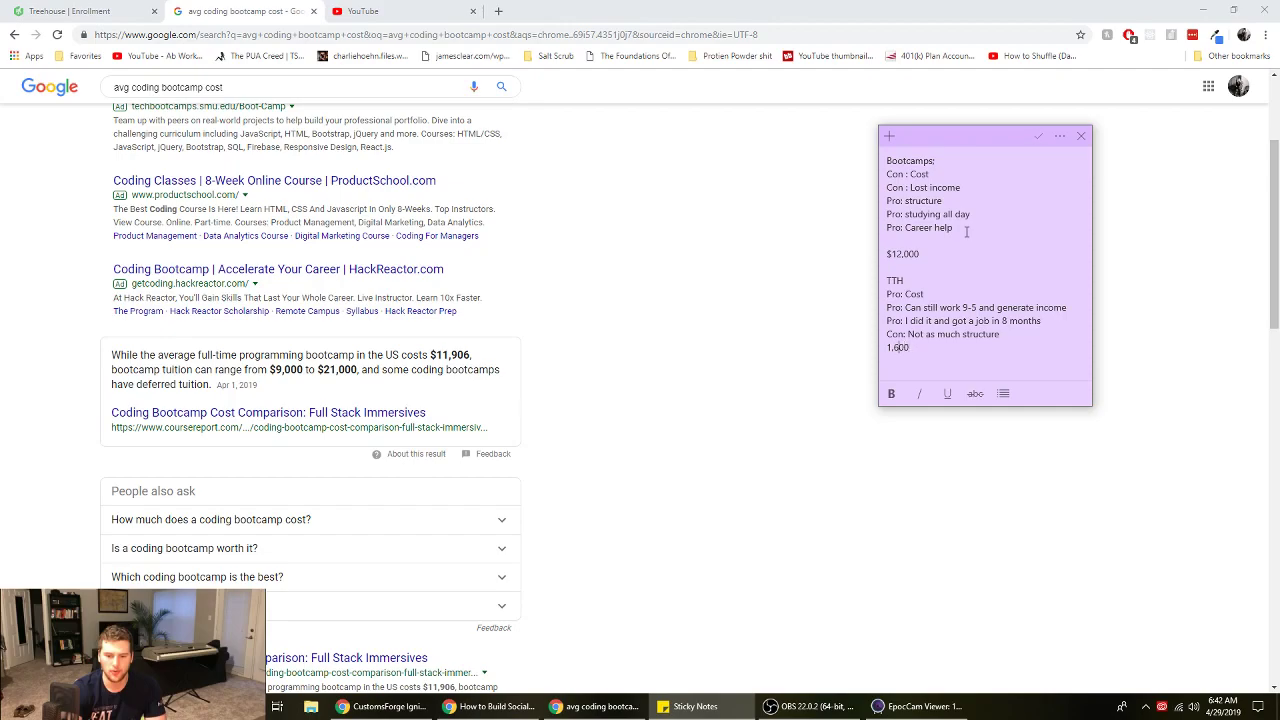
type("$2")
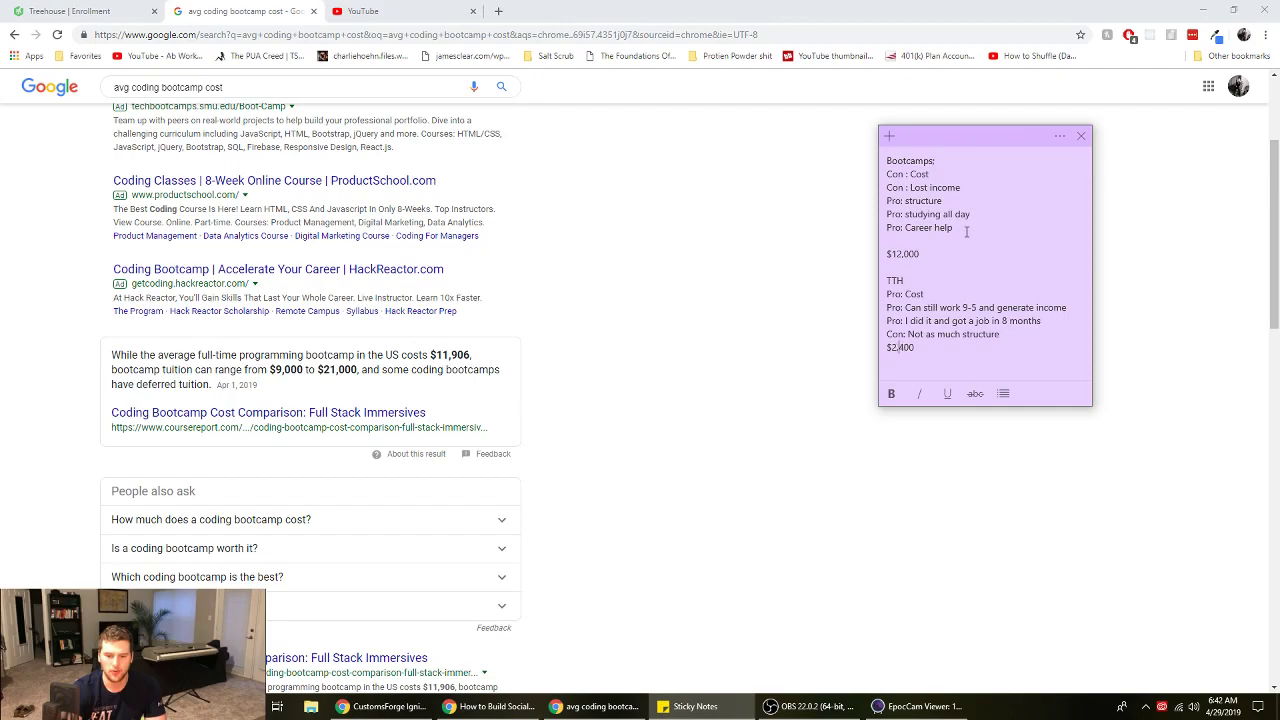
Append durations to the cost lines: '- 3 months' for bootcamps and '- 1 year' for TTH
double_click(902, 253)
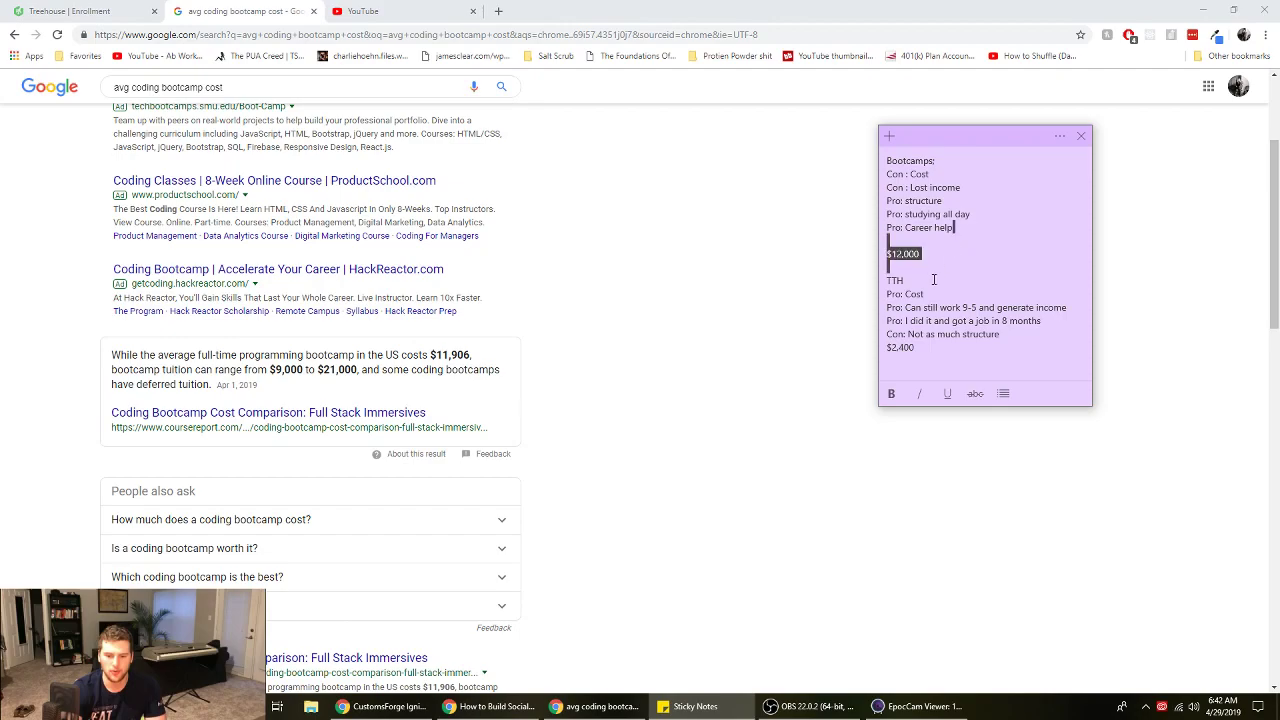
type("- 3")
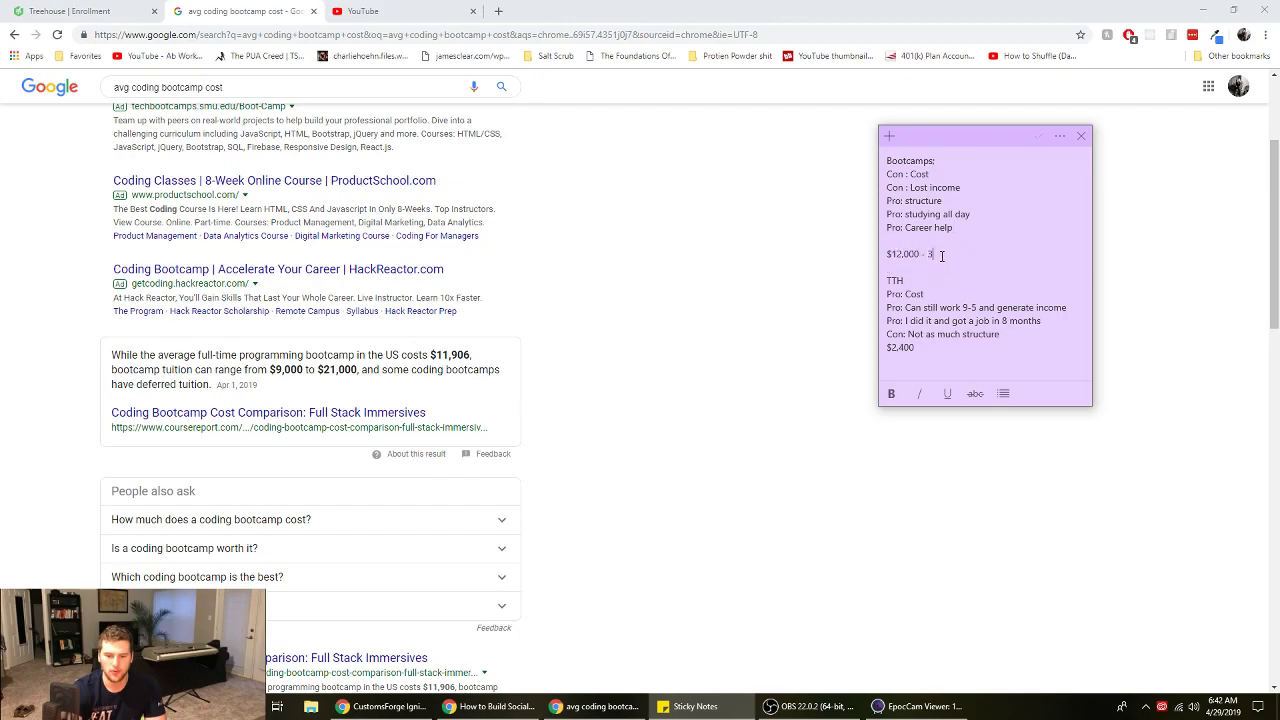
type("months")
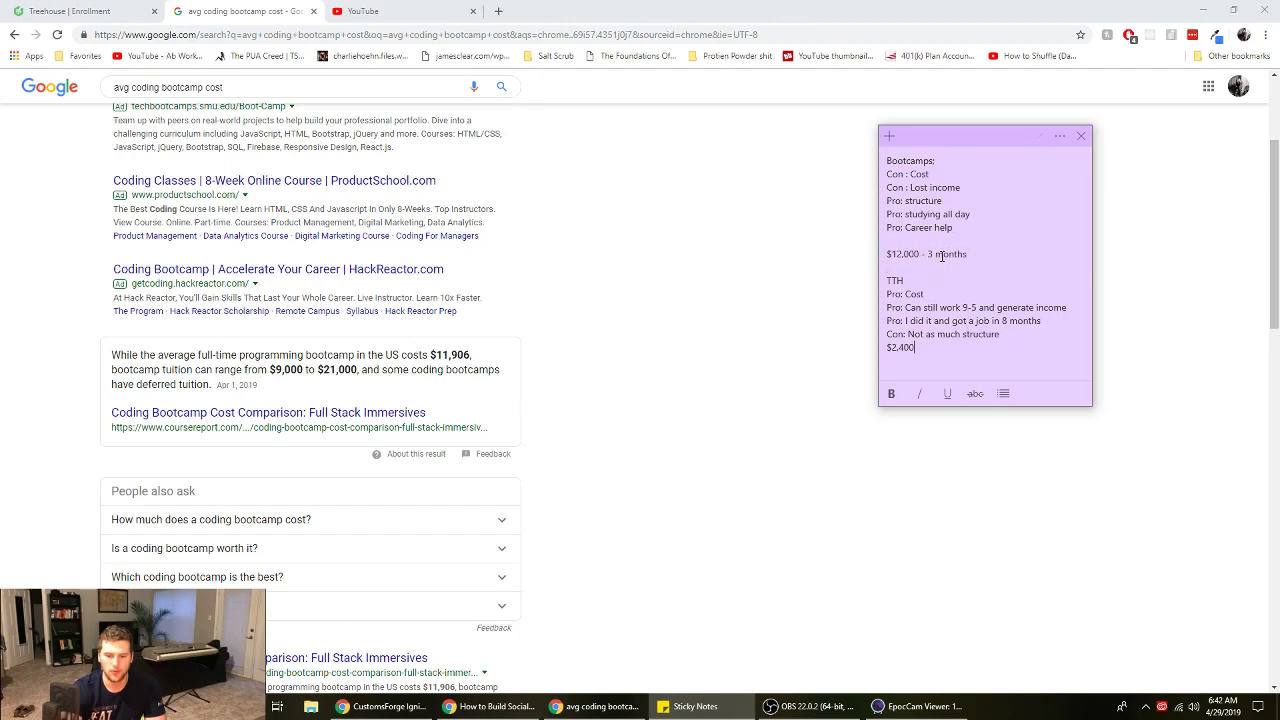
type("-")
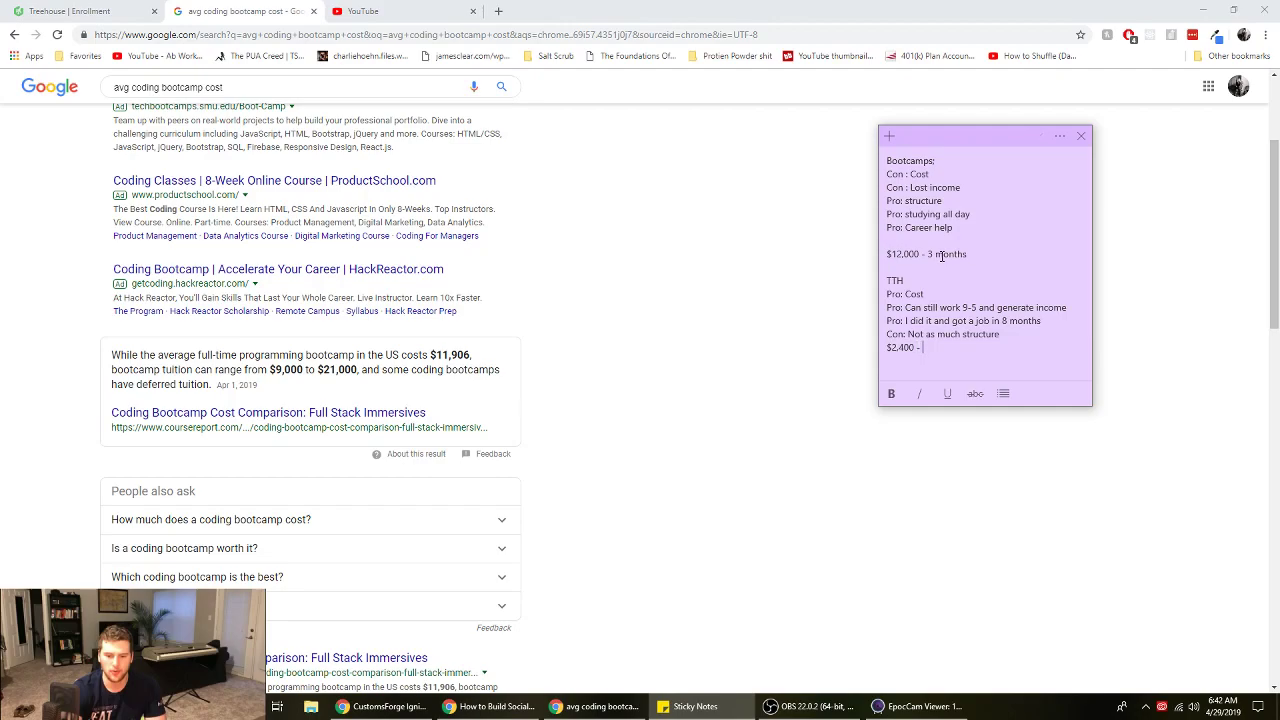
type("1")
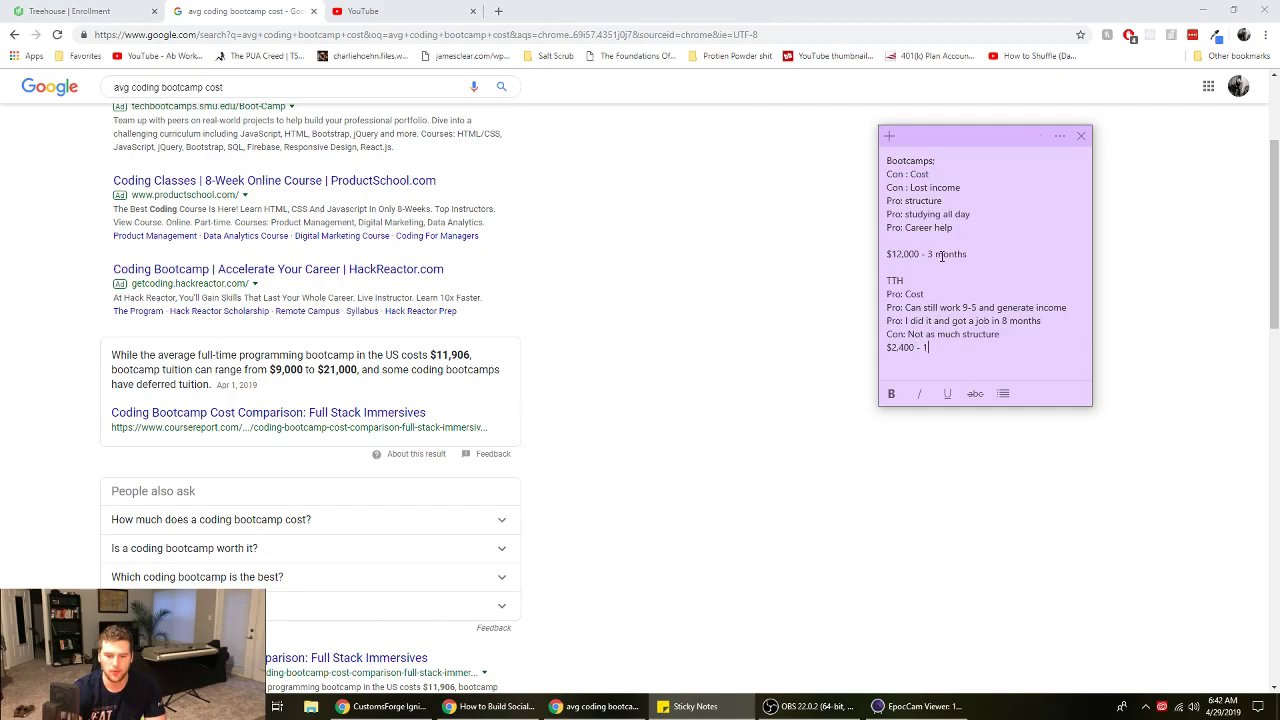
type("year")
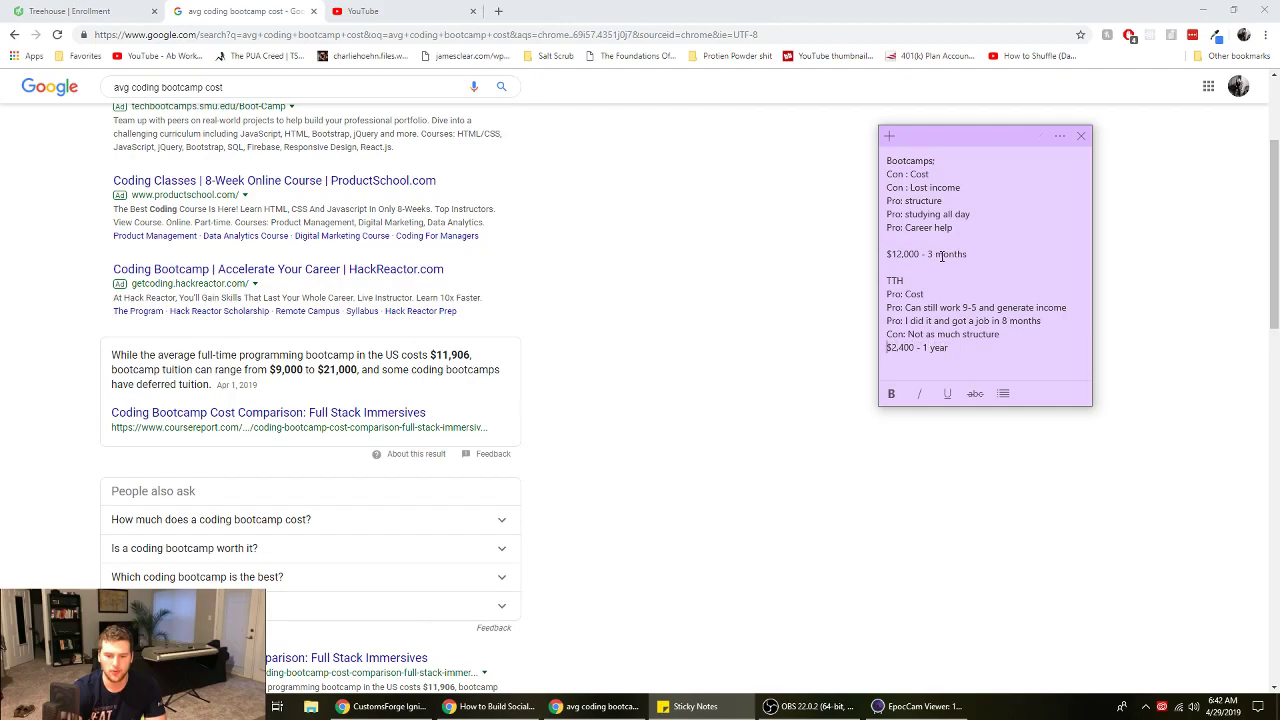
key("Return")
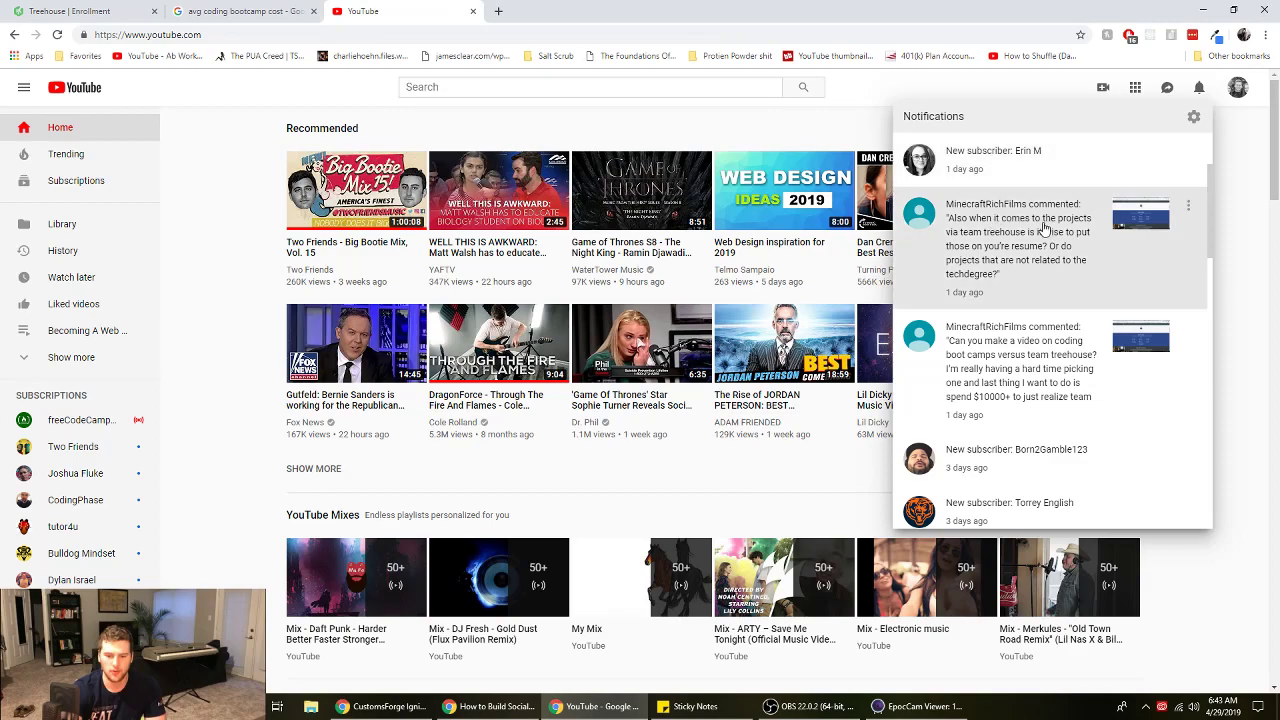
mouse_move(991, 247)
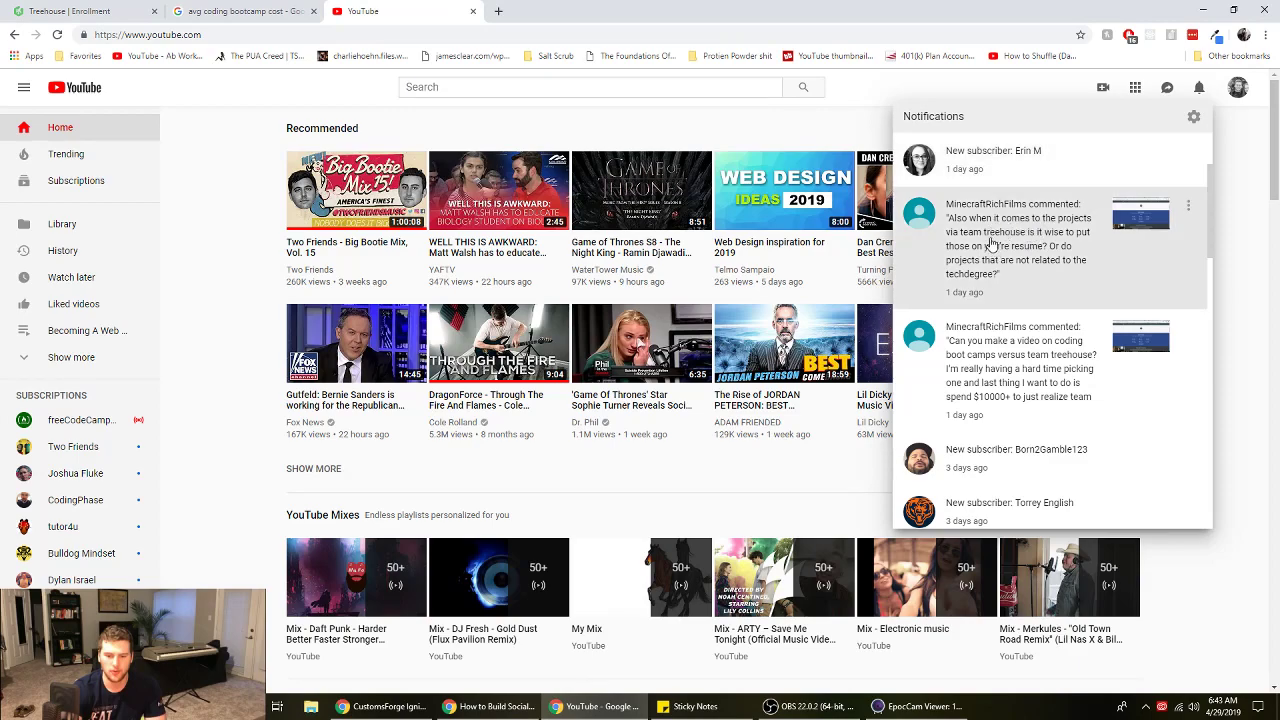
mouse_move(1020, 260)
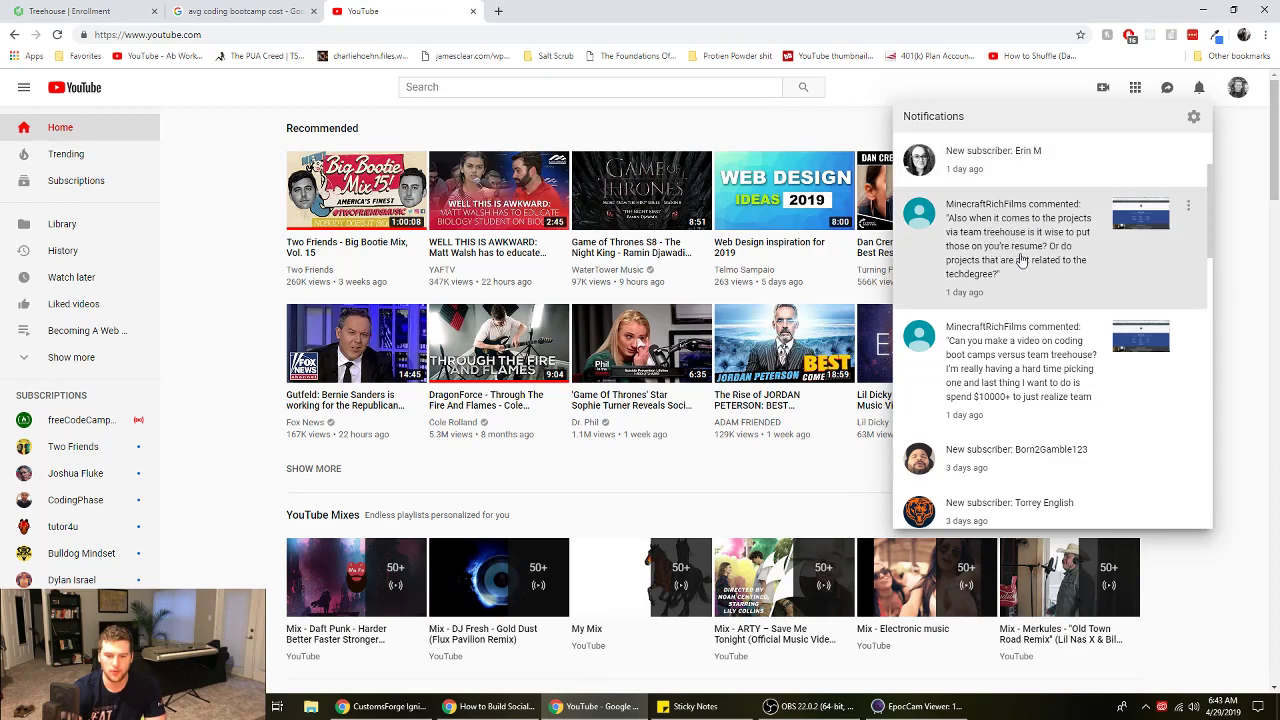
mouse_move(1022, 274)
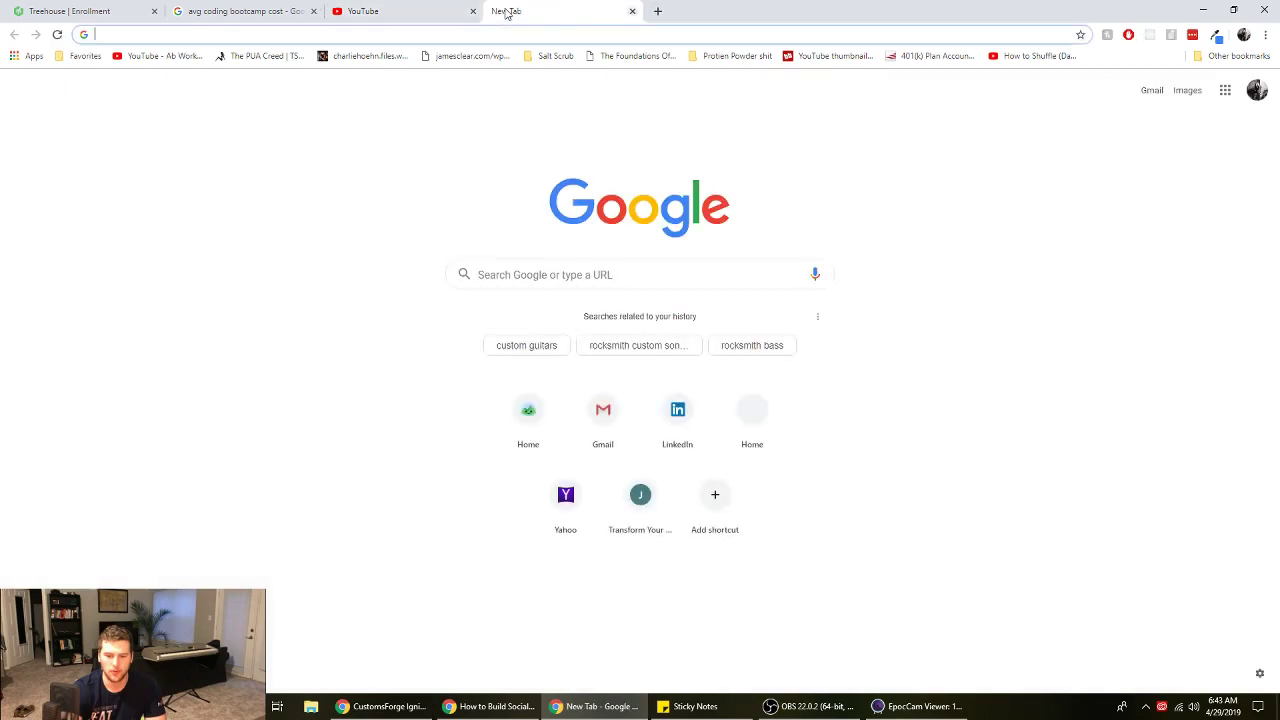
Enter ghughes13.com in the new tab's address bar
type("ghughes13.com")
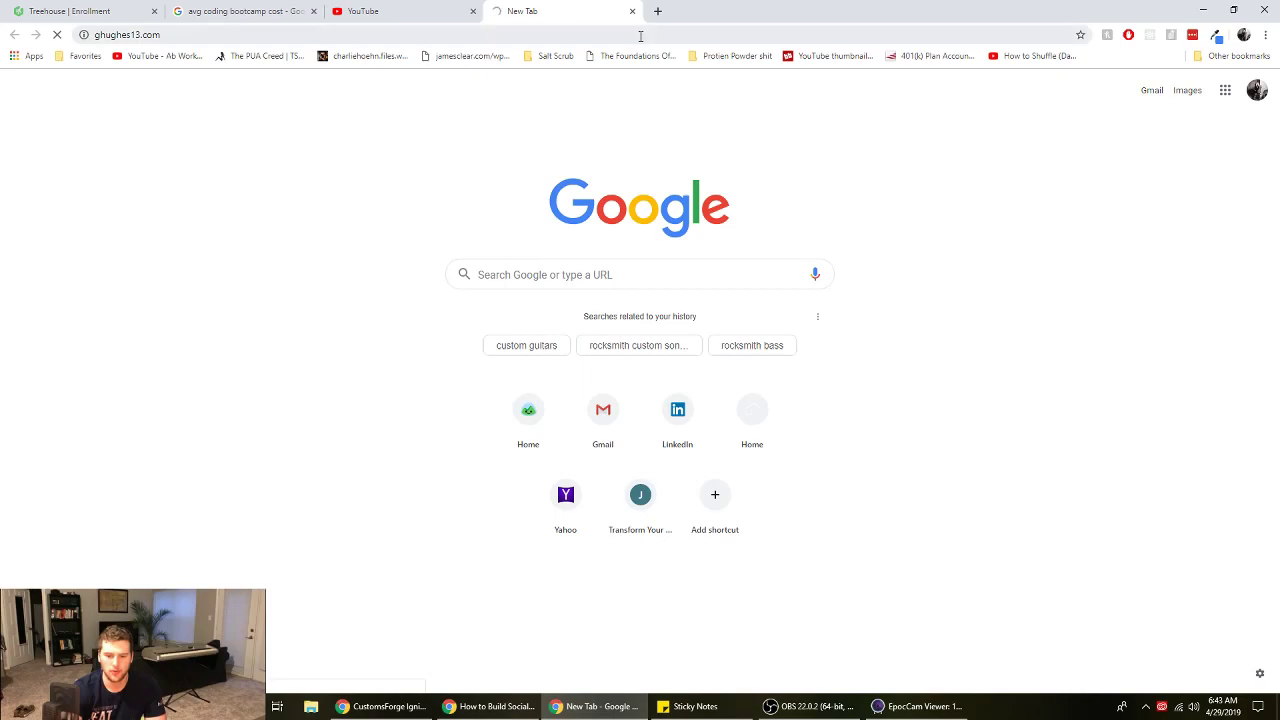
mouse_move(580, 201)
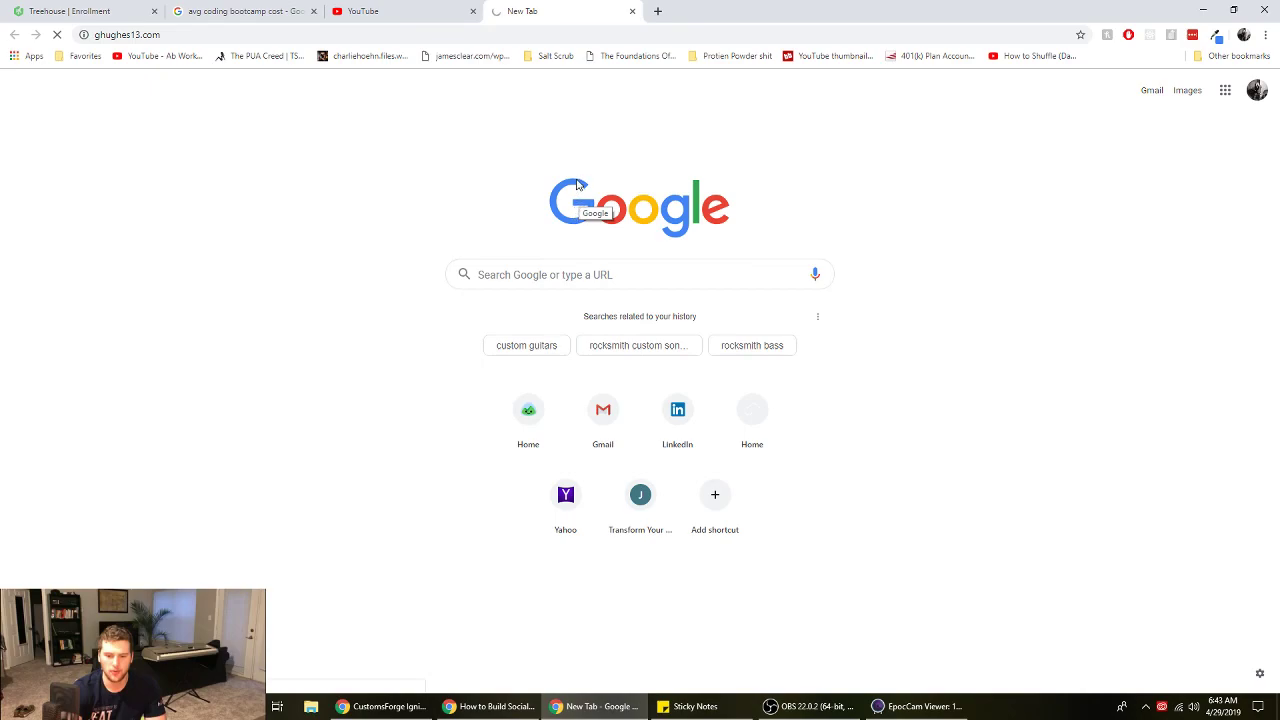
mouse_move(365, 128)
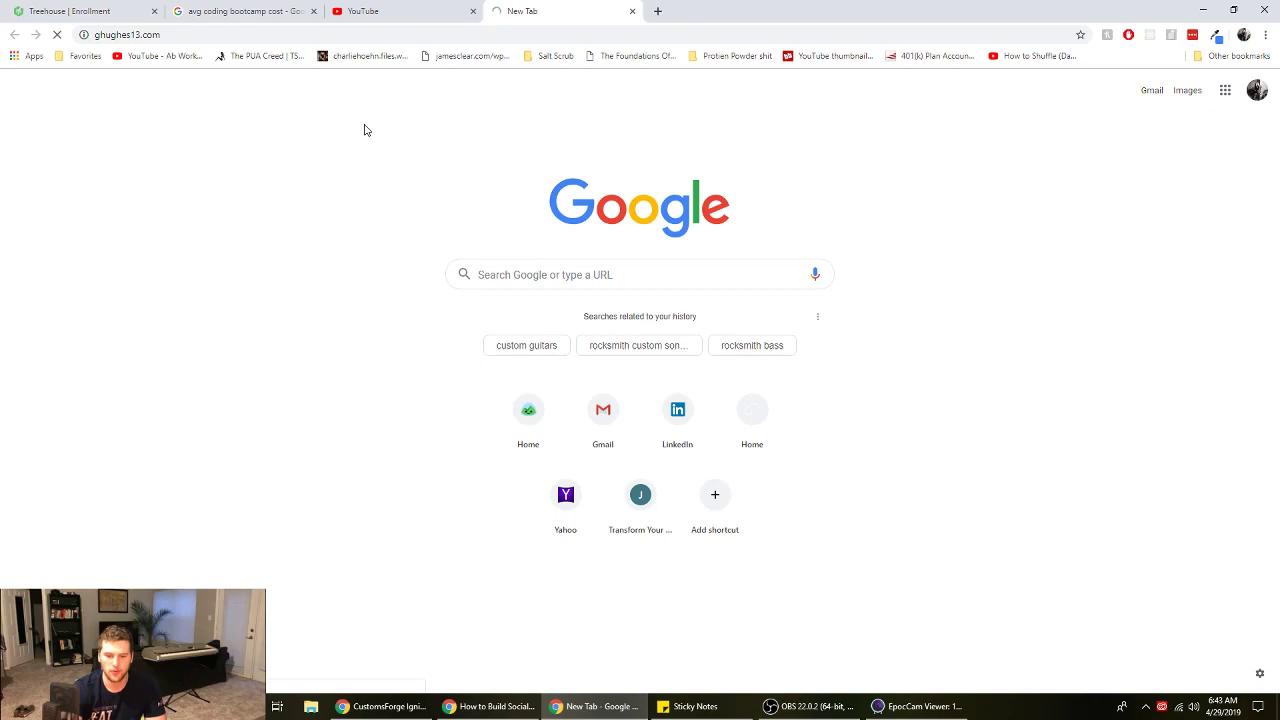
mouse_move(410, 24)
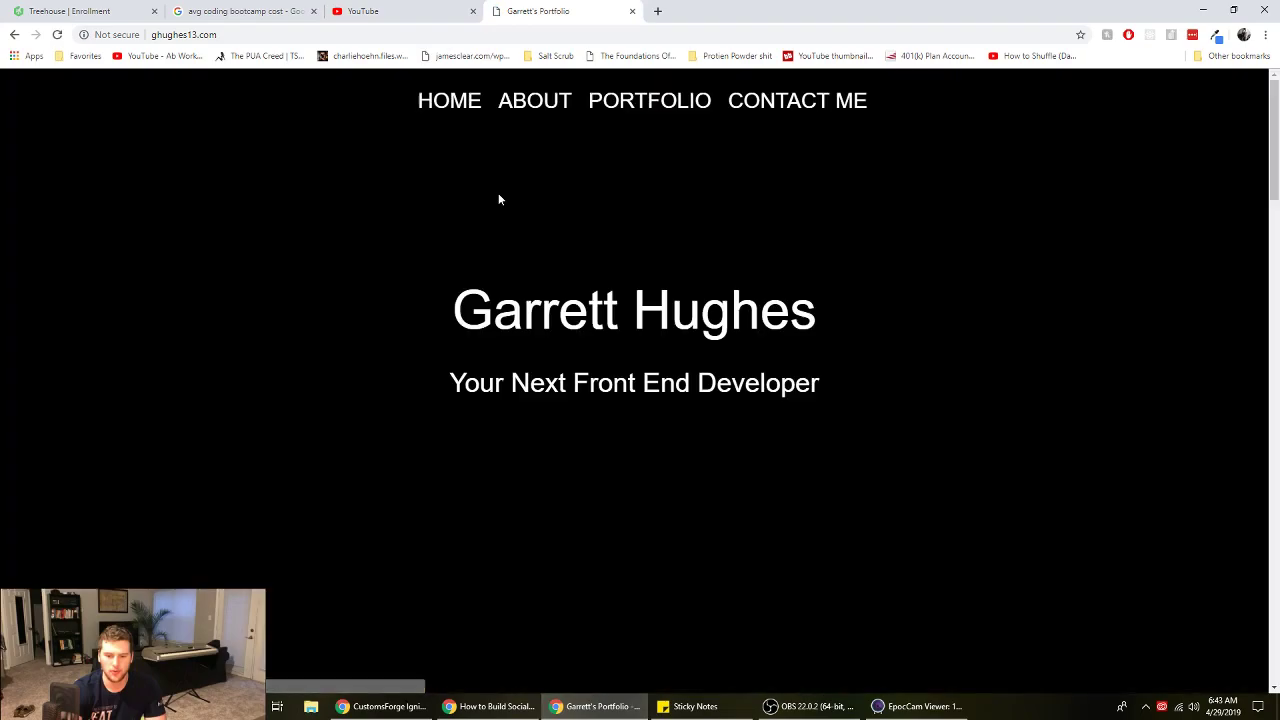
Scroll up and down through Garrett's Portfolio project cards
scroll("down", 3)
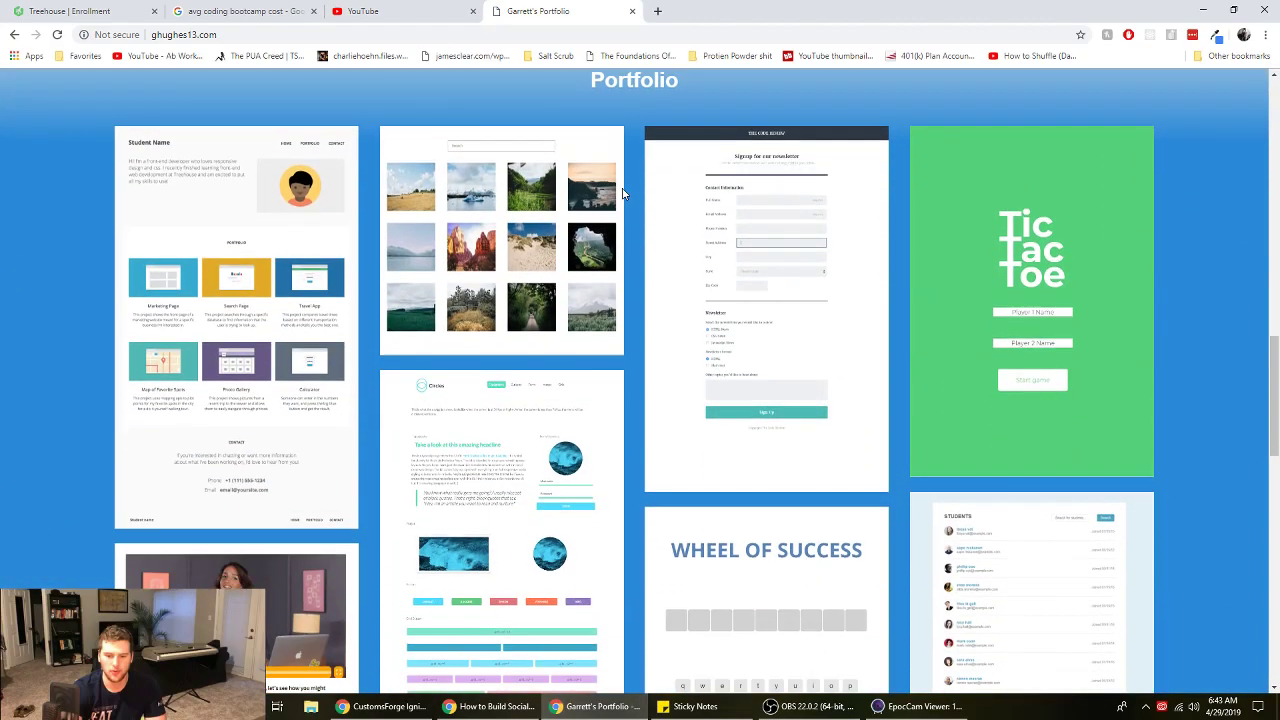
scroll("down", 3)
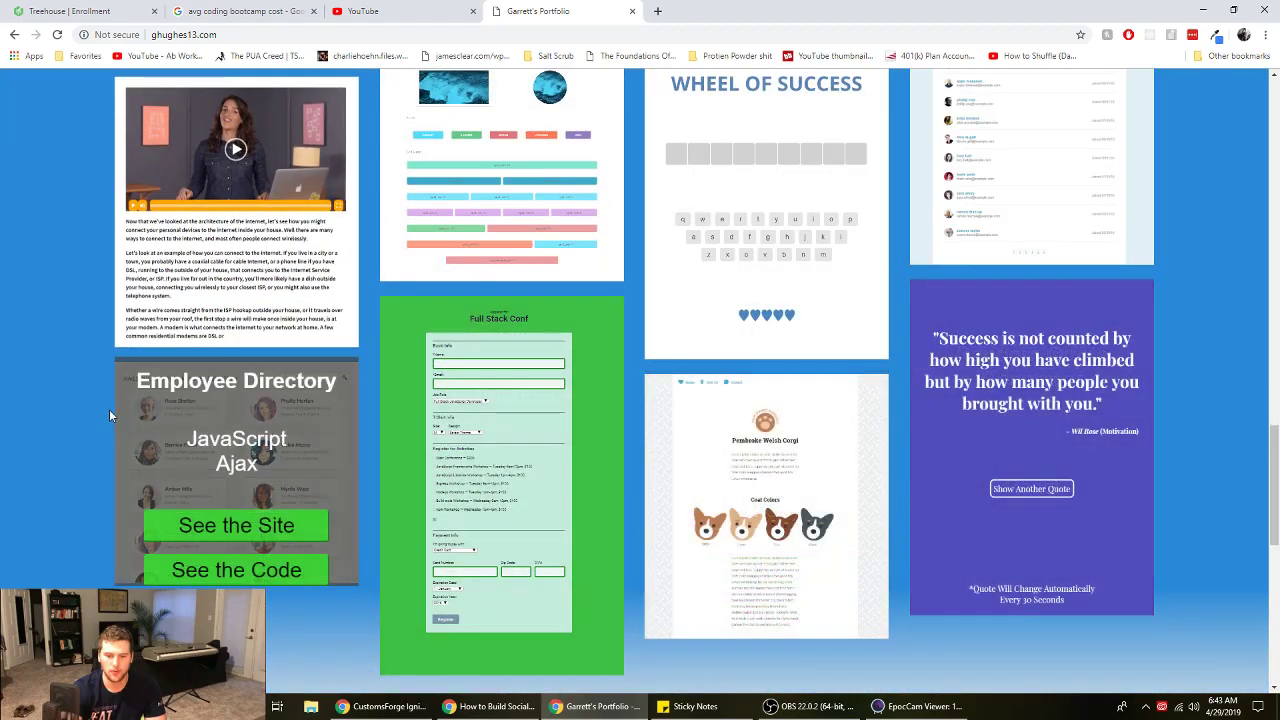
scroll("up", 3)
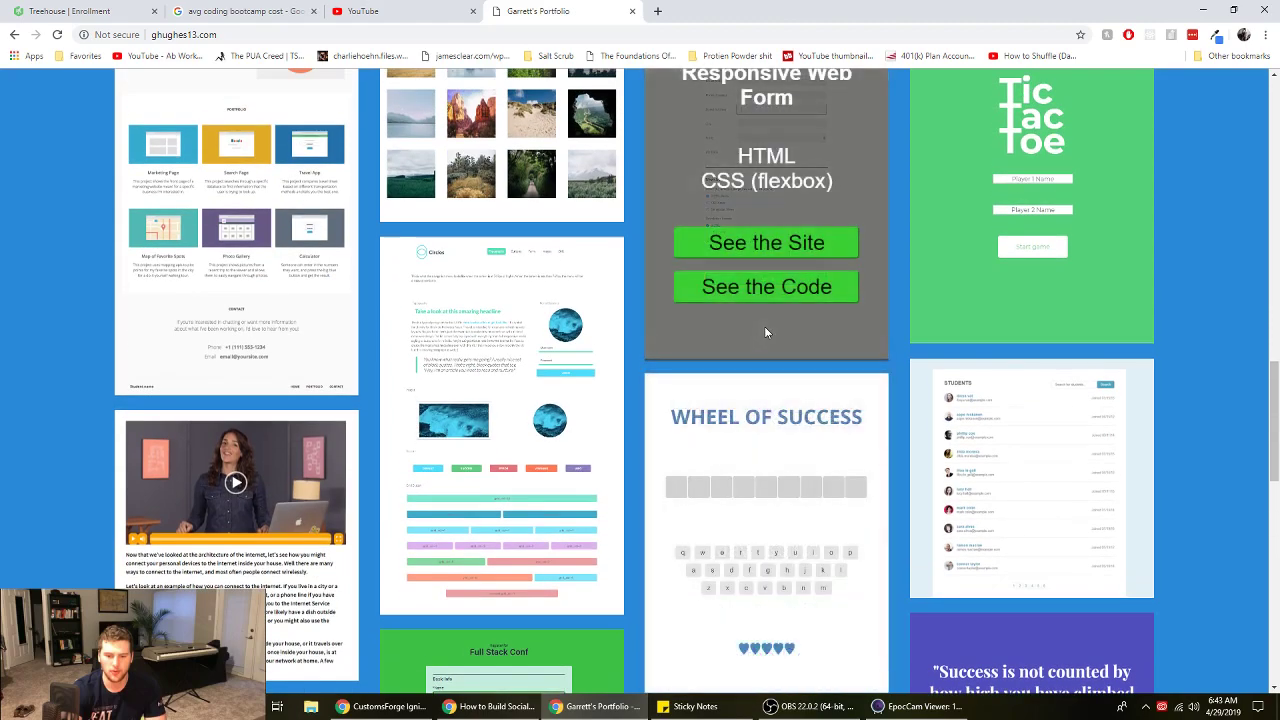
scroll("up", 3)
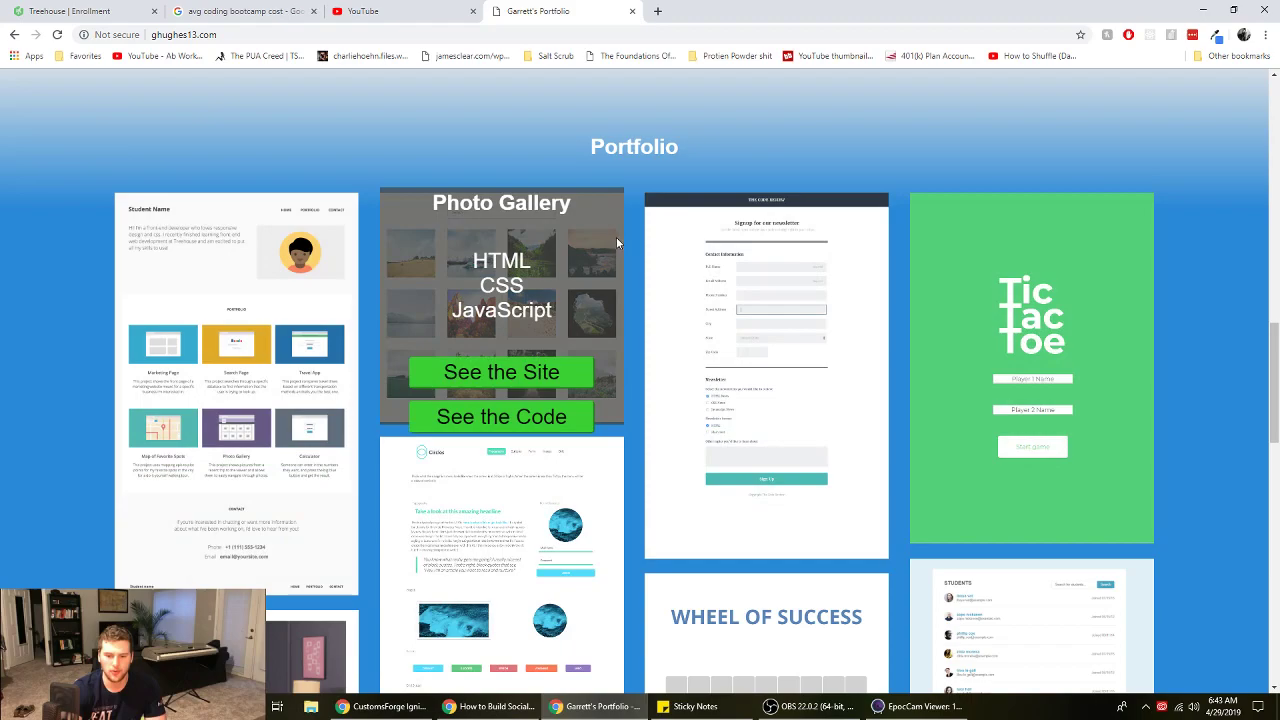
scroll("down", 3)
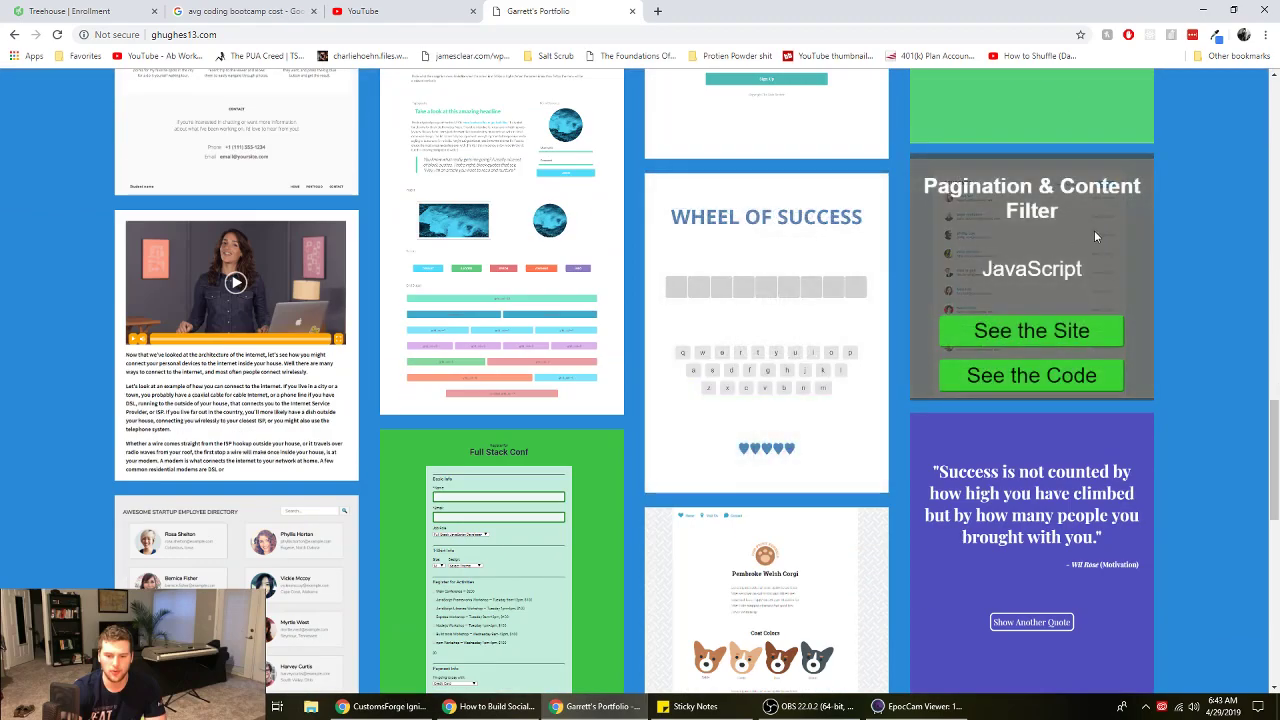
mouse_move(1037, 318)
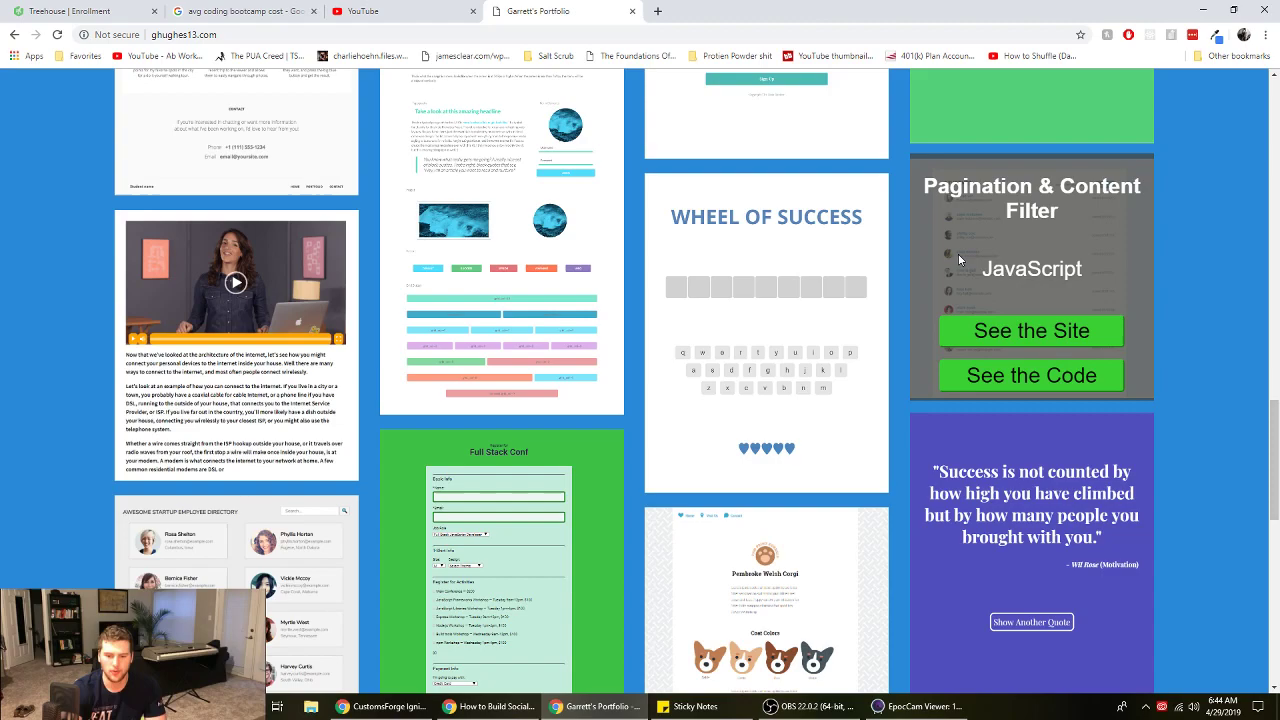
mouse_move(987, 289)
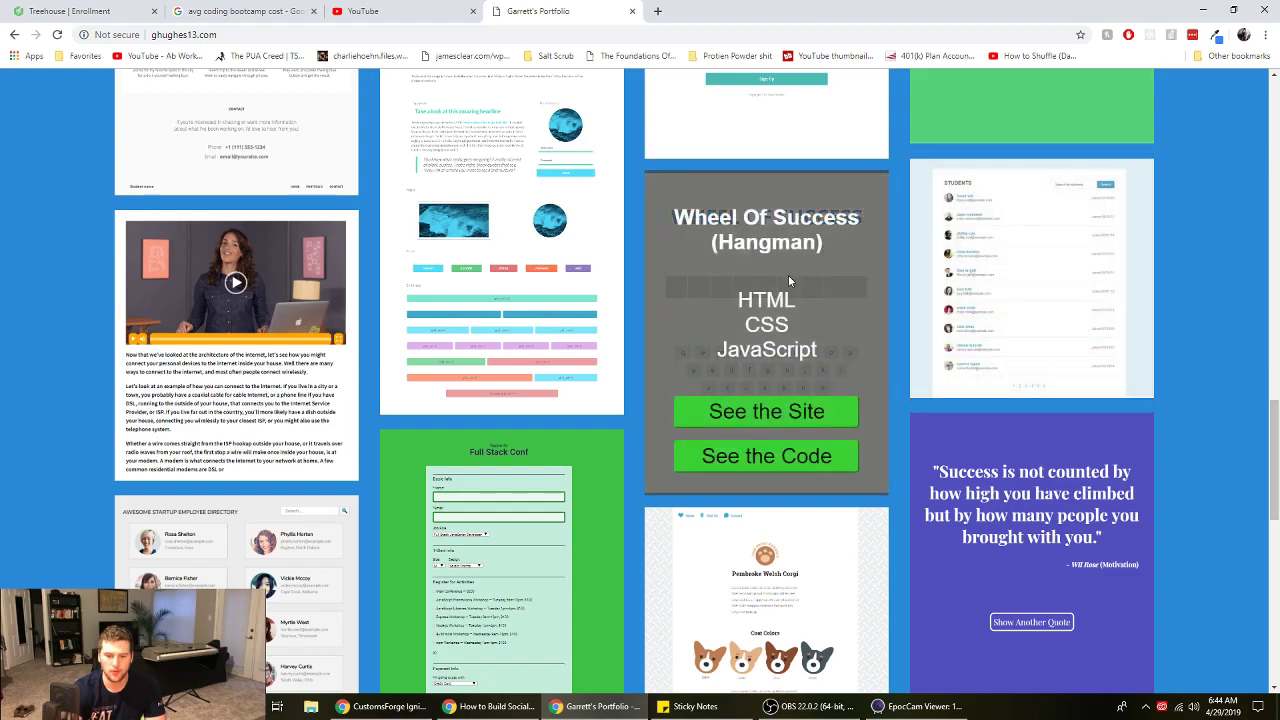
scroll("down", 3)
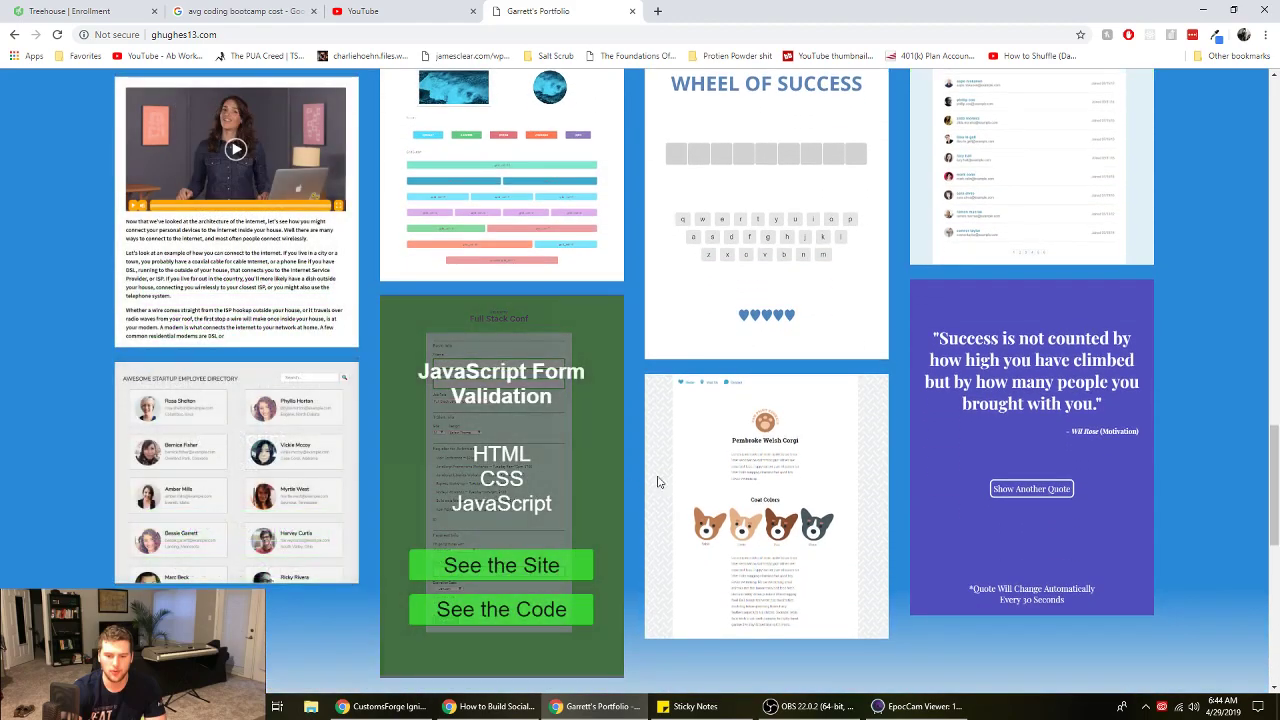
scroll("up", 3)
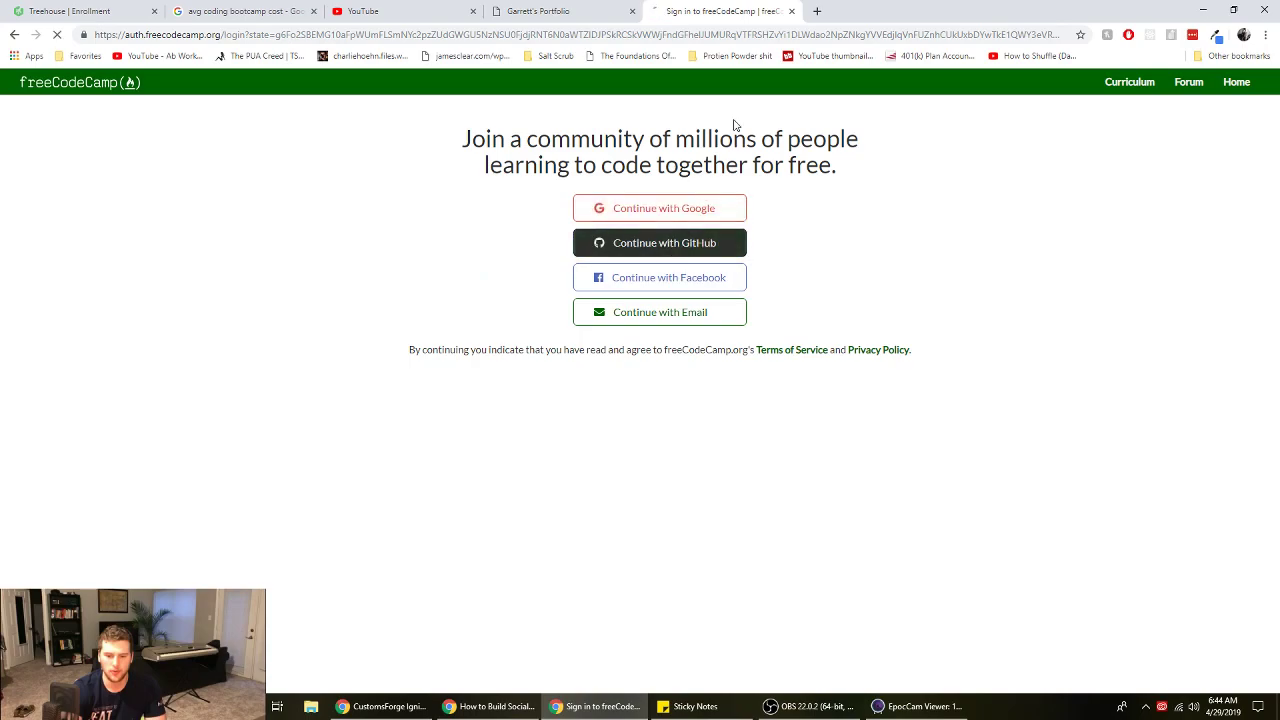
Sign in to freeCodeCamp and open Build a Tribute Page under Responsive Web Design Projects
left_click(540, 11)
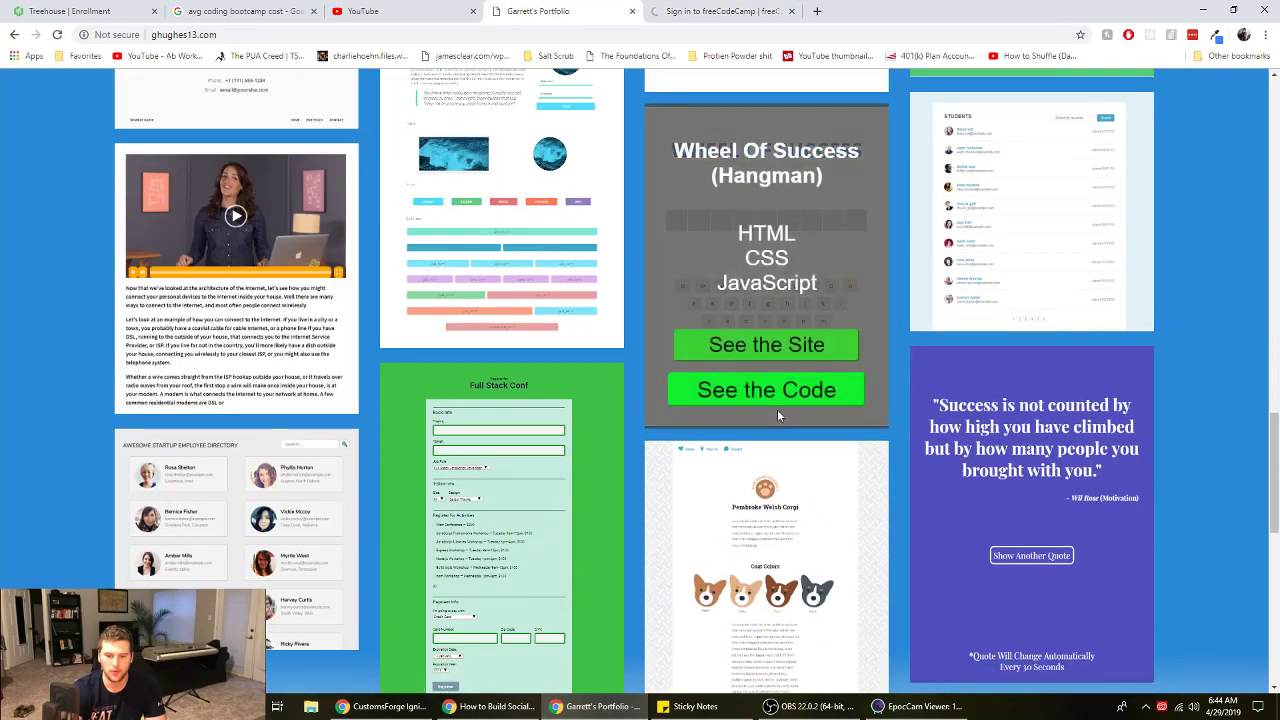
scroll("up", 3)
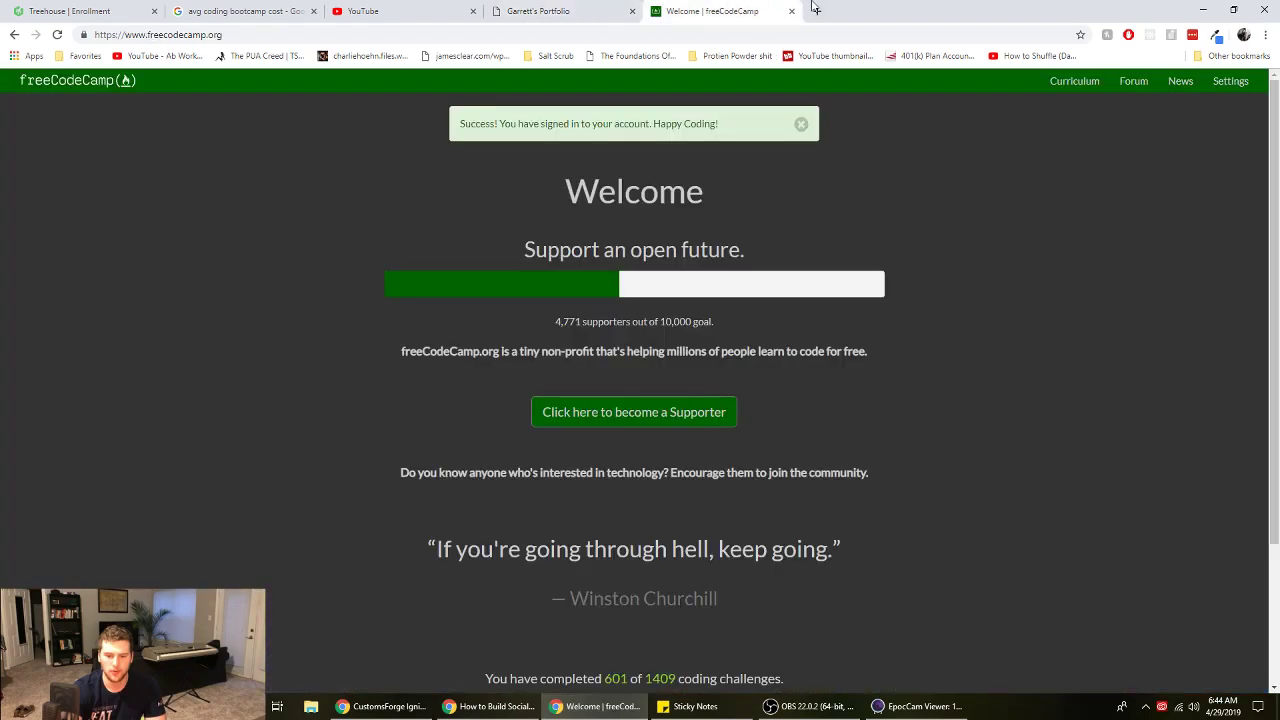
left_click(1073, 81)
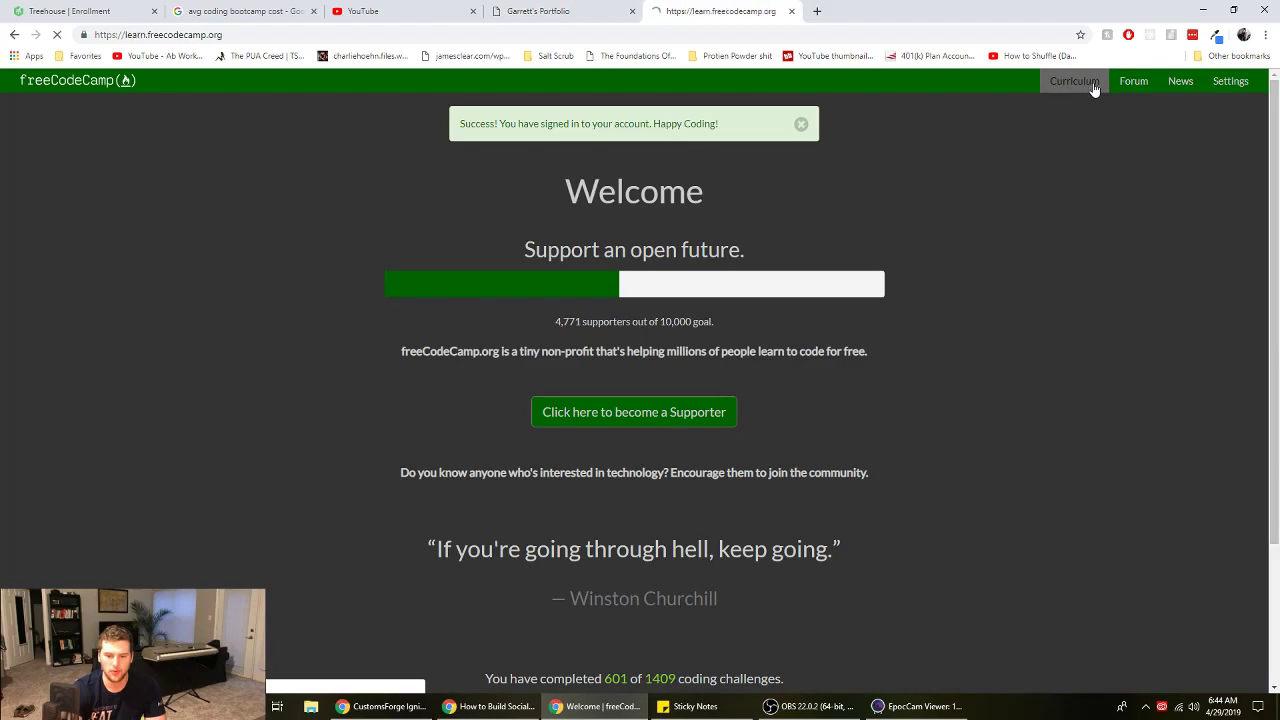
left_click(1074, 81)
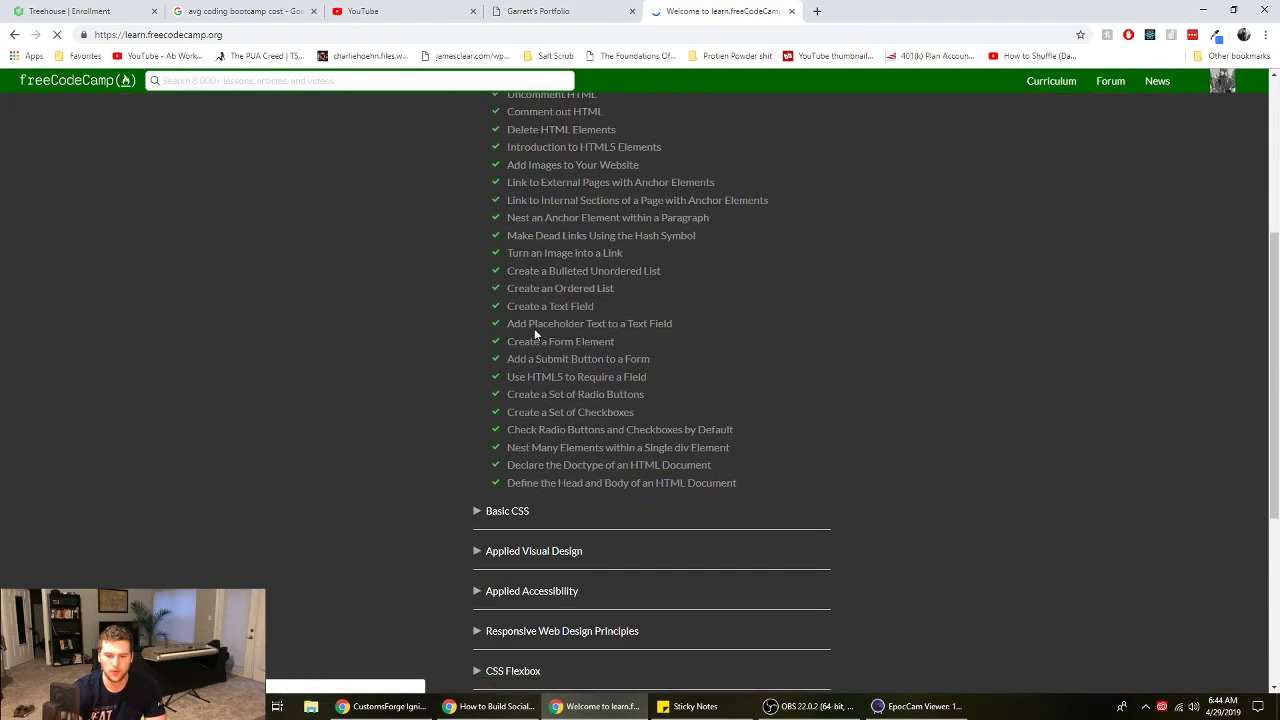
scroll("down", 3)
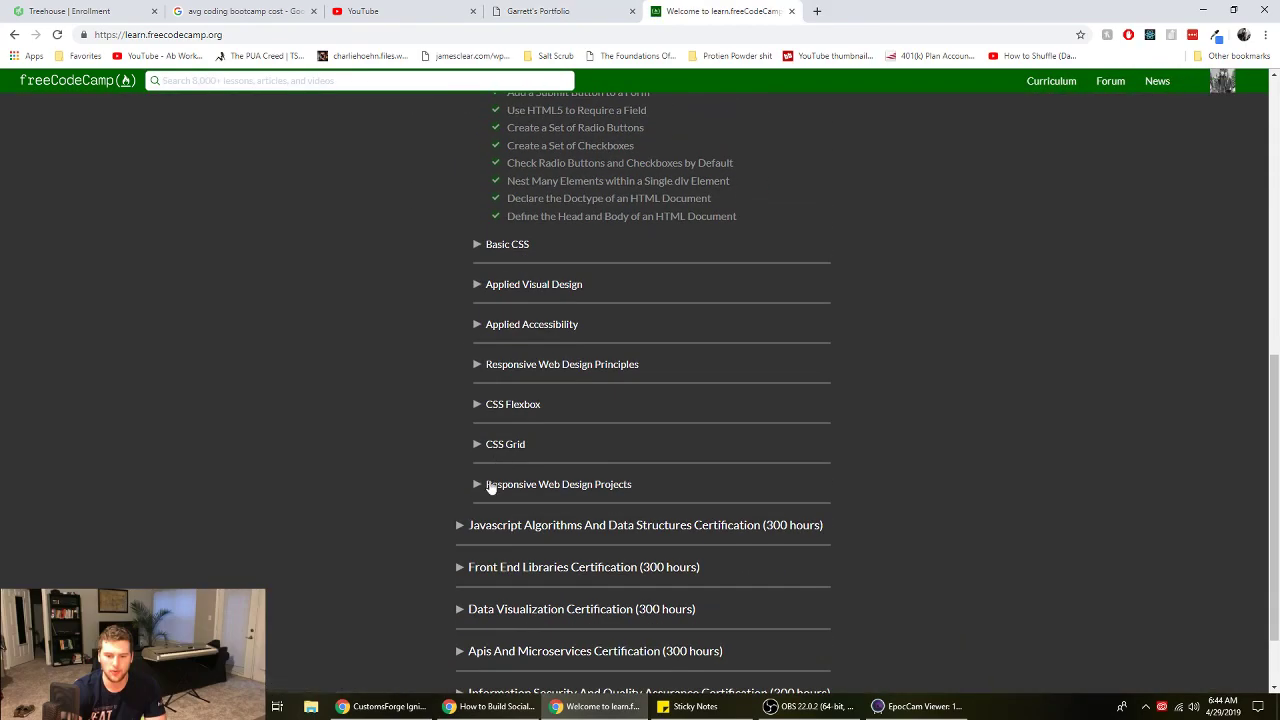
left_click(559, 484)
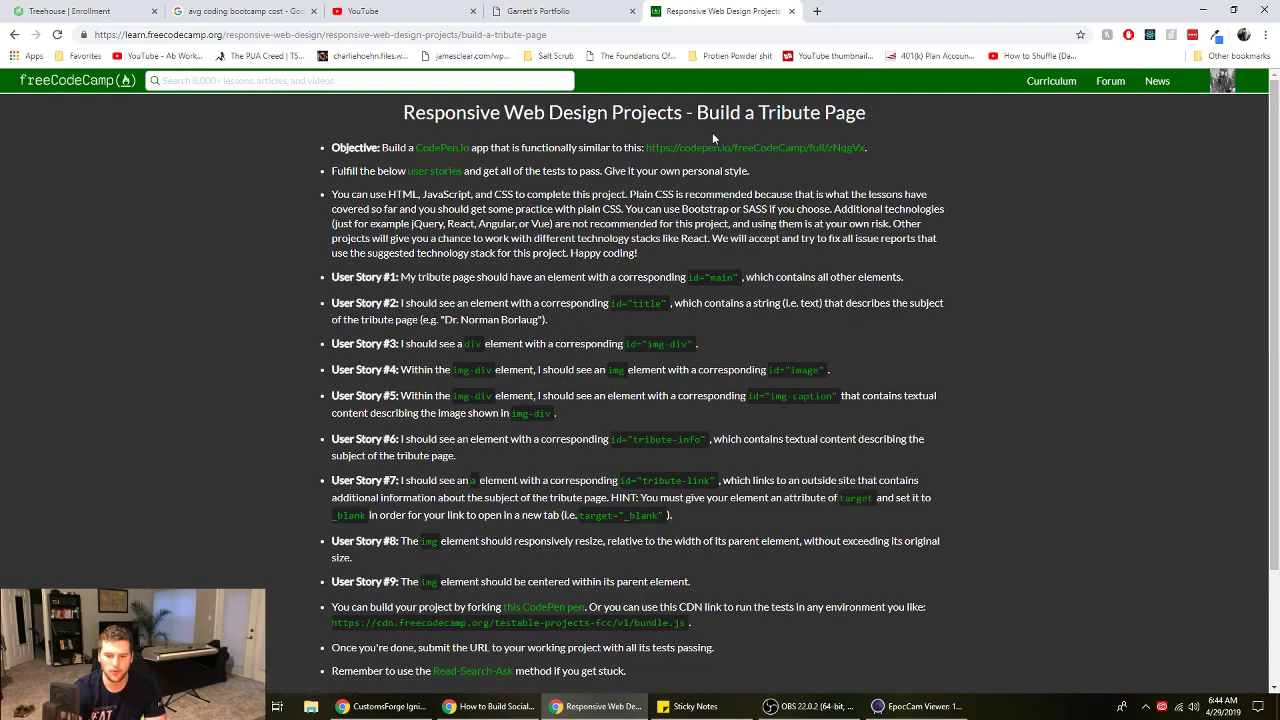
Browse the Dr. Norman Borlaug example tribute page on CodePen, then switch to the portfolio site
left_click(745, 147)
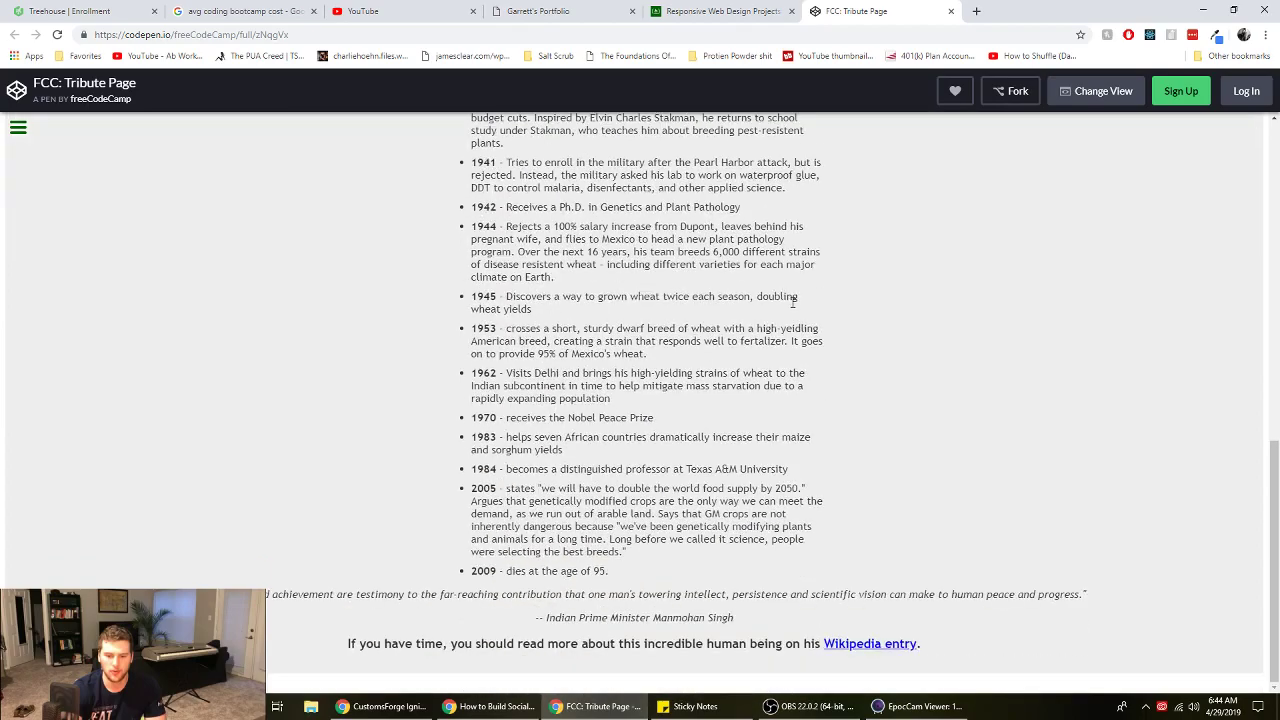
scroll("up", 3)
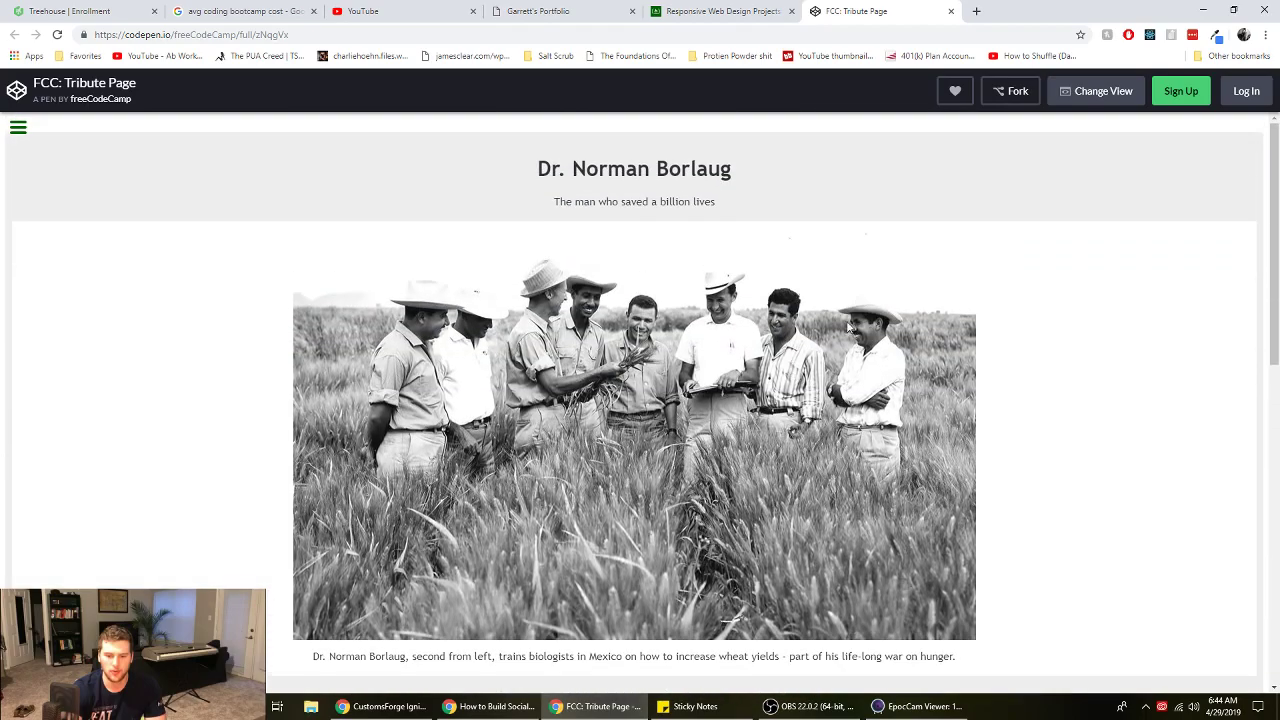
scroll("down", 3)
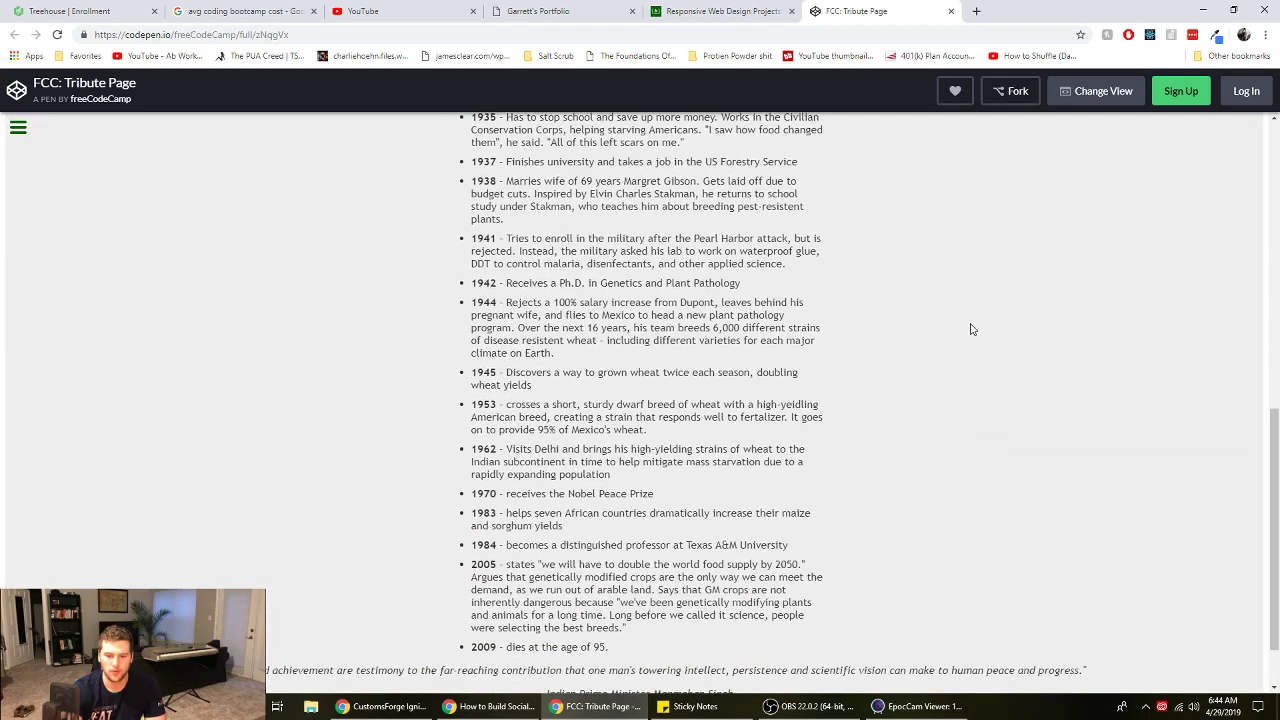
left_click(540, 11)
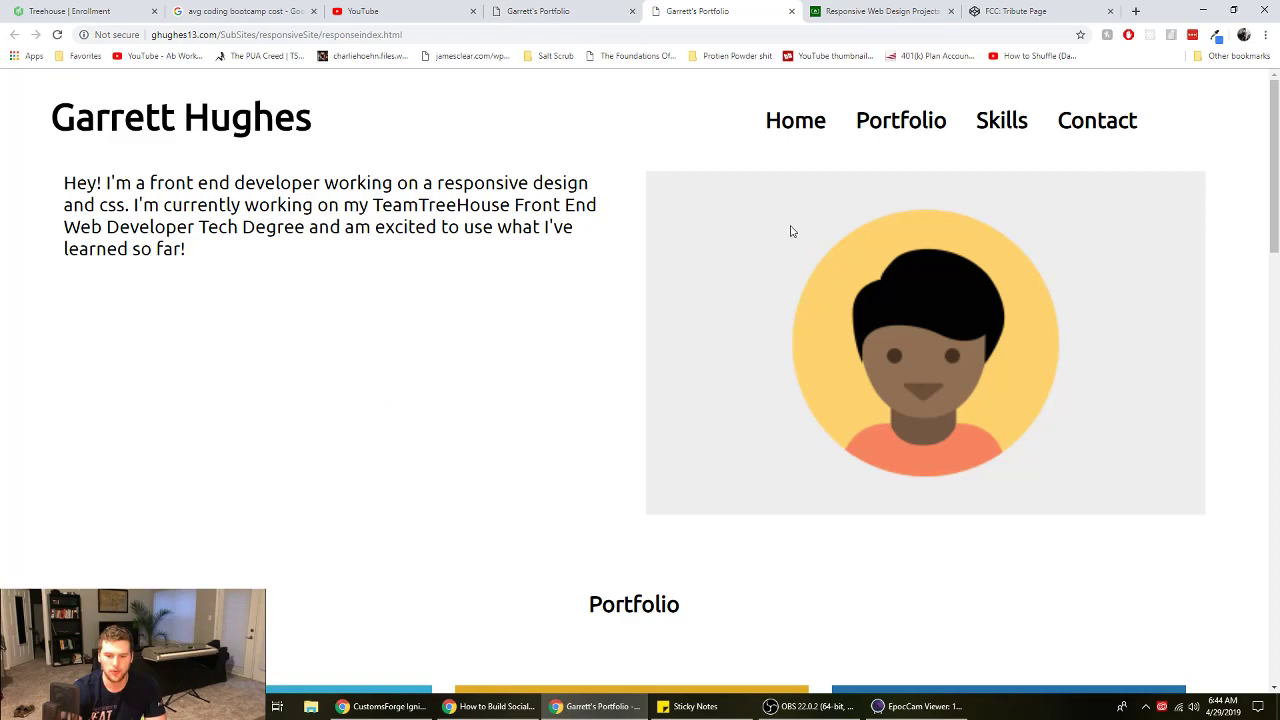
Scroll the responsive portfolio site, check YouTube comments, then return to the Treehouse plans
scroll("down", 3)
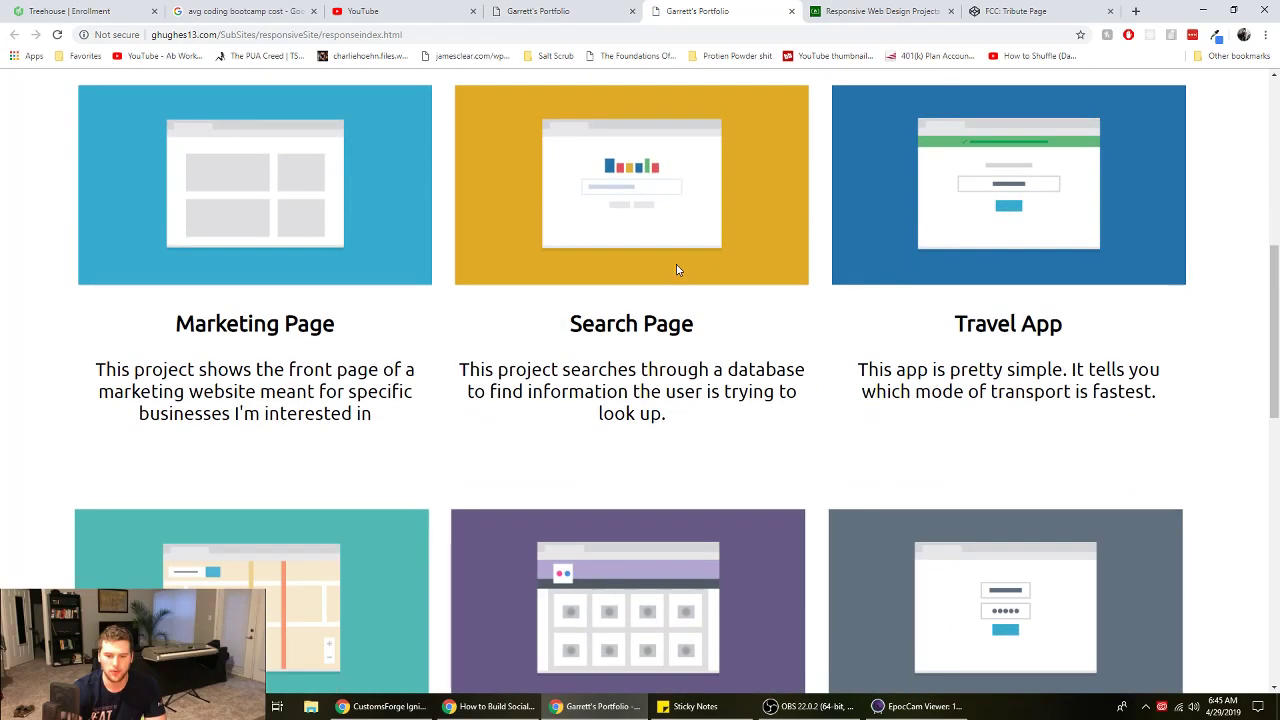
scroll("up", 3)
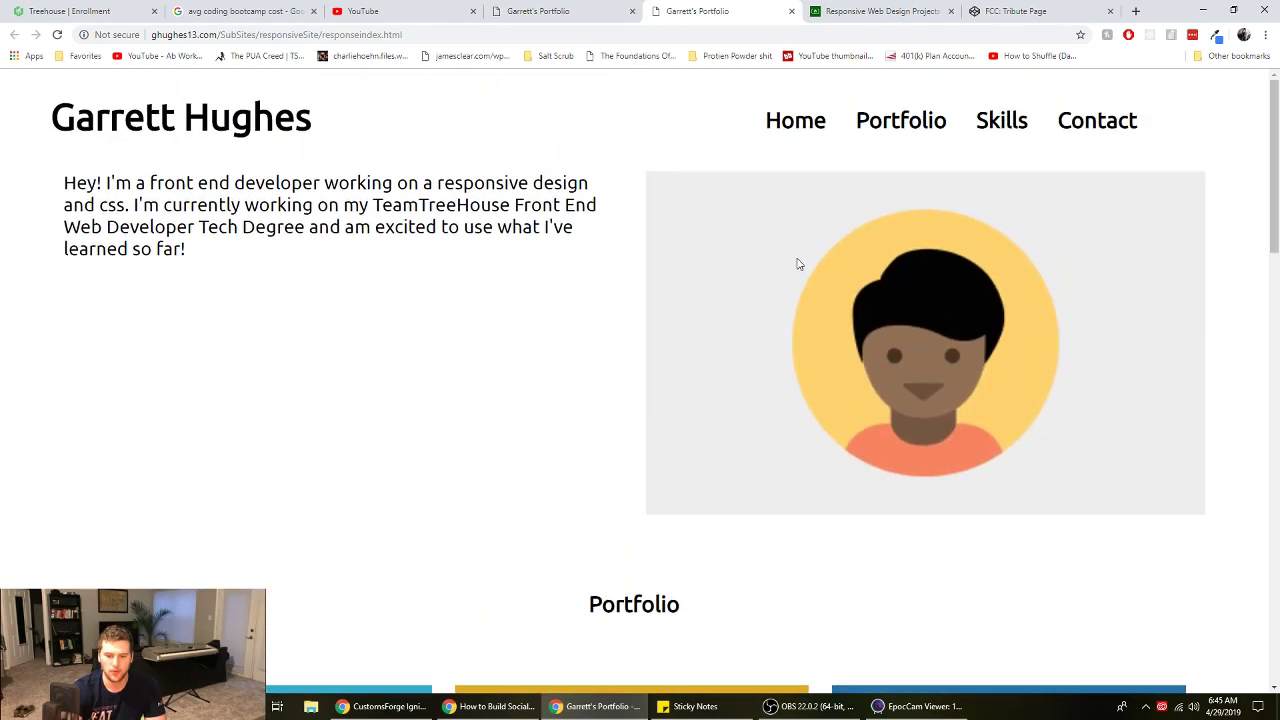
scroll("down", 3)
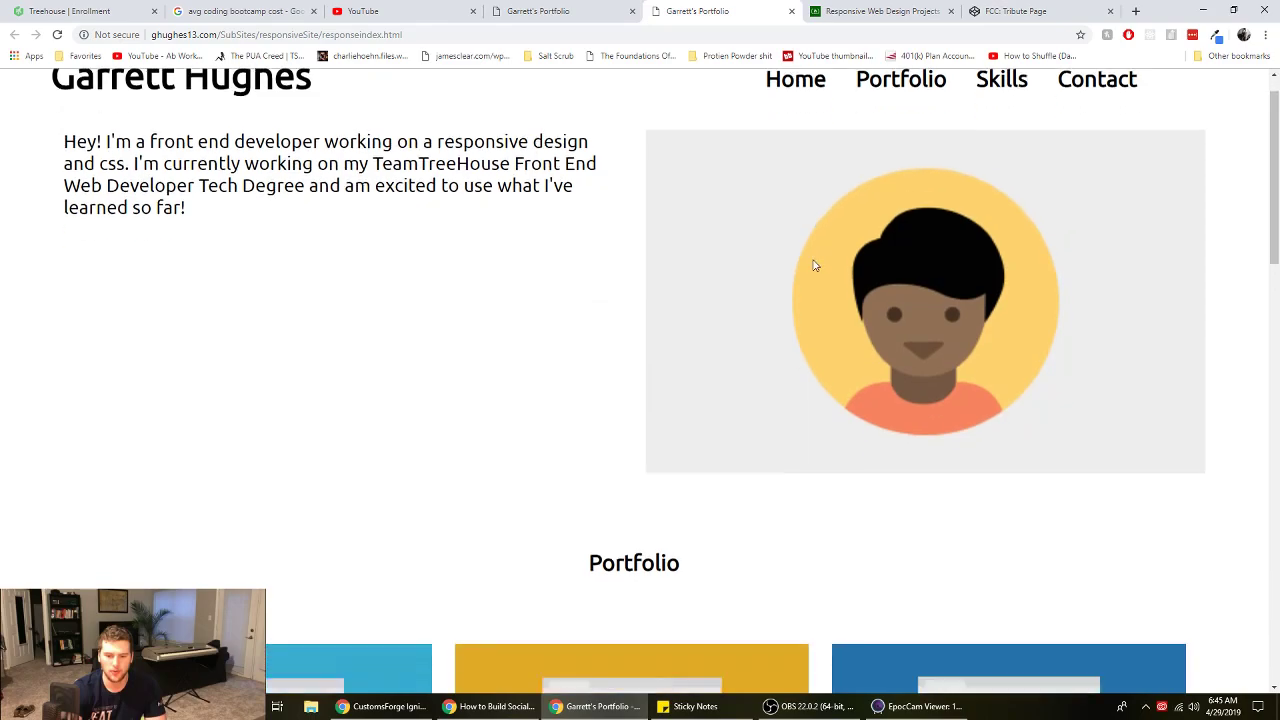
scroll("down", 3)
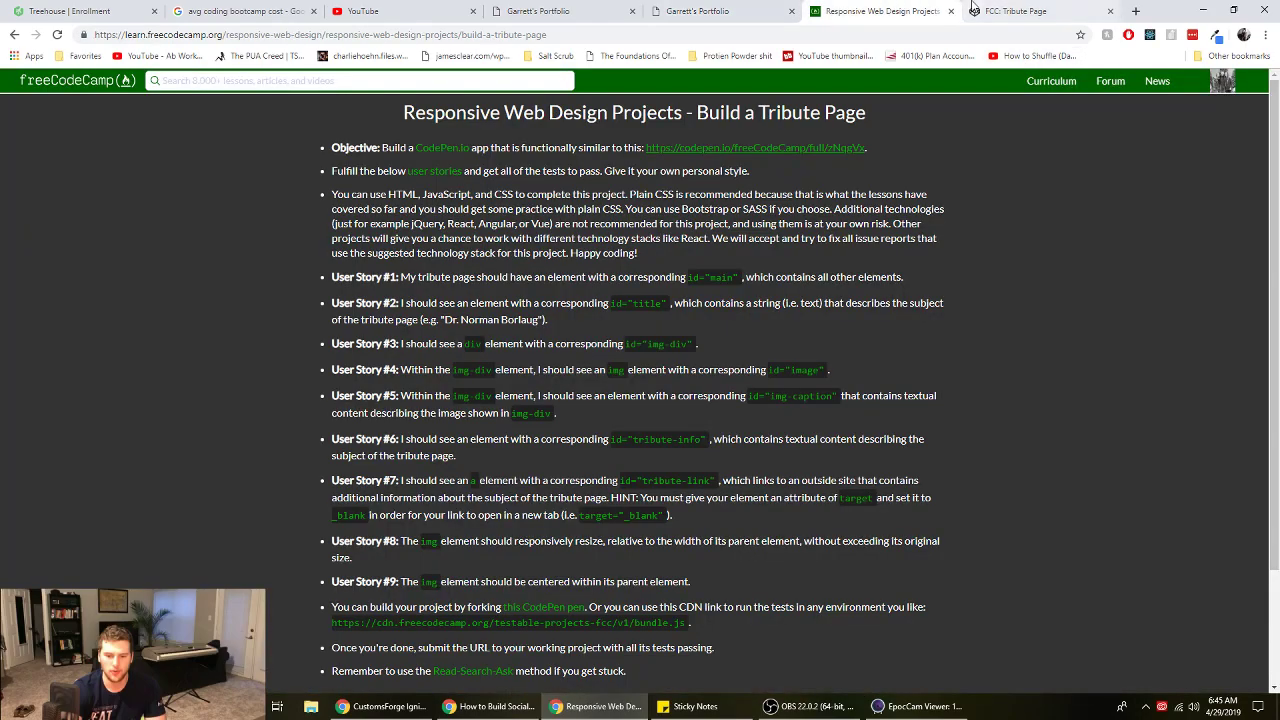
left_click(357, 11)
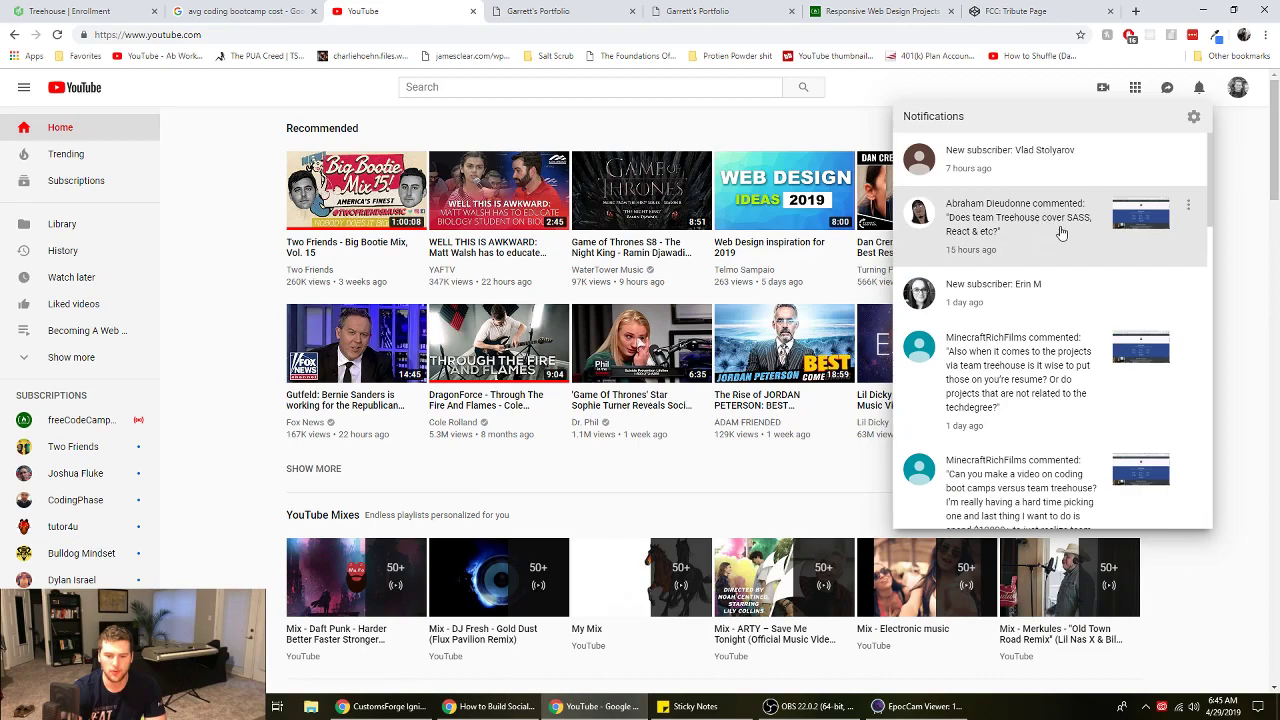
mouse_move(978, 243)
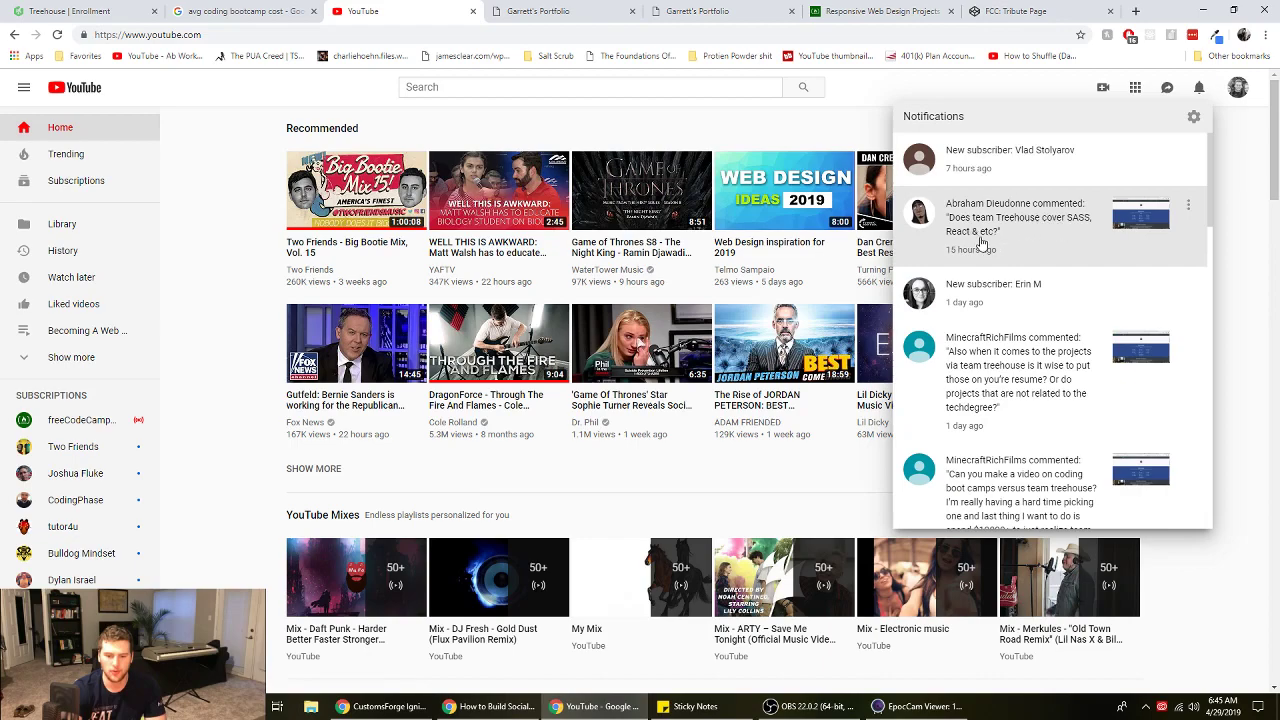
left_click(70, 11)
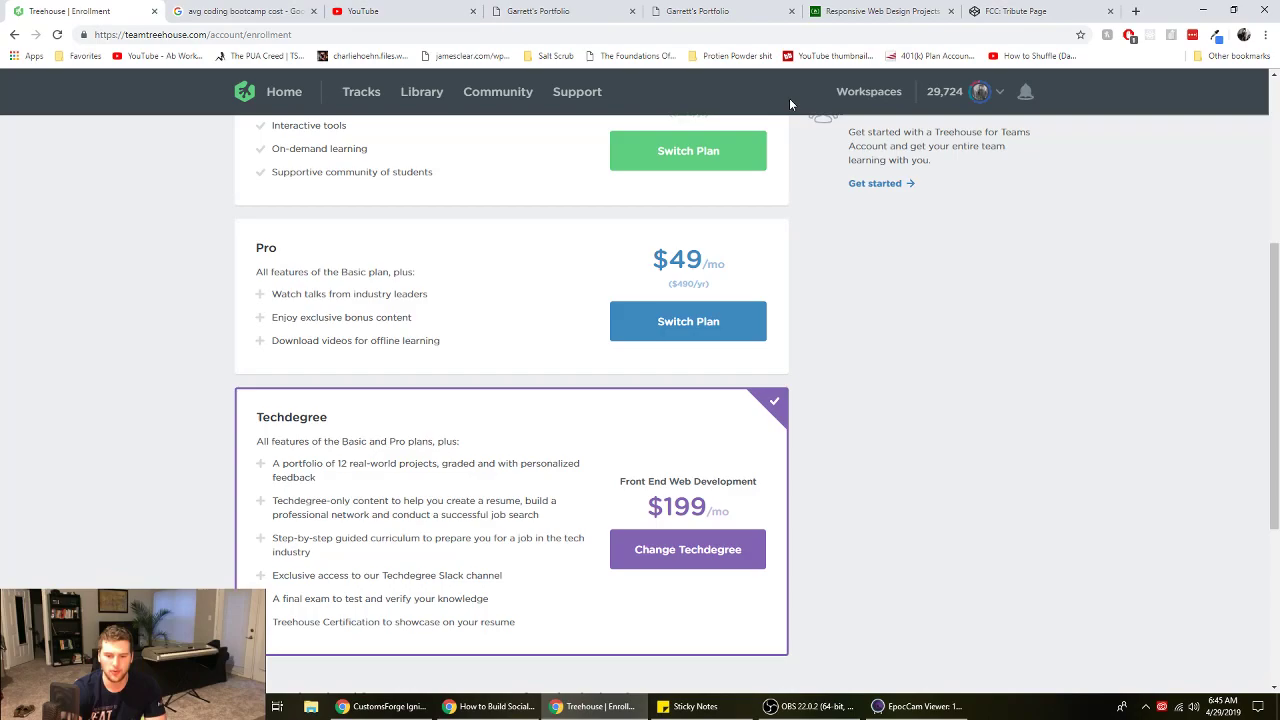
Scroll to the Techdegree plan and open the Front End Web Development Techdegree curriculum
scroll("up", 3)
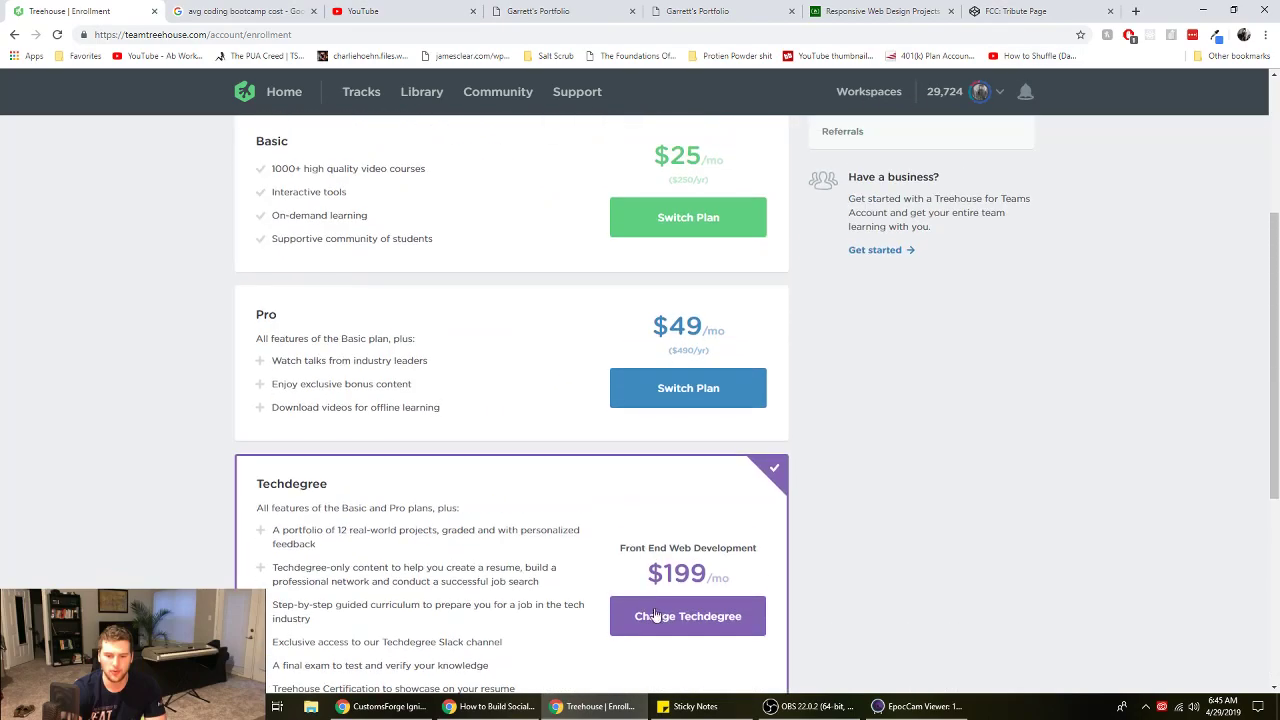
mouse_move(467, 263)
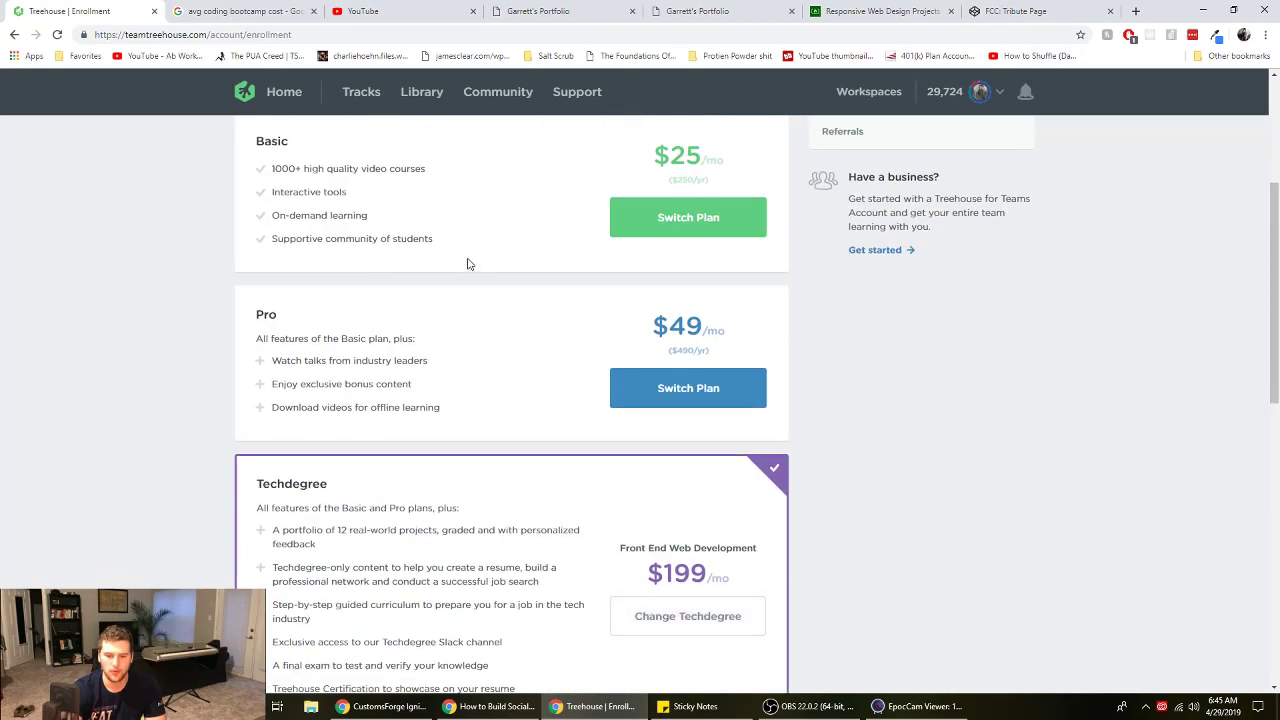
mouse_move(519, 233)
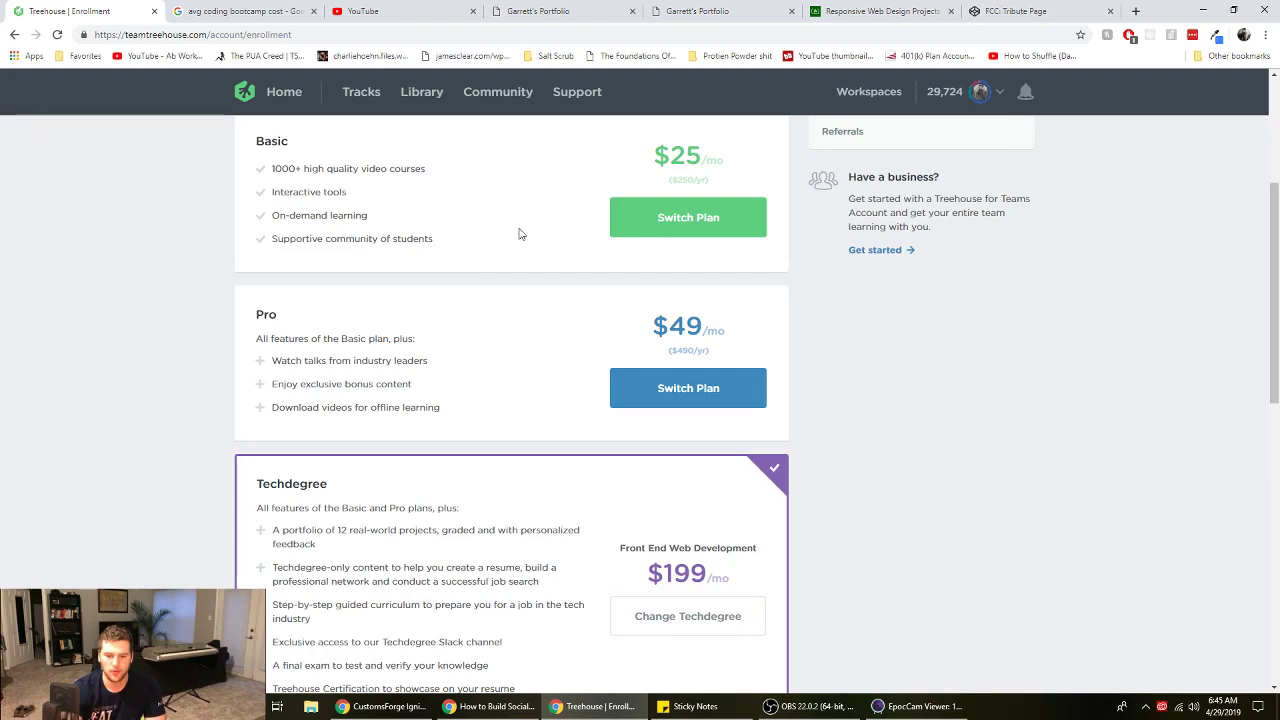
mouse_move(472, 274)
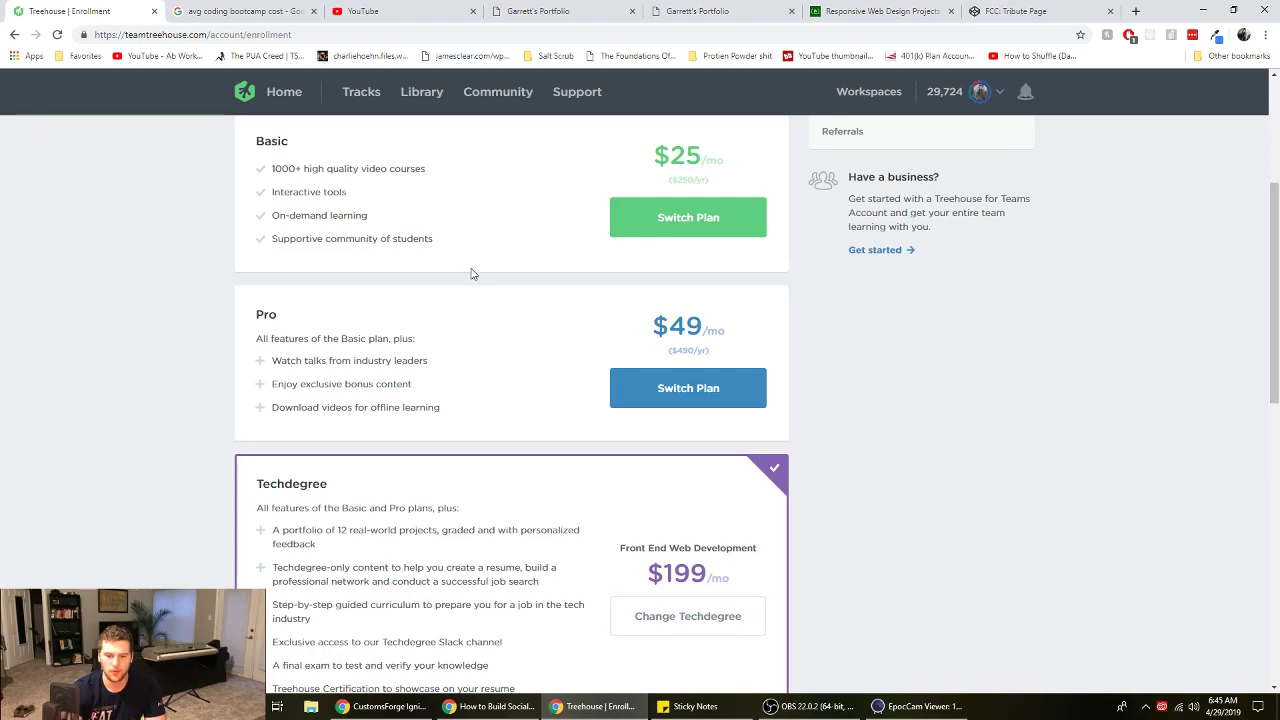
mouse_move(383, 436)
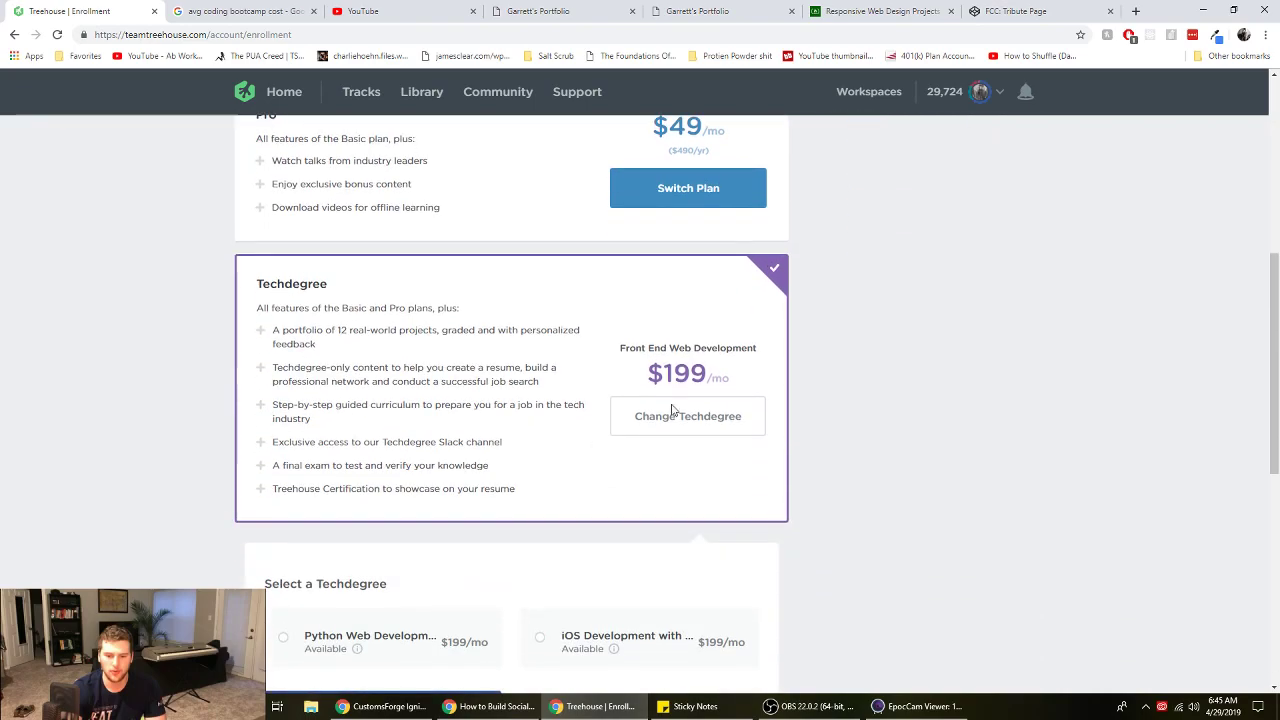
scroll("down", 3)
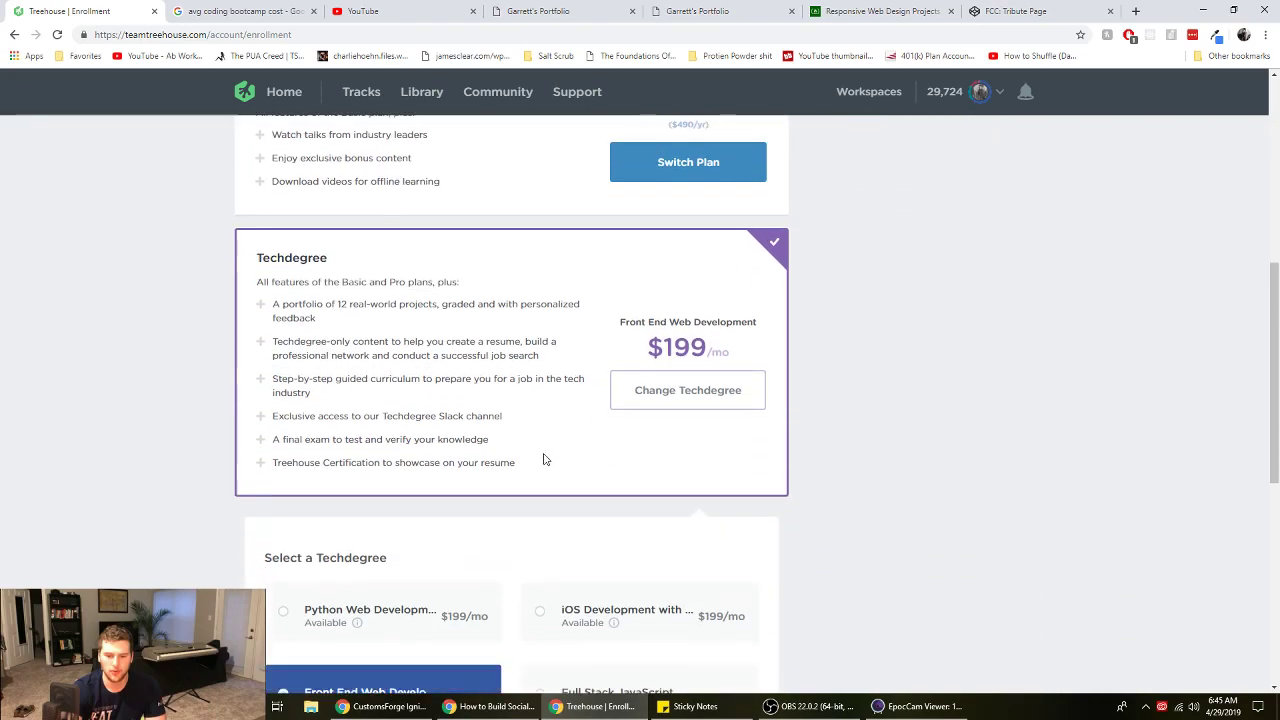
scroll("down", 3)
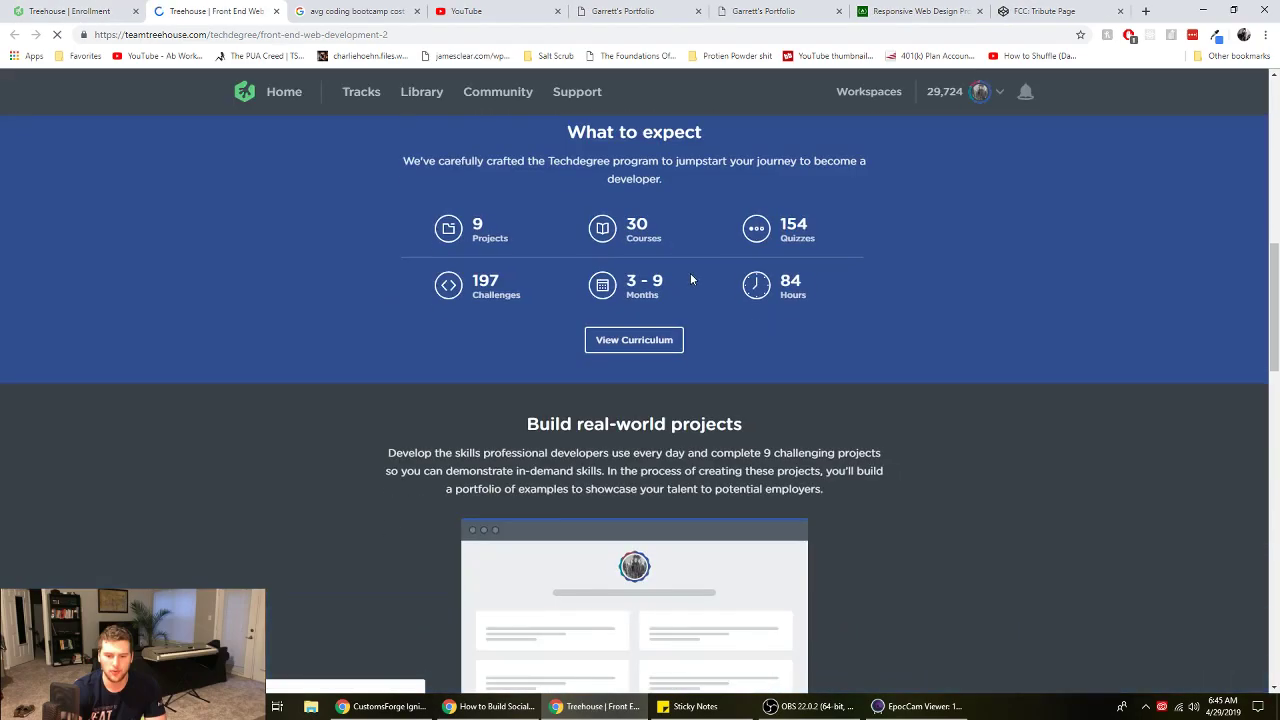
left_click(634, 339)
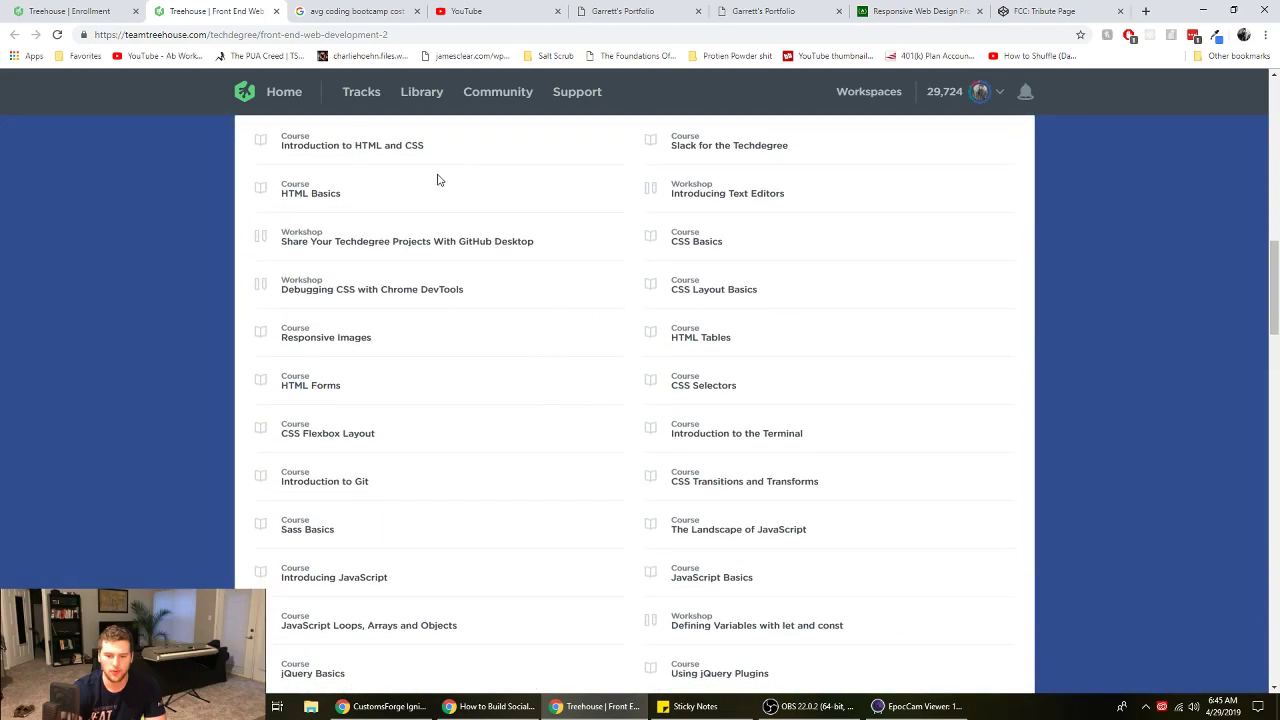
Read through the Techdegree course list down to Bootstrap 4 Basics and GitHub Pages hosting
scroll("down", 3)
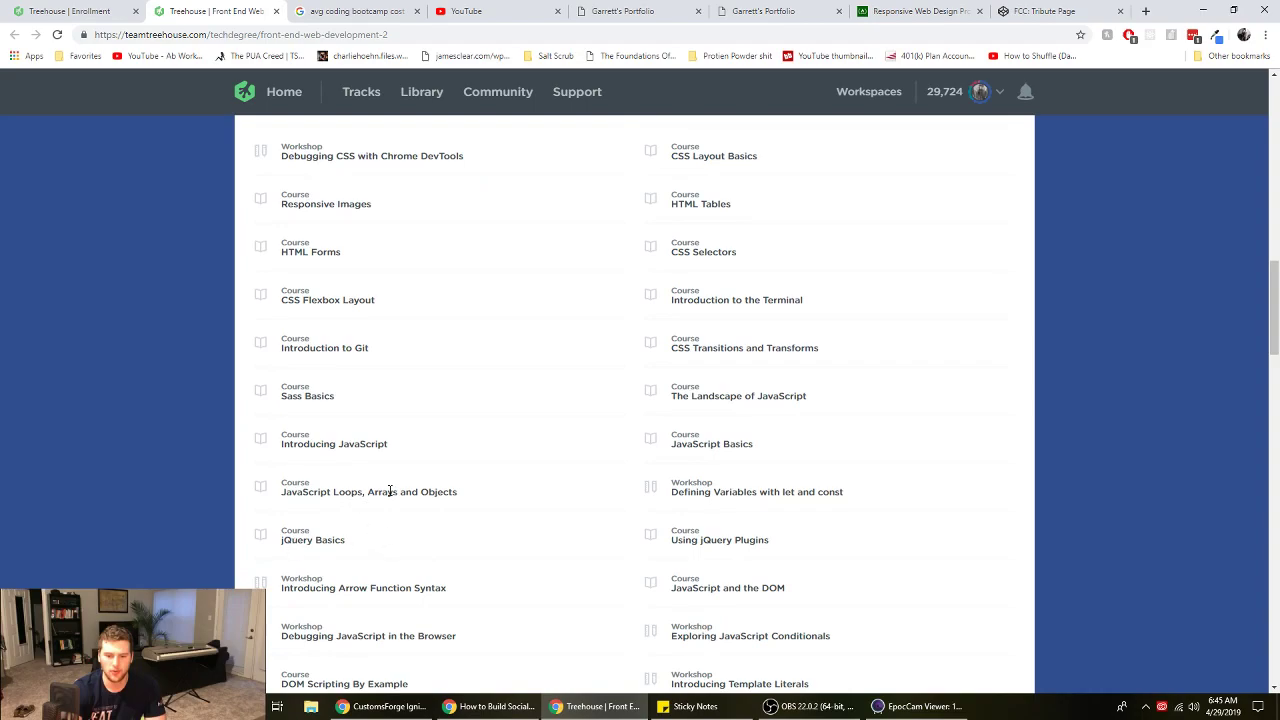
double_click(713, 347)
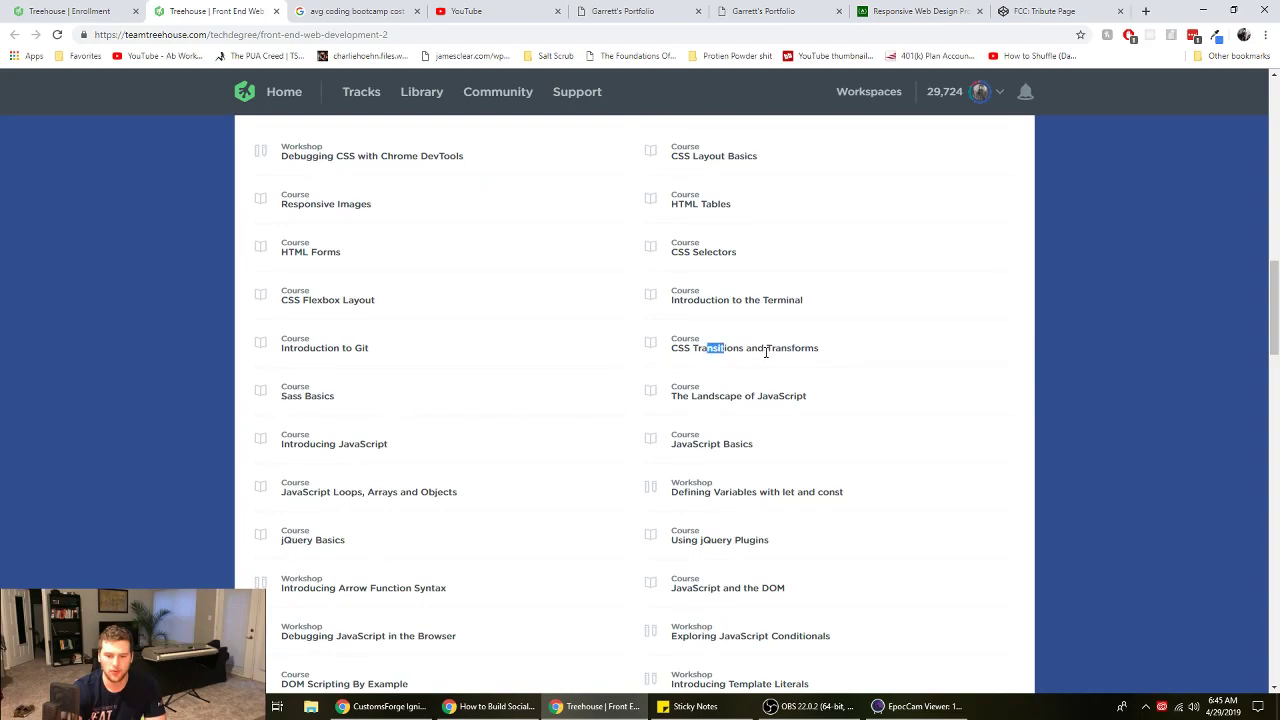
scroll("down", 3)
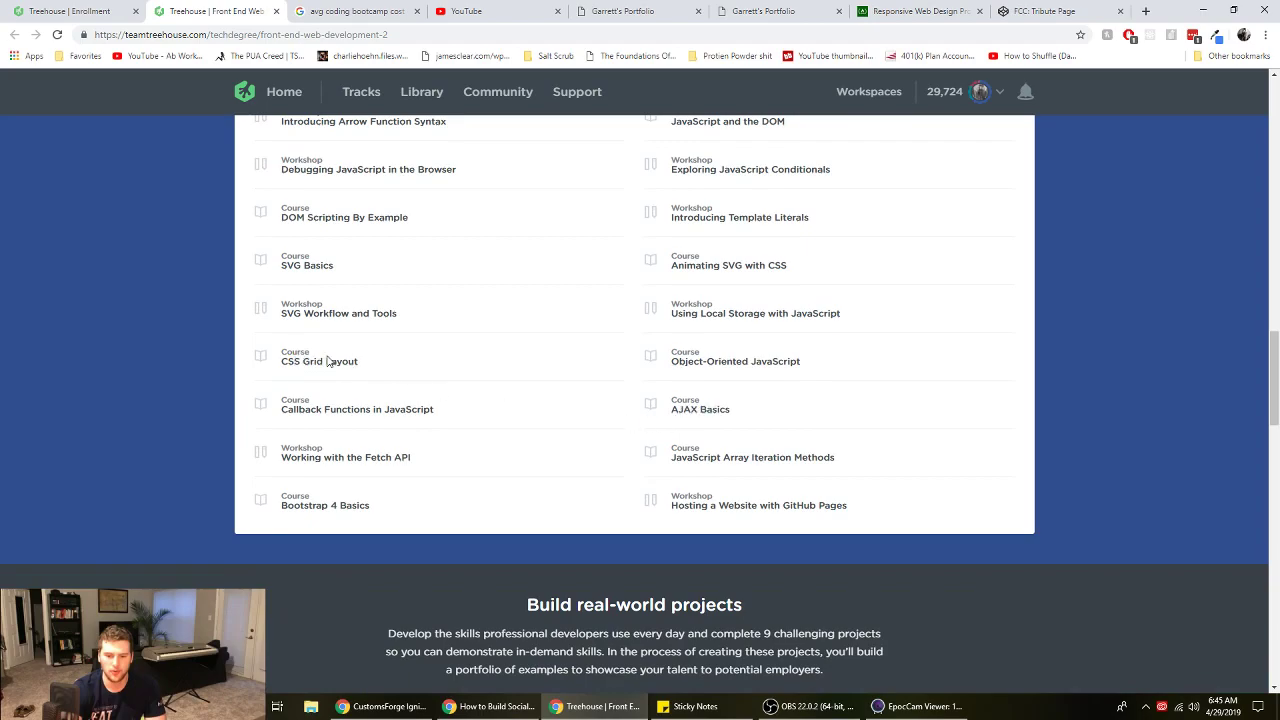
double_click(318, 313)
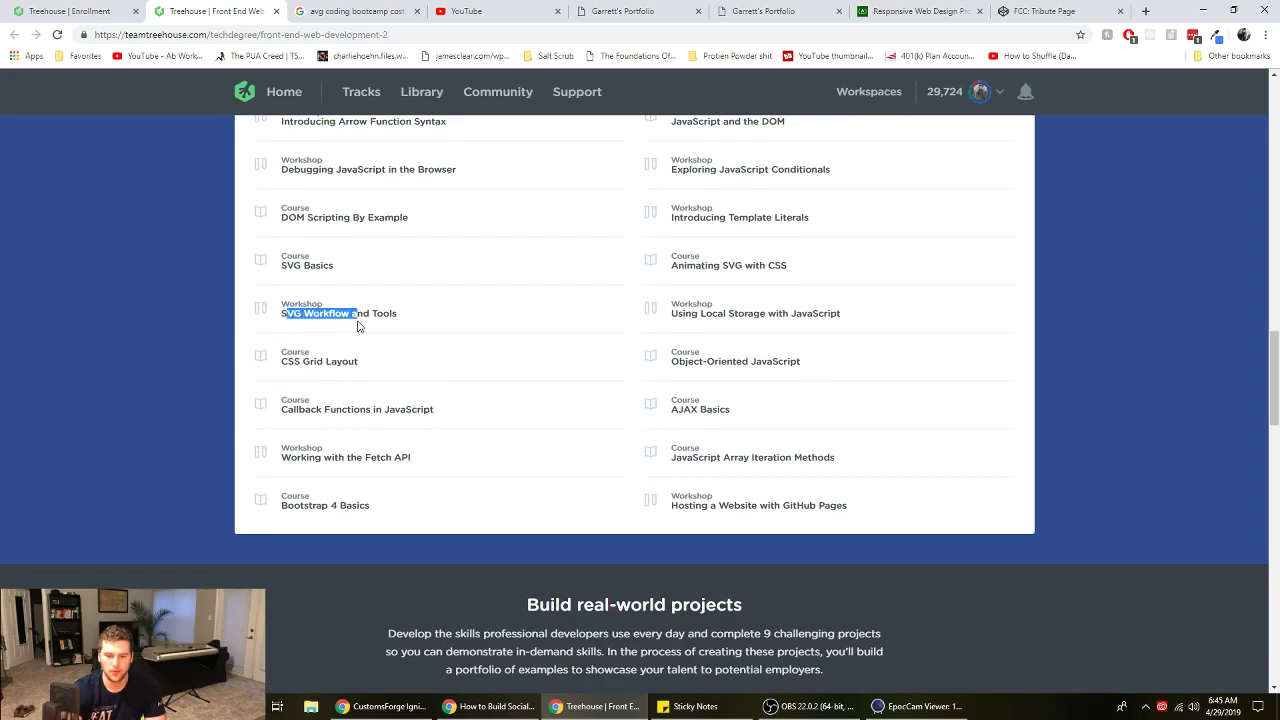
mouse_move(942, 338)
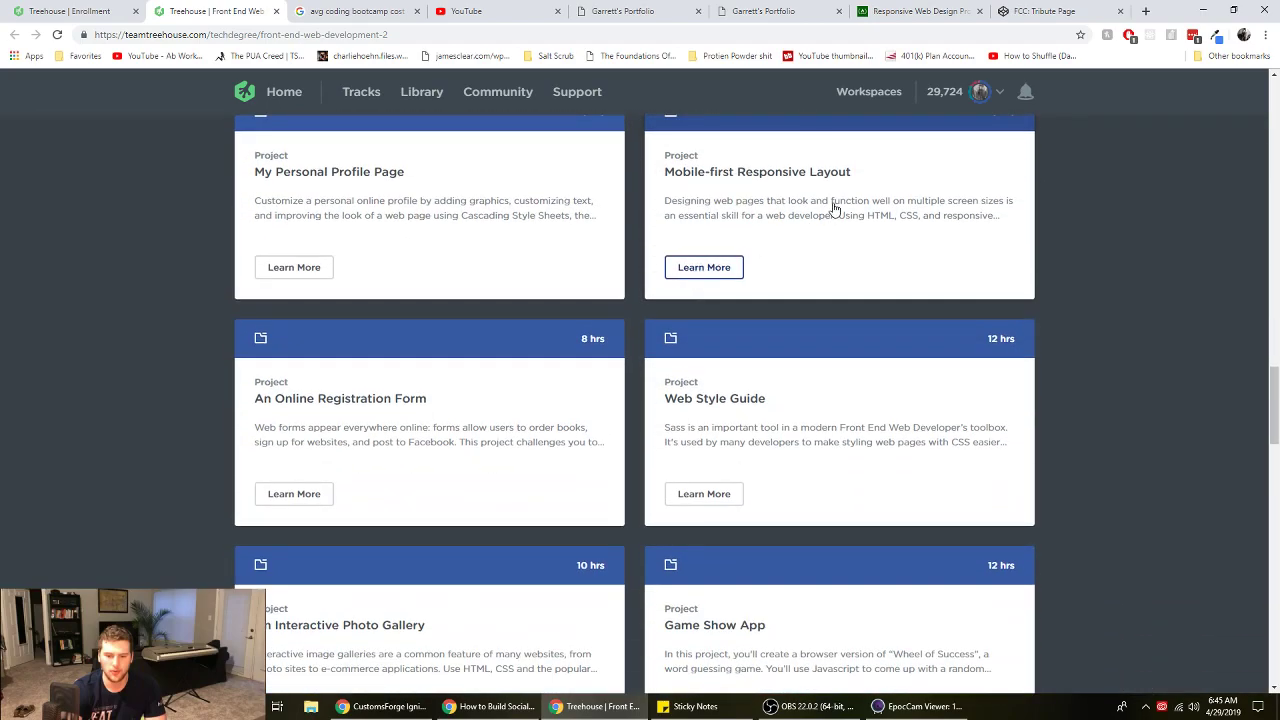
Browse the project cards from My Personal Profile Page to the 25-hour Capstone Portfolio
scroll("up", 3)
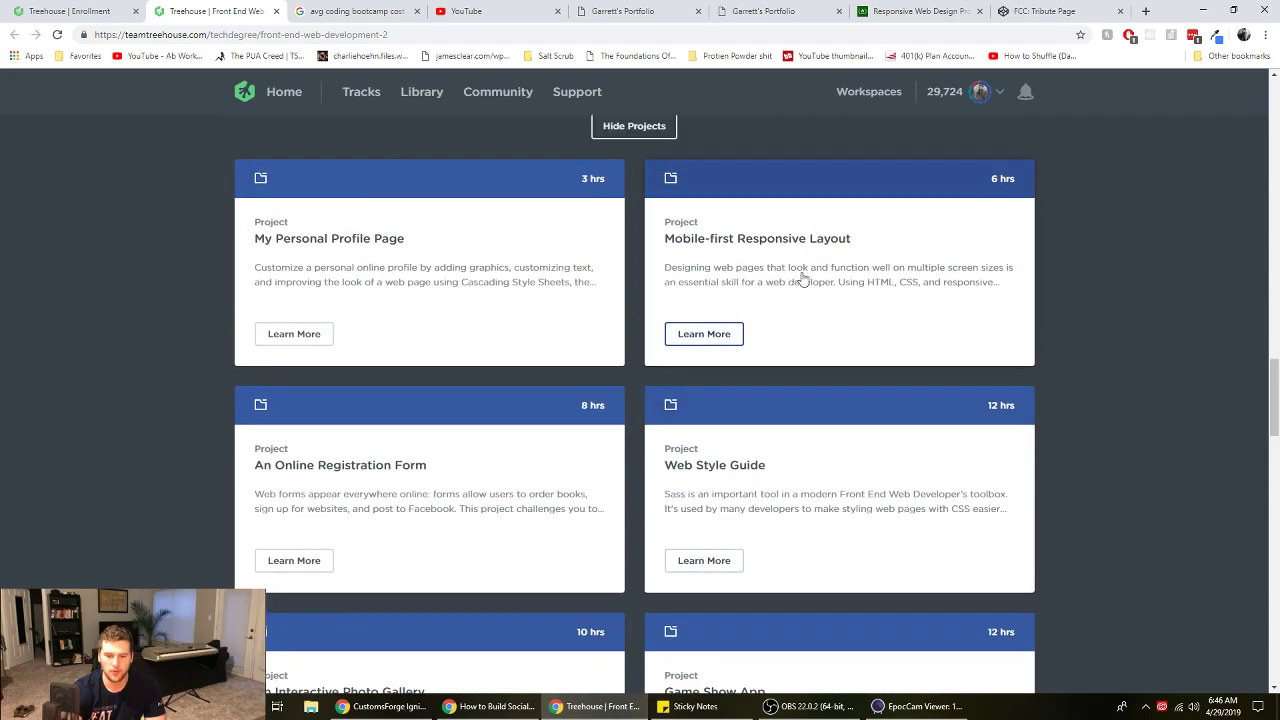
mouse_move(722, 503)
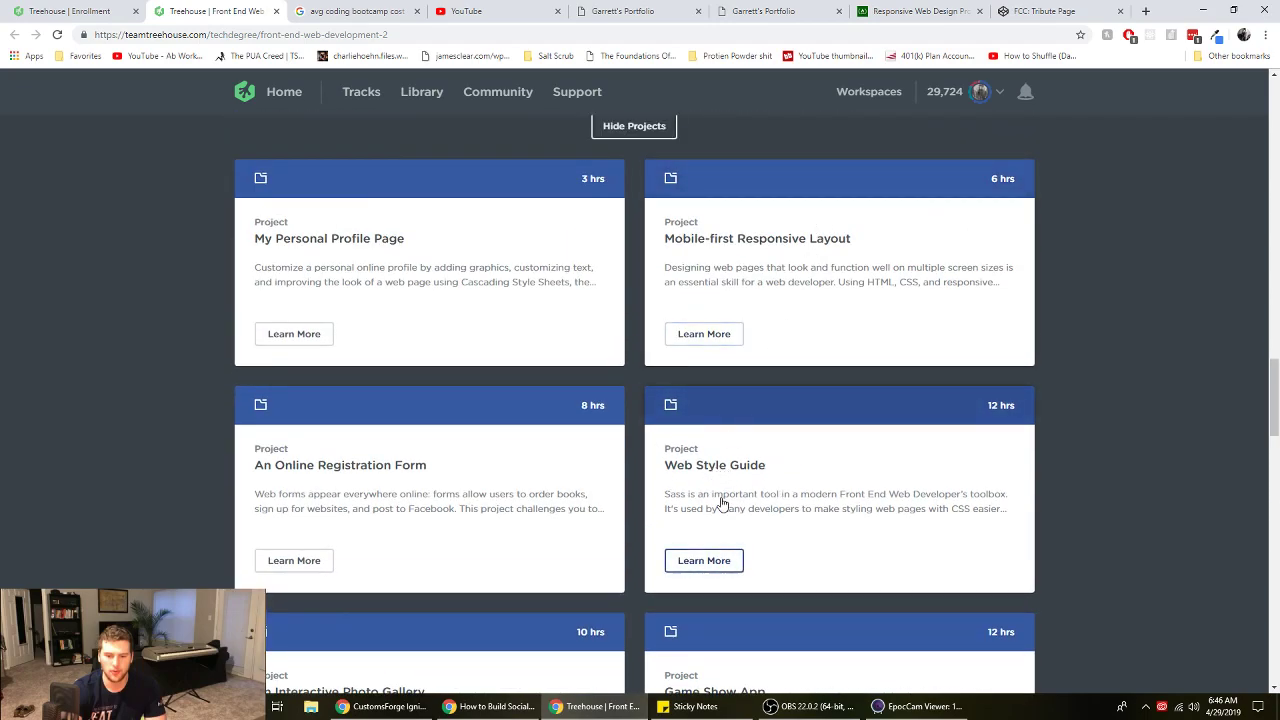
scroll("down", 3)
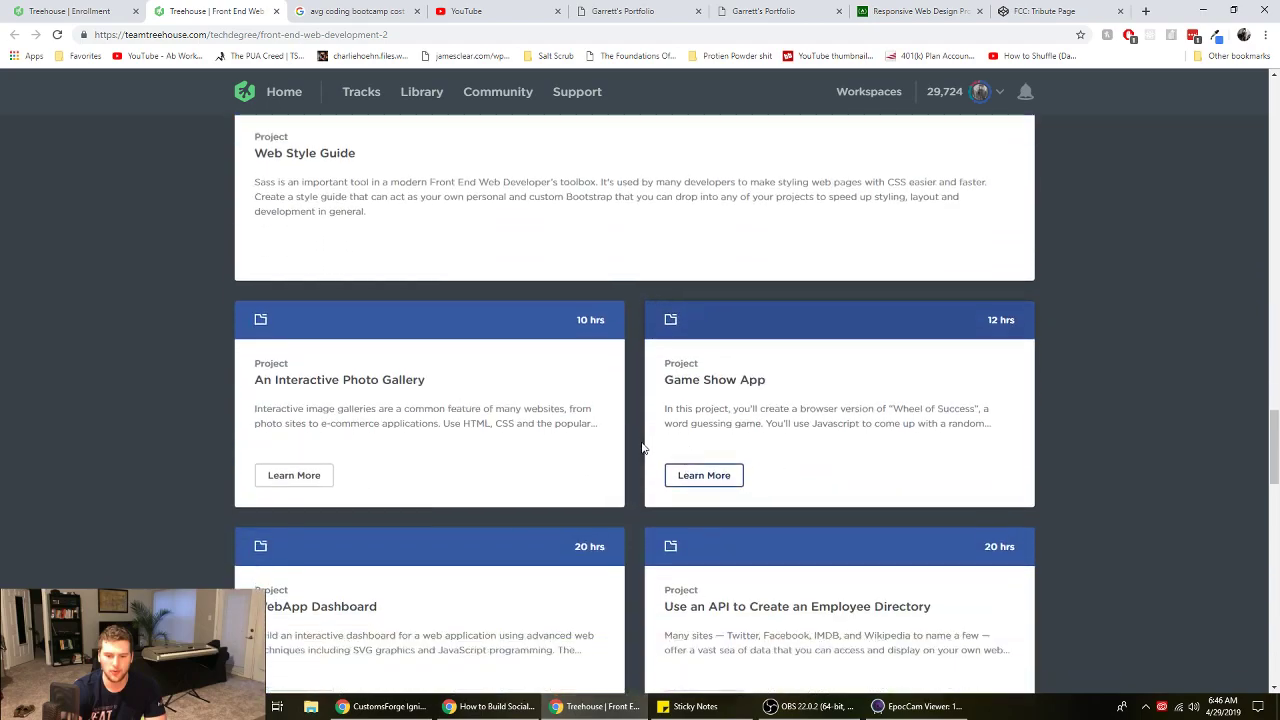
scroll("down", 3)
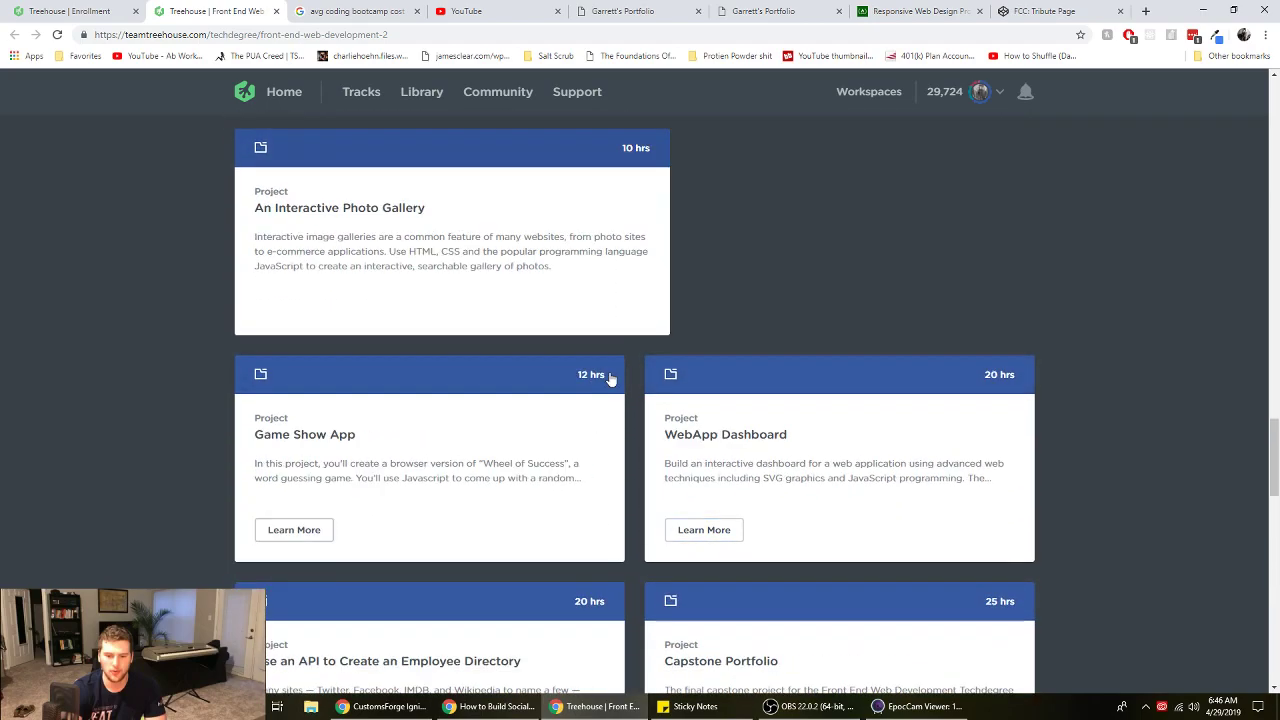
scroll("down", 3)
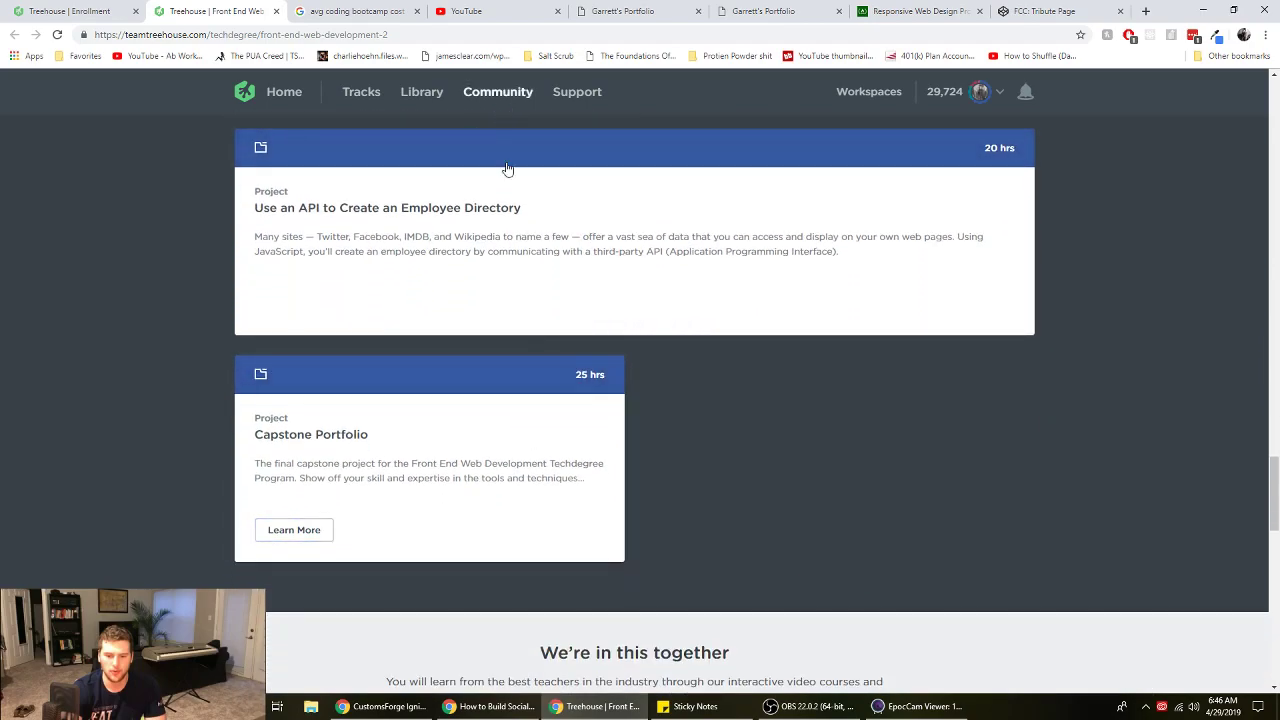
mouse_move(369, 246)
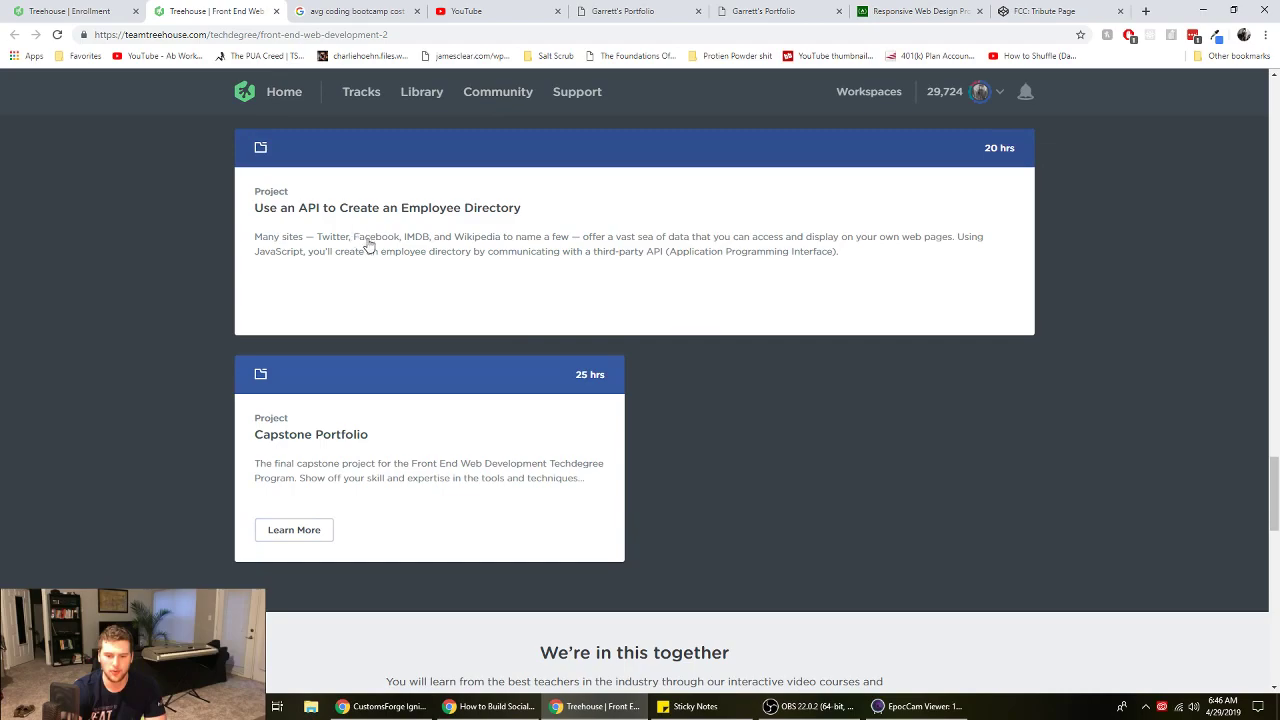
scroll("down", 3)
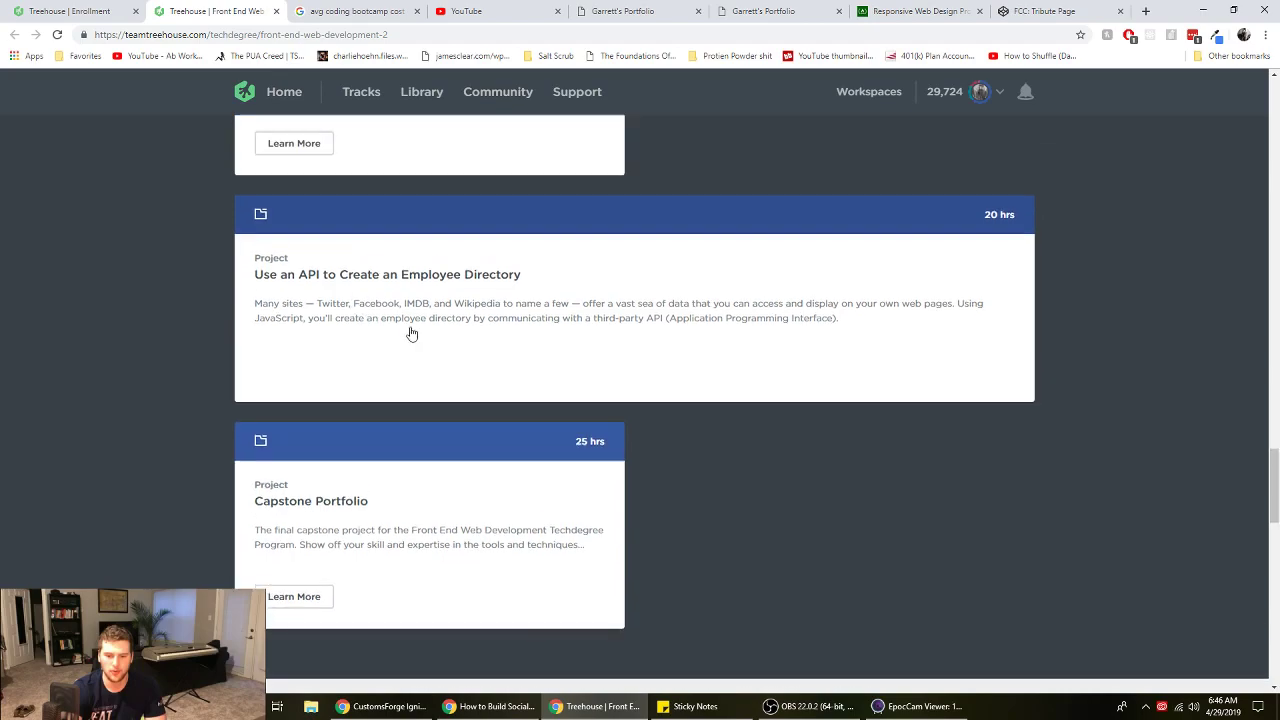
scroll("down", 3)
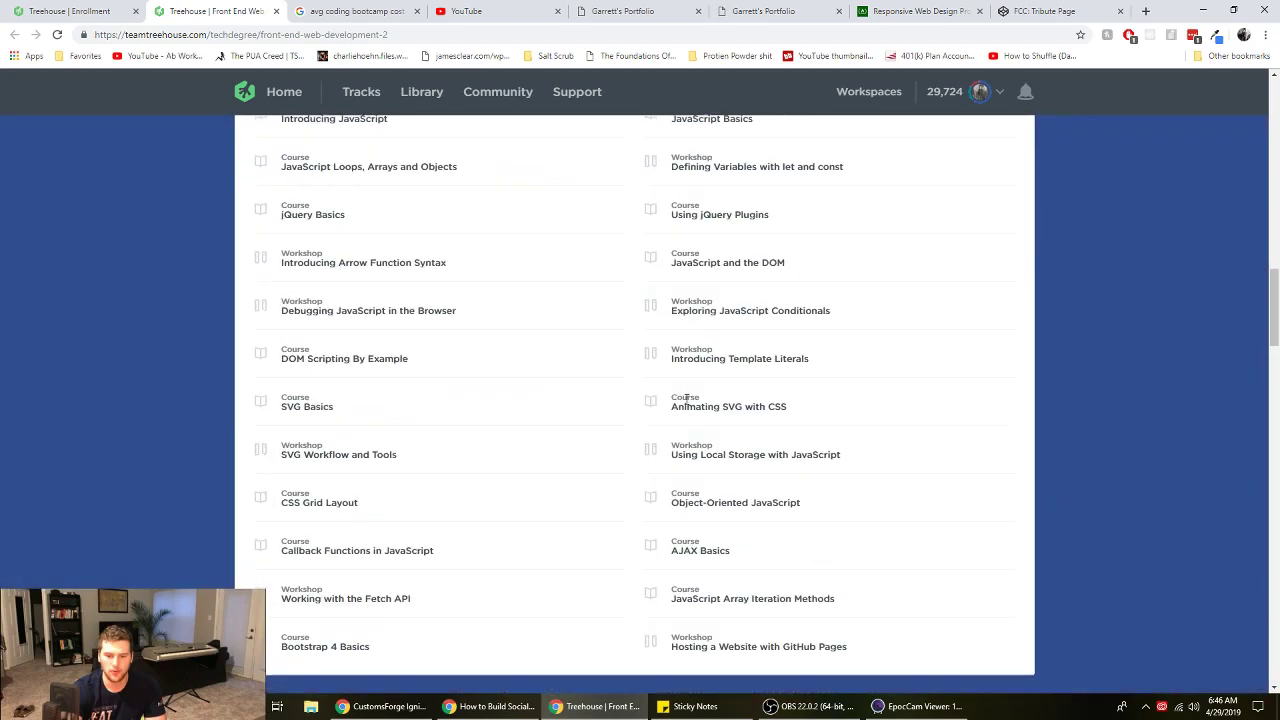
Scroll the Techdegree course list back up toward the early CSS and HTML courses
scroll("down", 3)
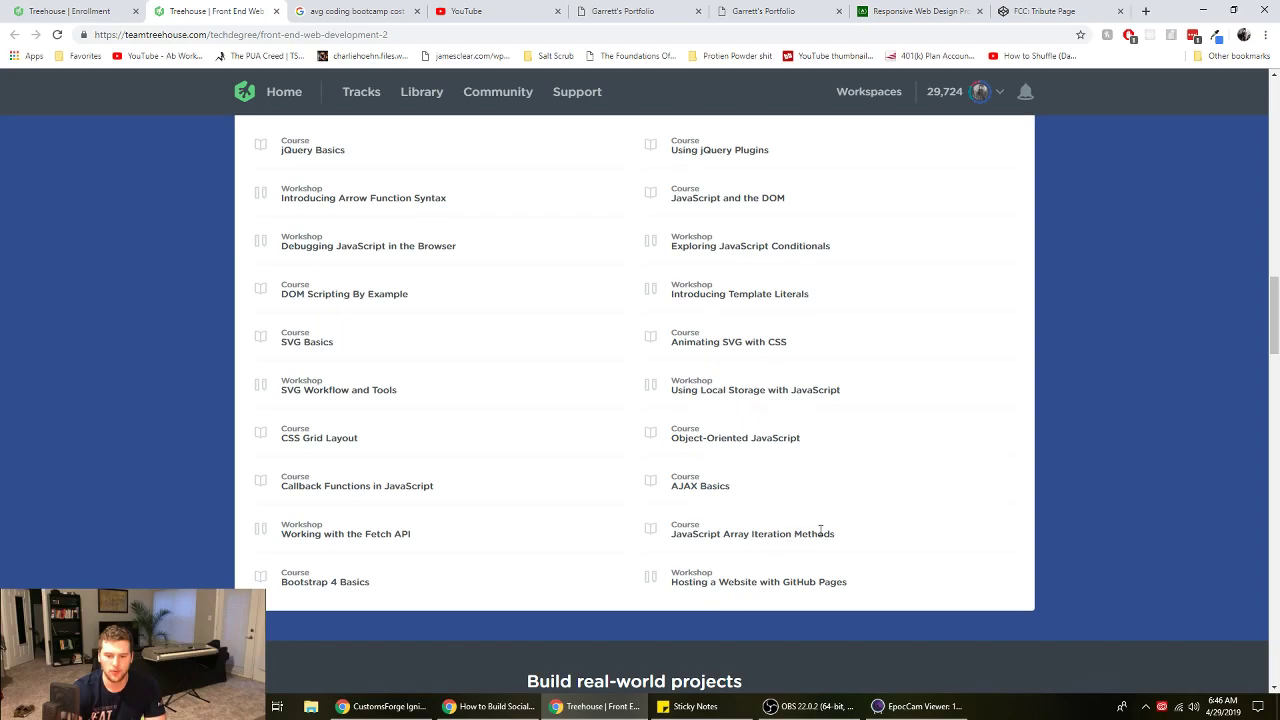
mouse_move(767, 435)
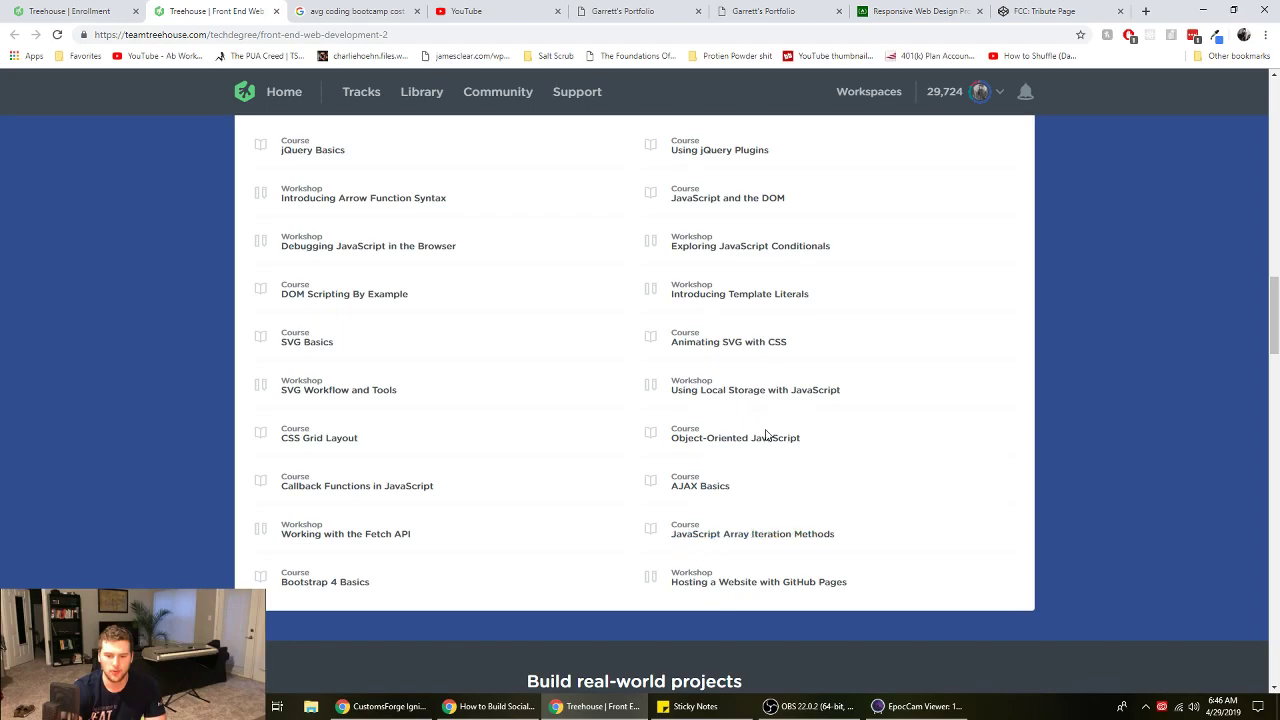
scroll("up", 3)
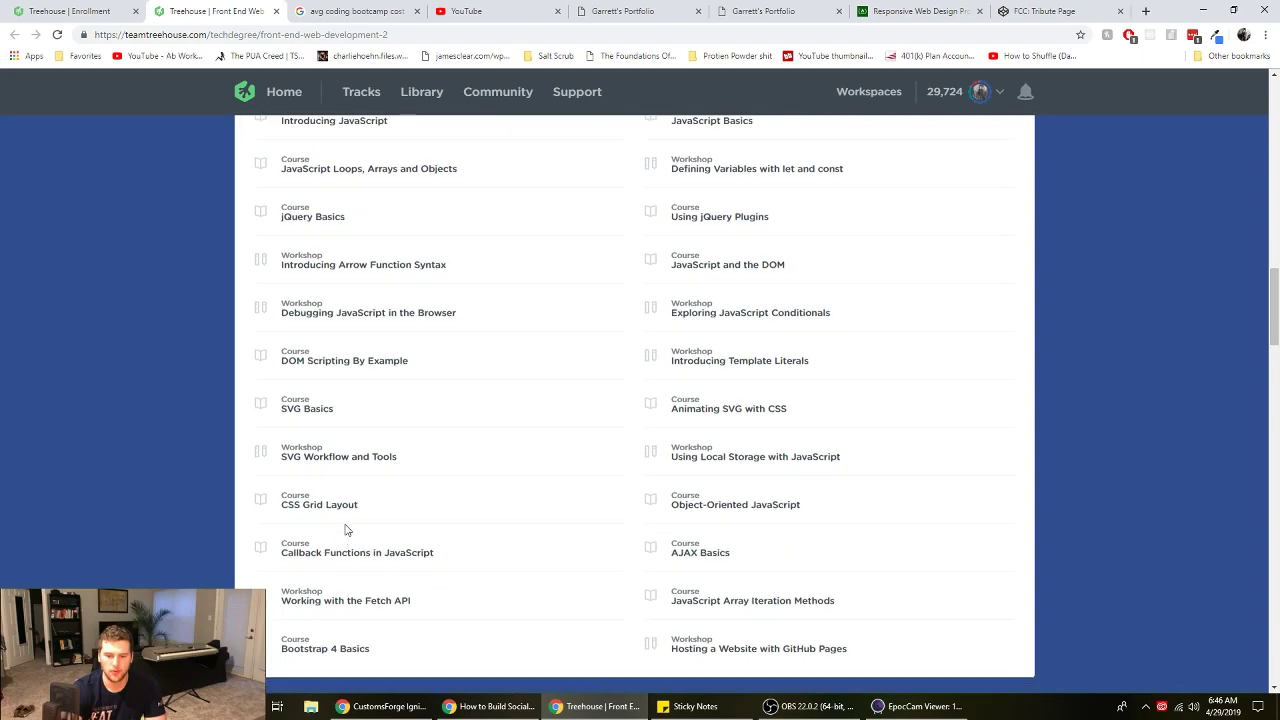
scroll("up", 3)
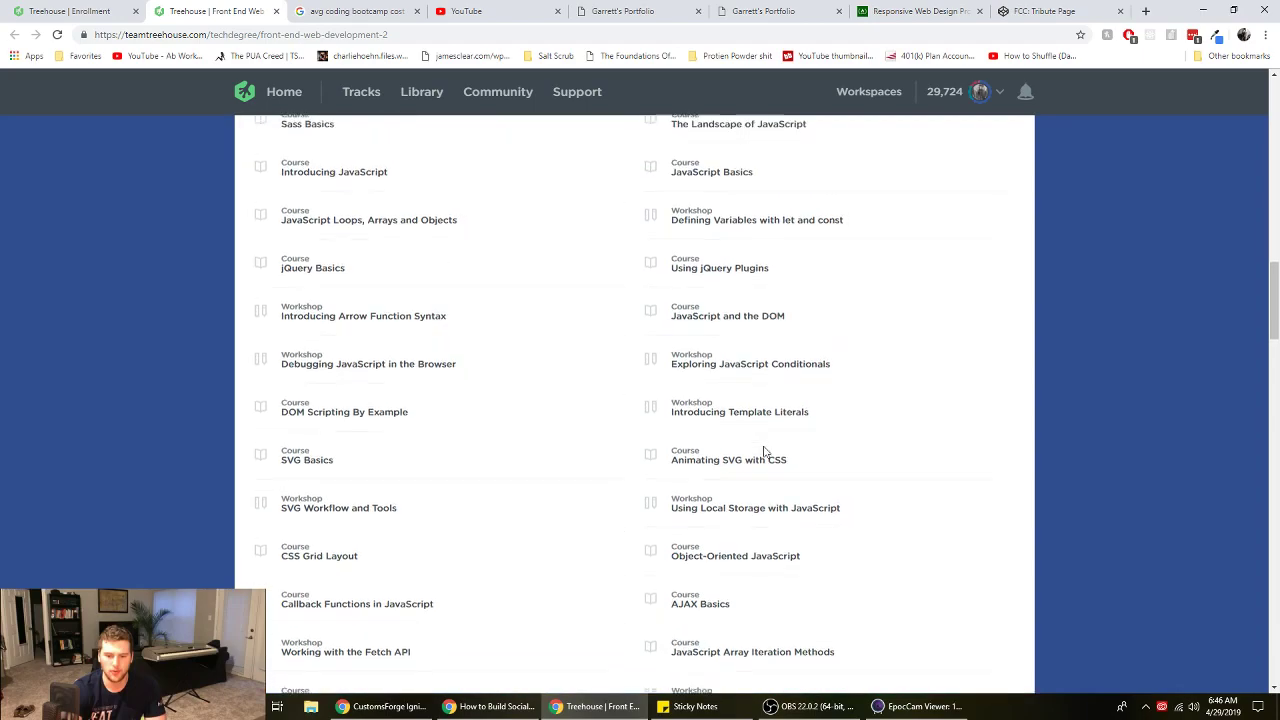
scroll("up", 3)
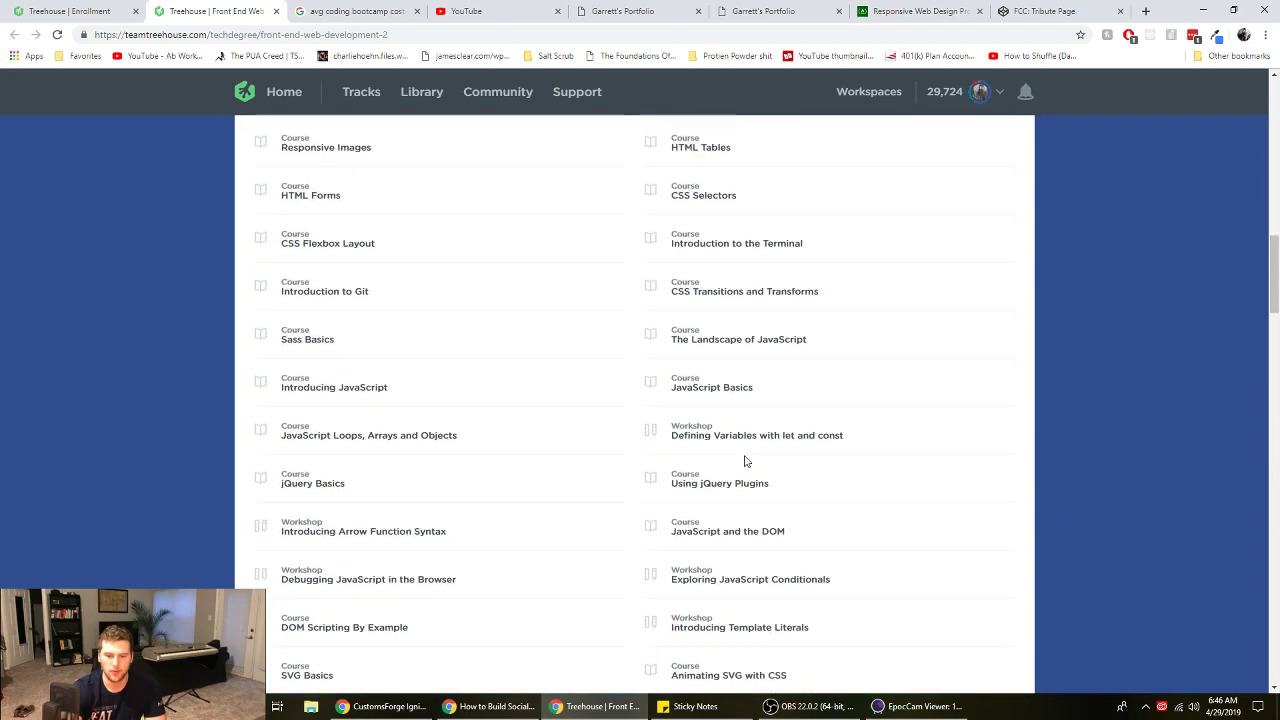
scroll("up", 3)
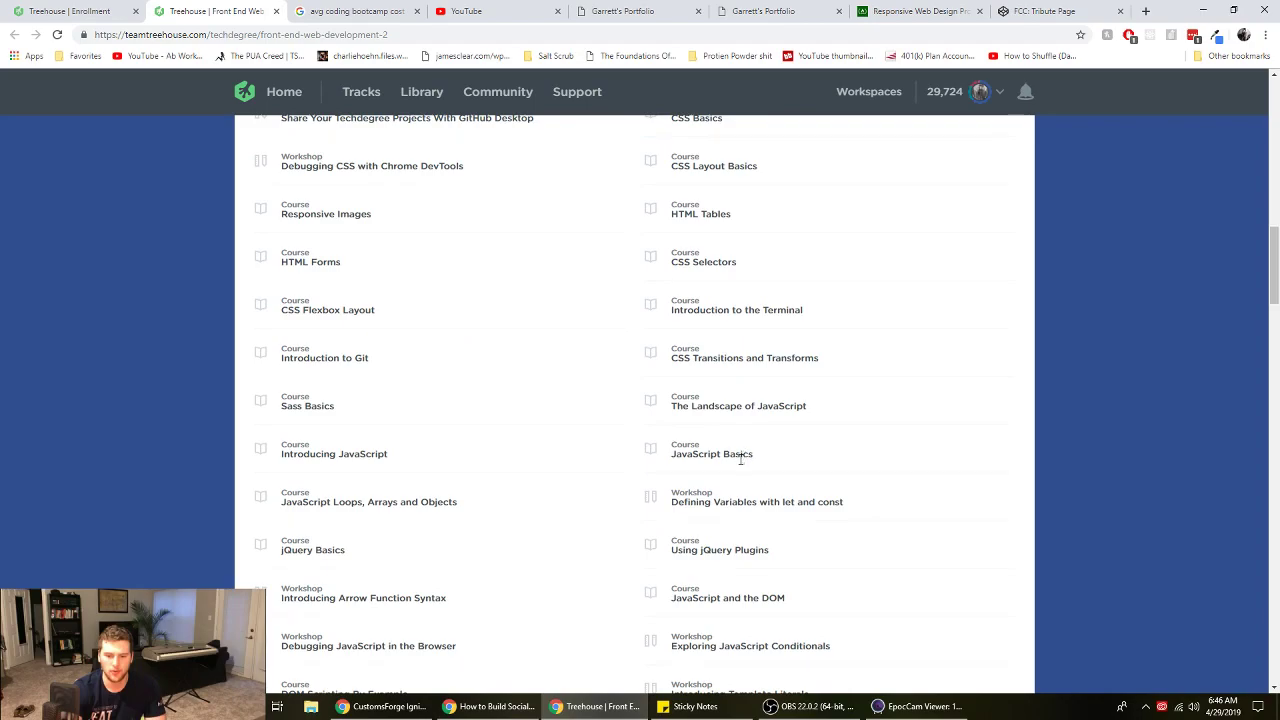
Switch to YouTube and read the viewer comments in the notifications panel
left_click(470, 11)
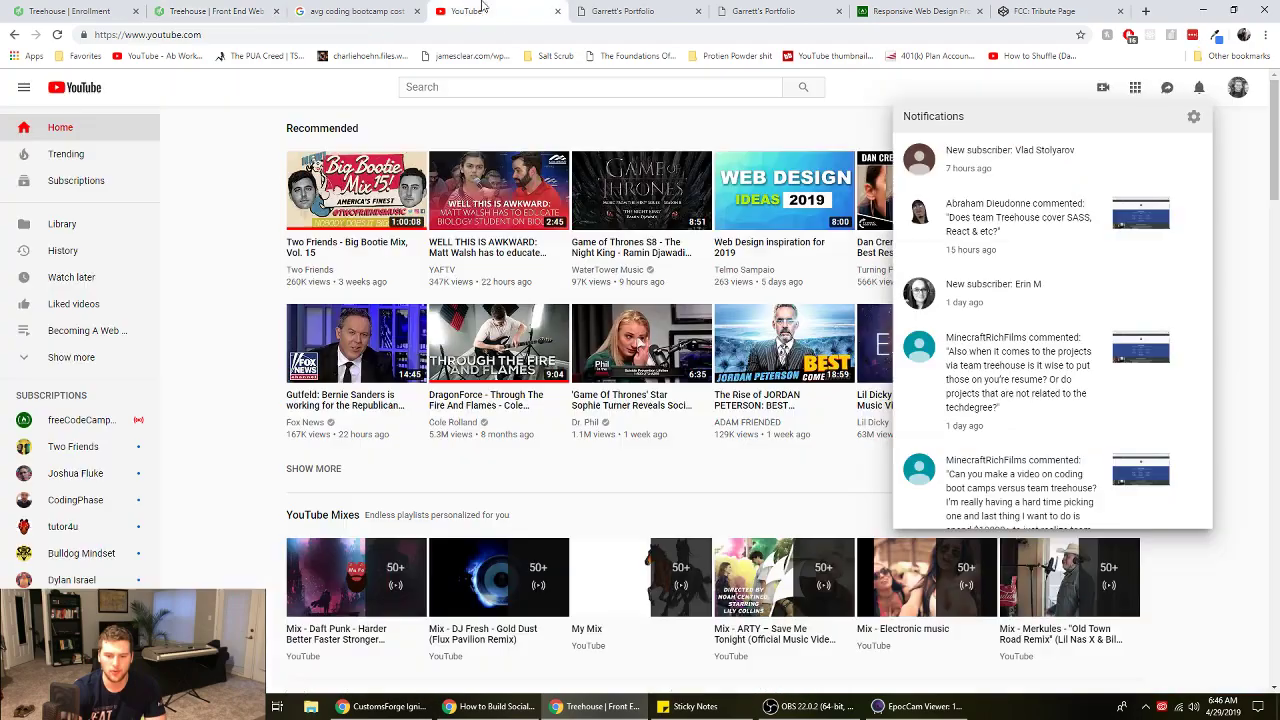
scroll("down", 3)
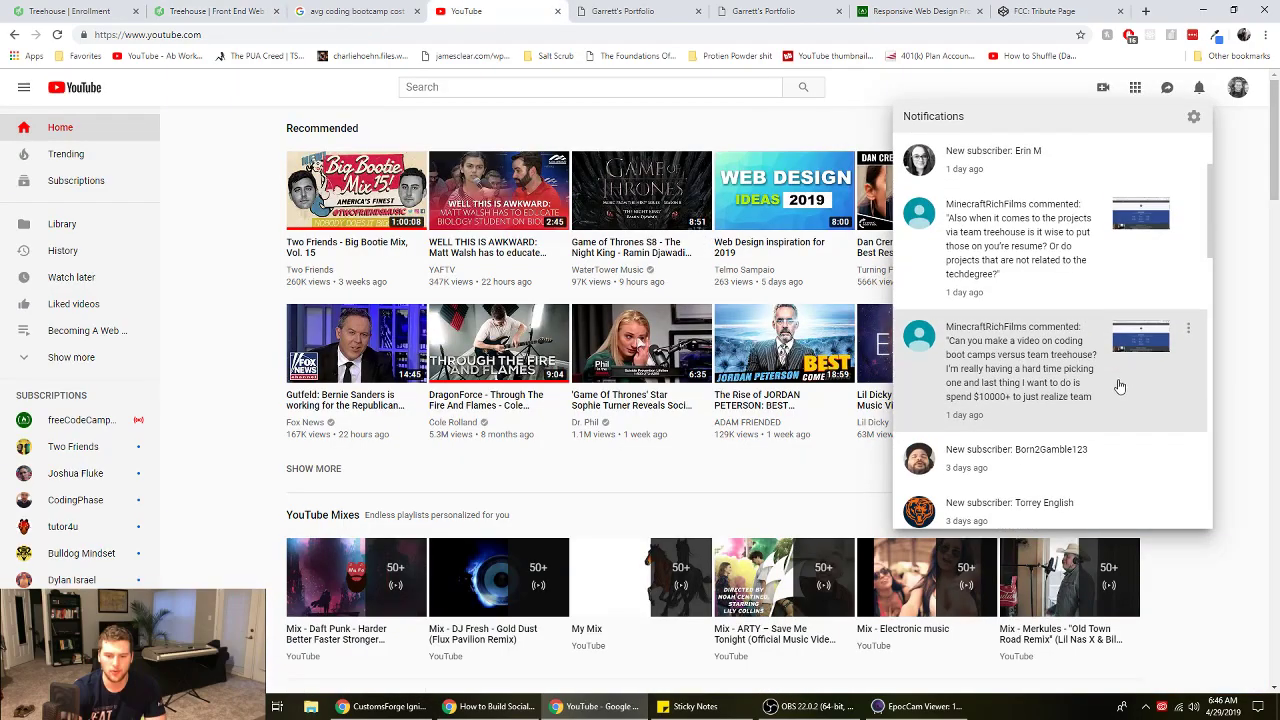